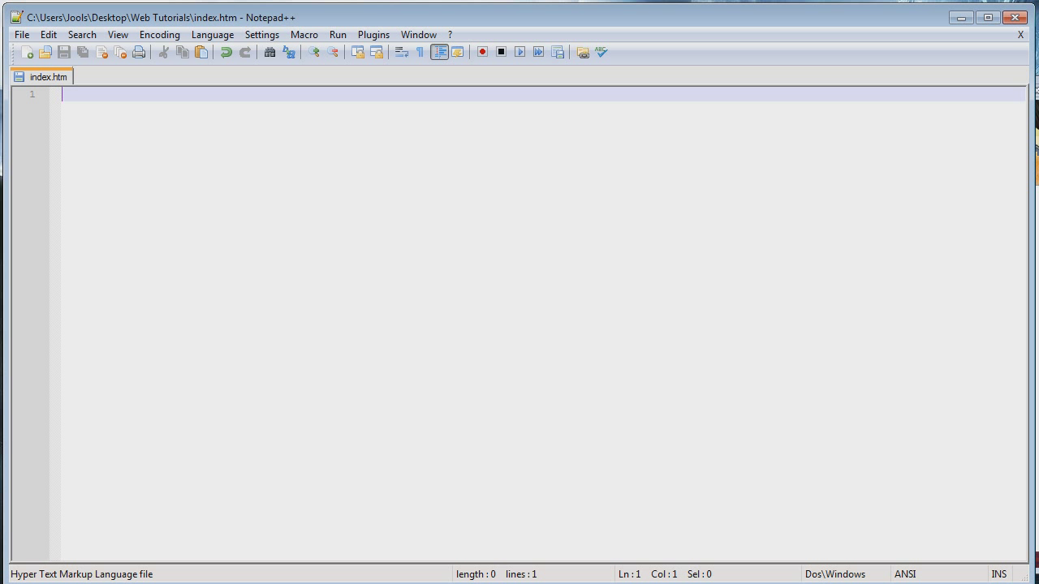
Write the <!DOCTYPE html> declaration and the opening html tag at the top of index.htm.
type("<>")
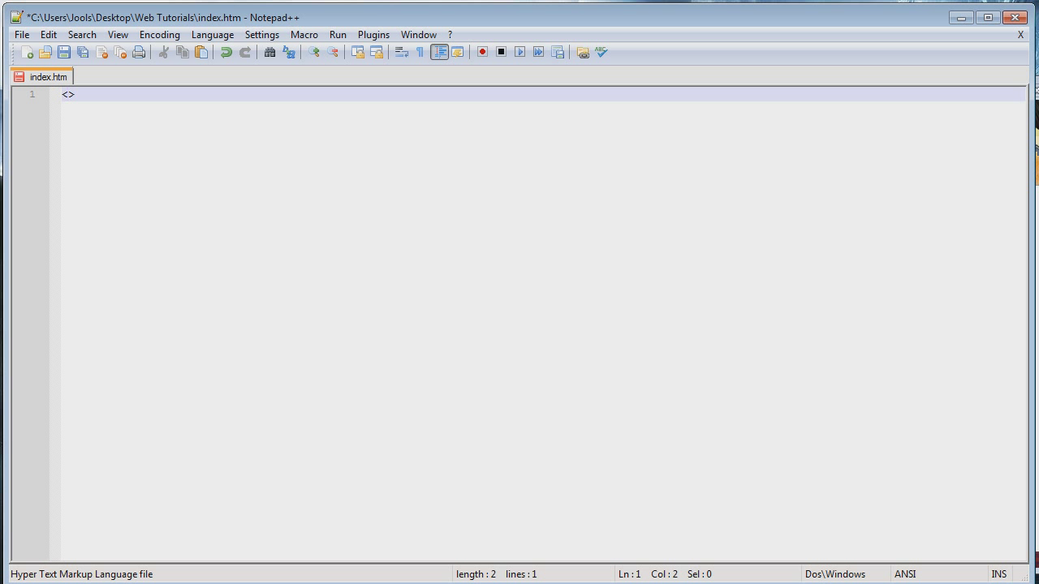
type("DOCTYPE")
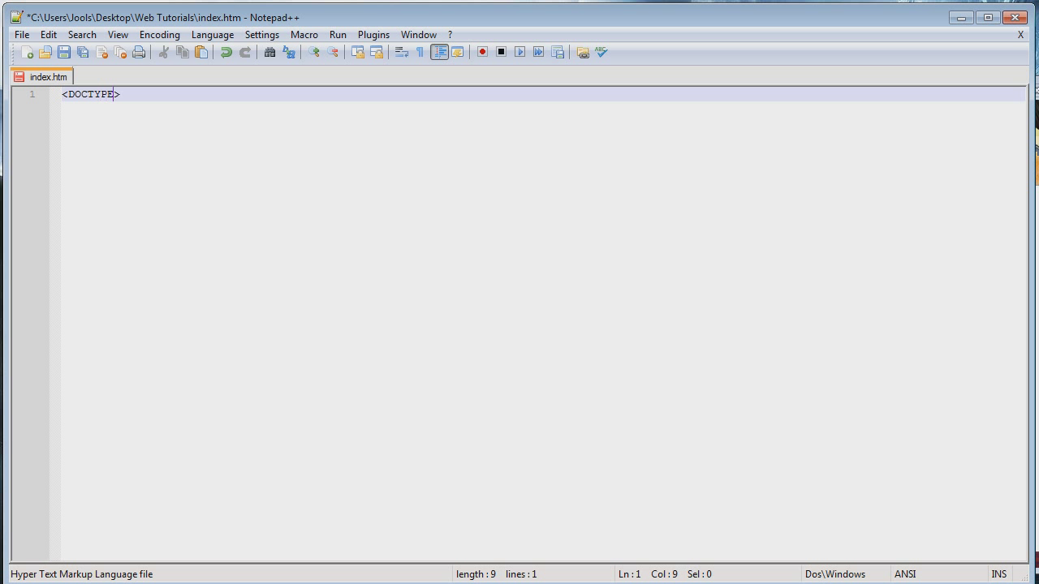
type("!")
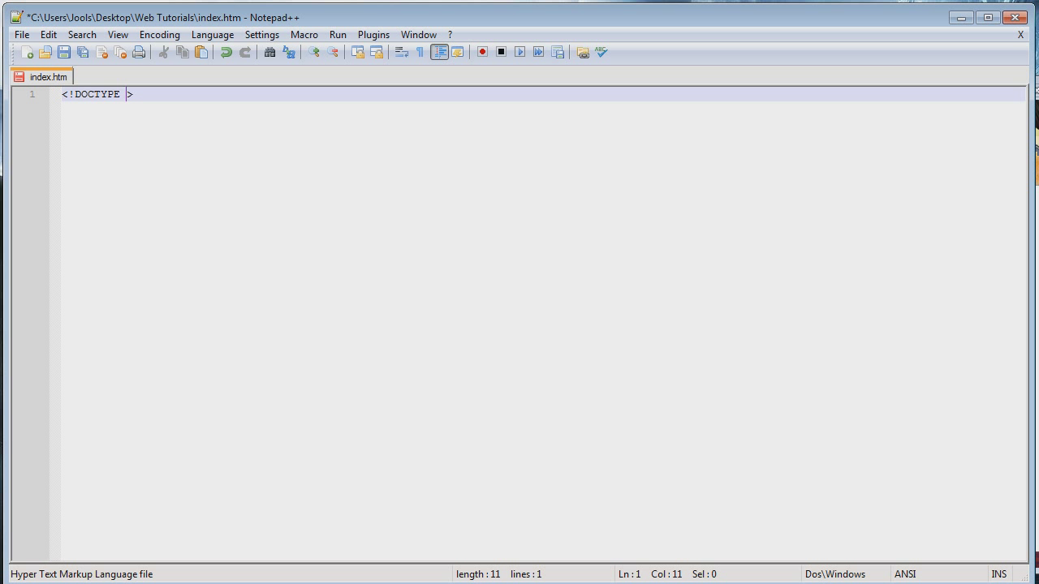
type("html>")
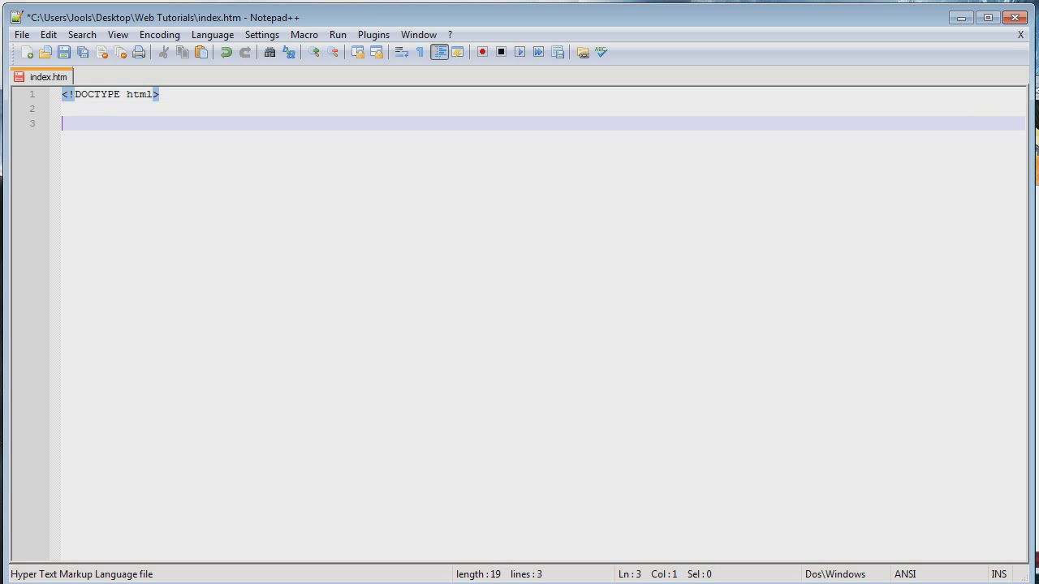
key("Backspace")
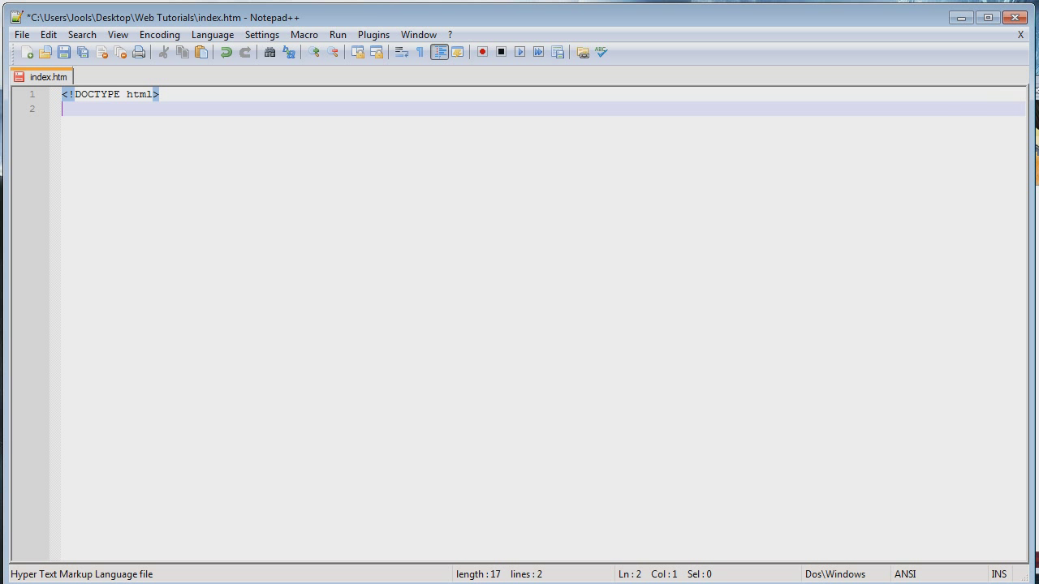
type("<html>")
type("</h>")
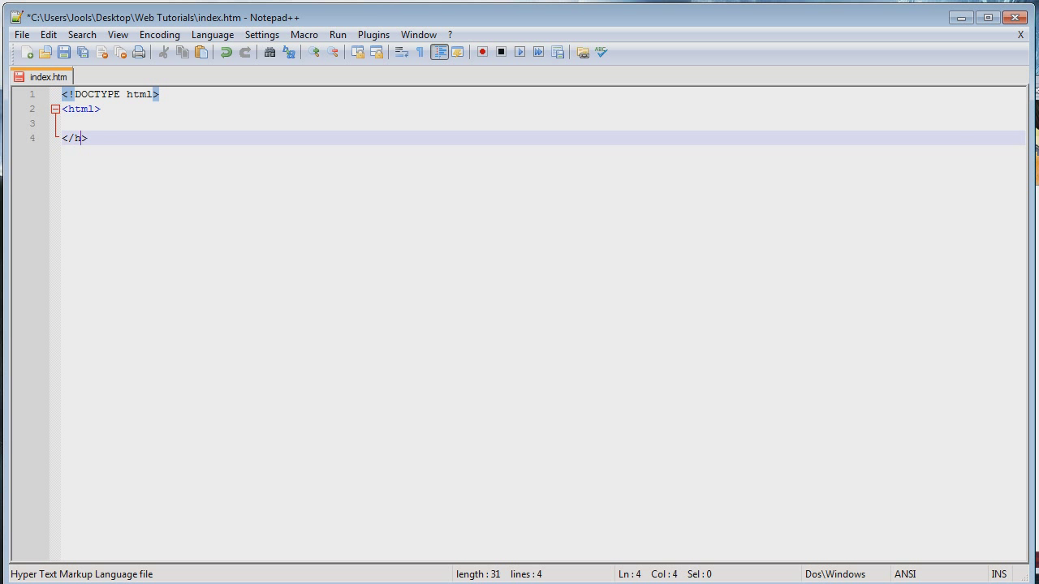
Add empty head and body elements with their closing tags inside the html element.
type("<>")
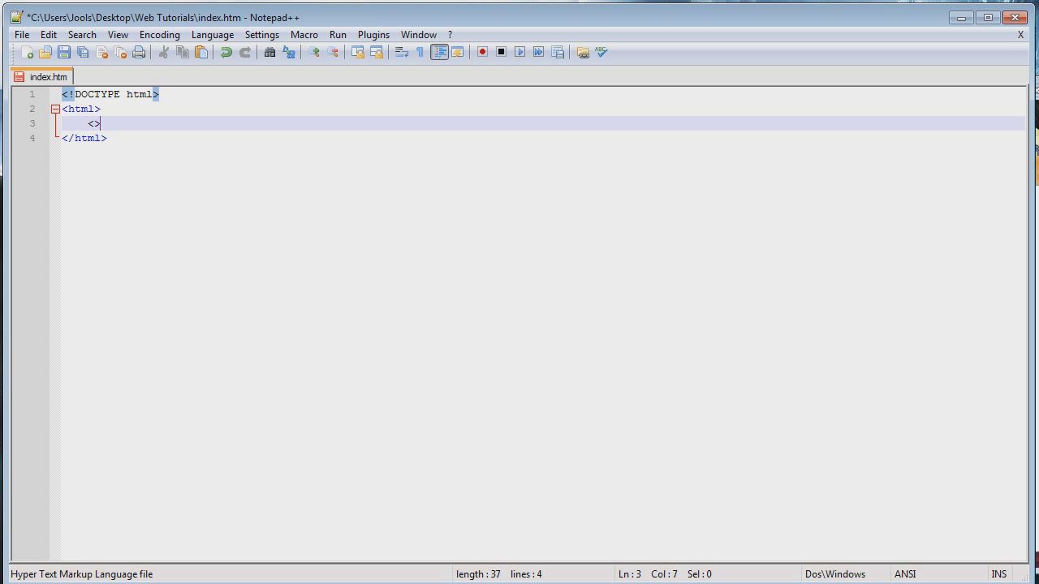
type("/head")
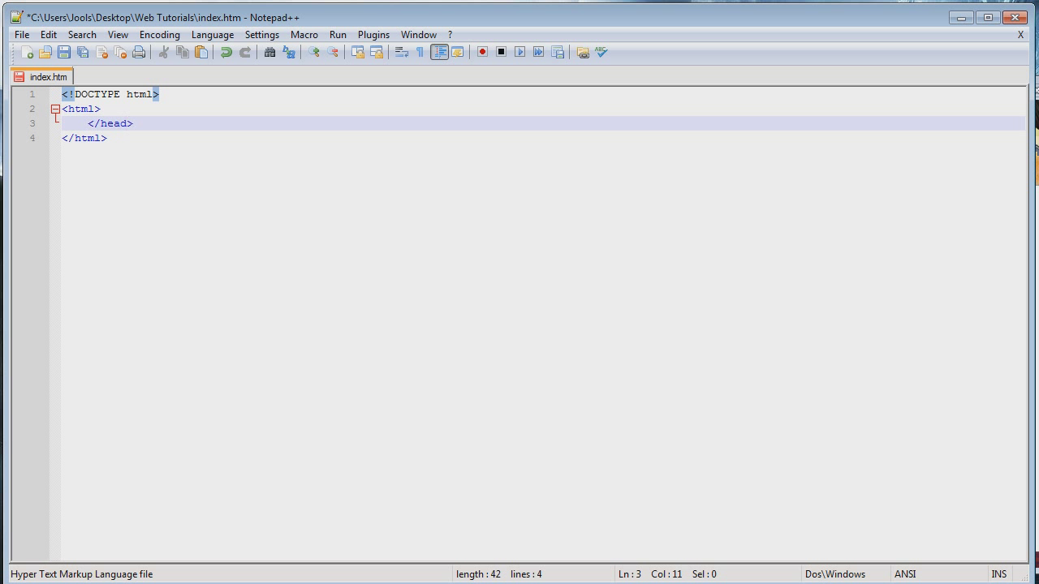
key("Enter")
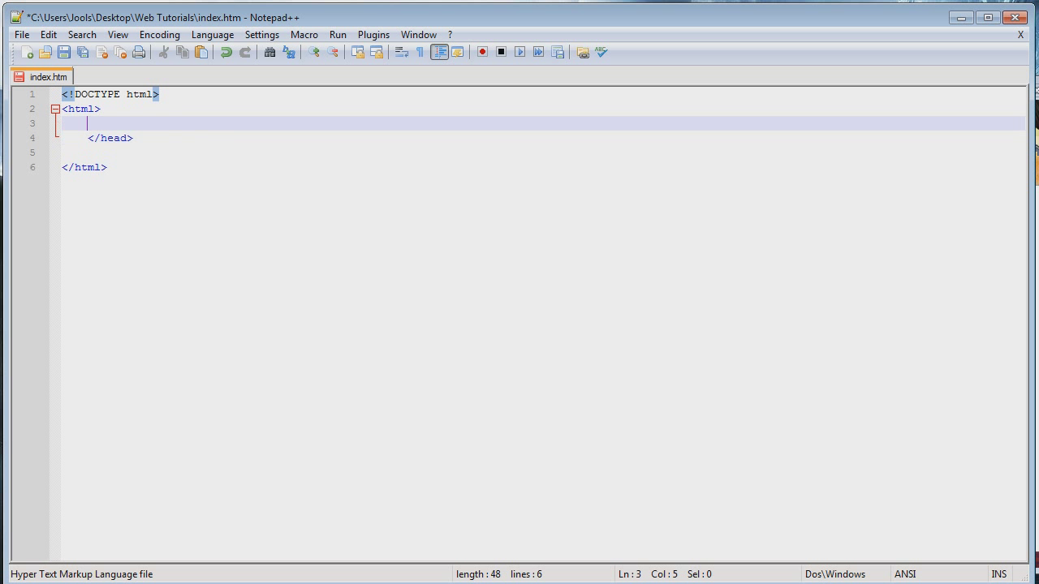
type("<>")
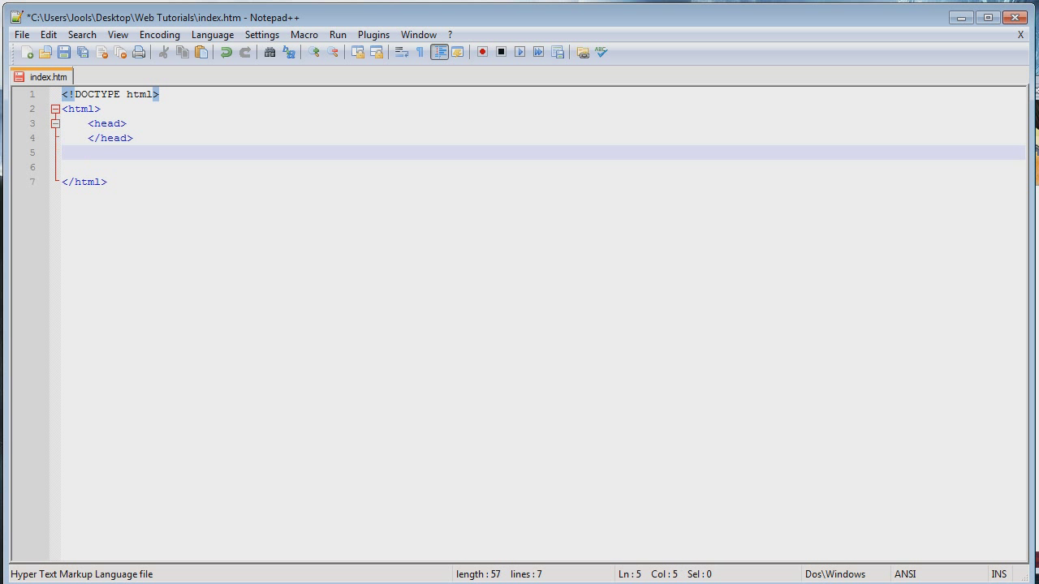
type("<>")
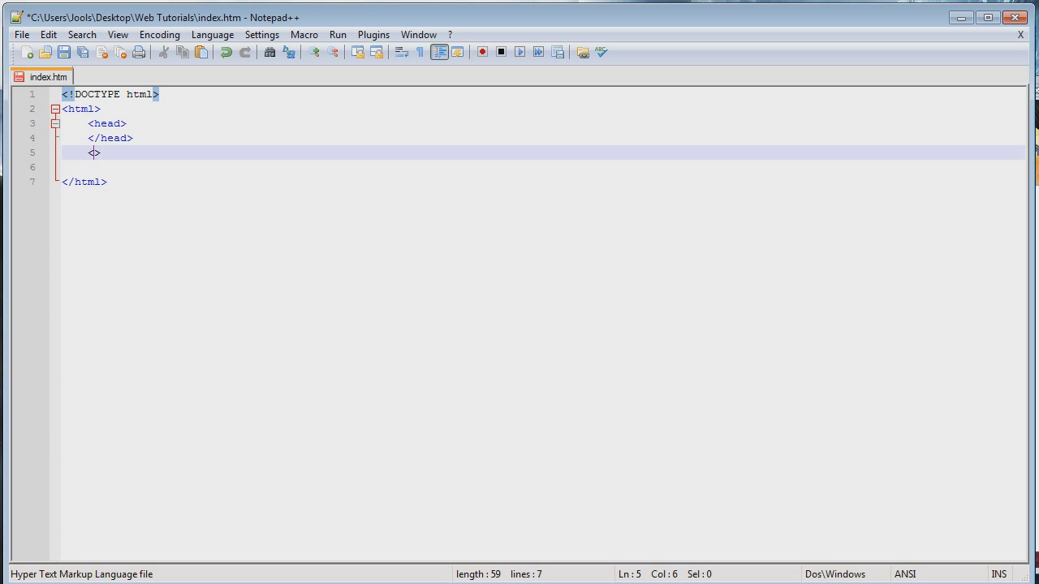
type("body")
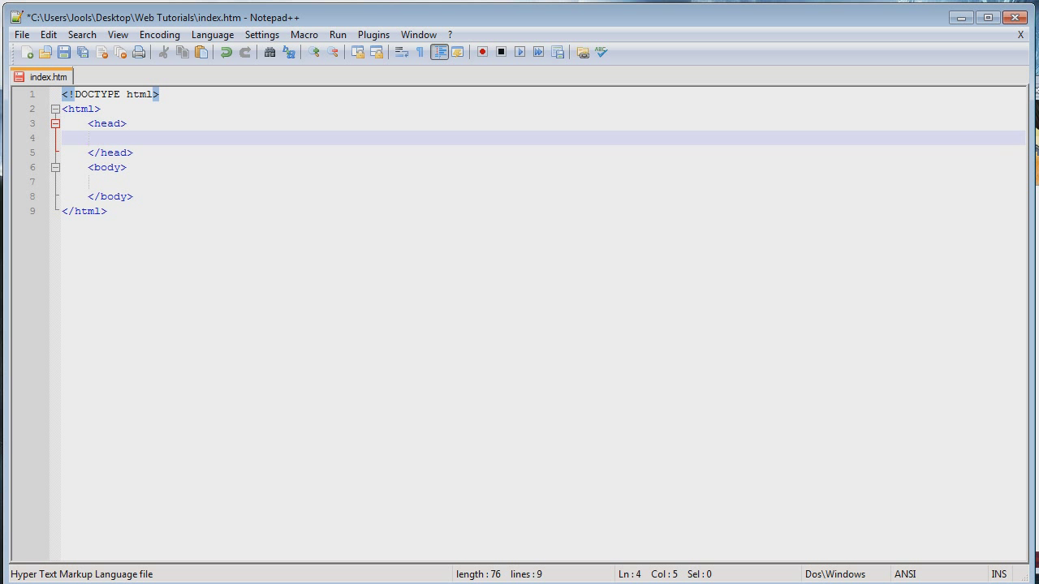
Add an h1 heading reading Hi inside the body.
left_click(89, 182)
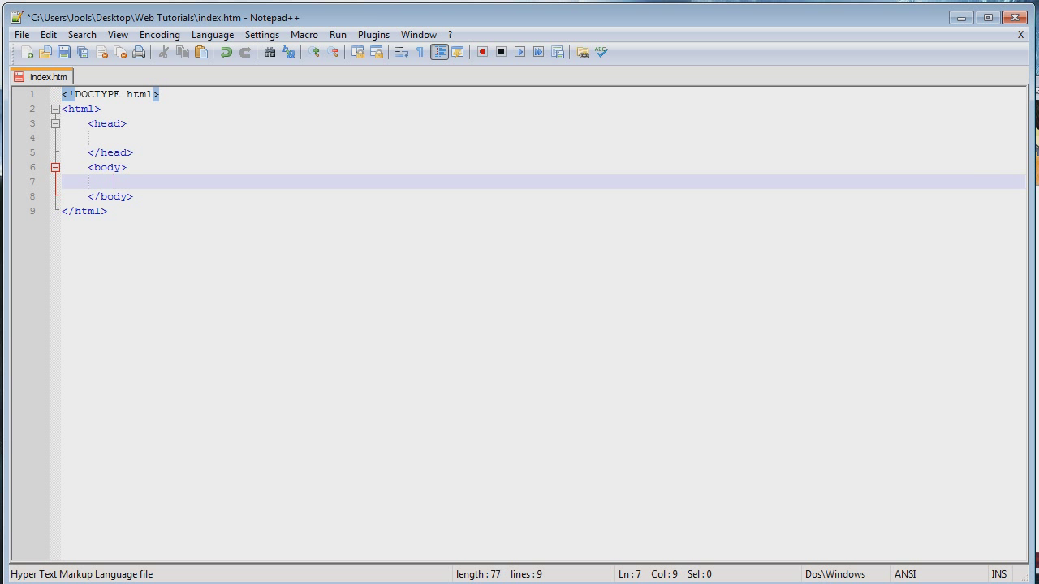
type("\"\"")
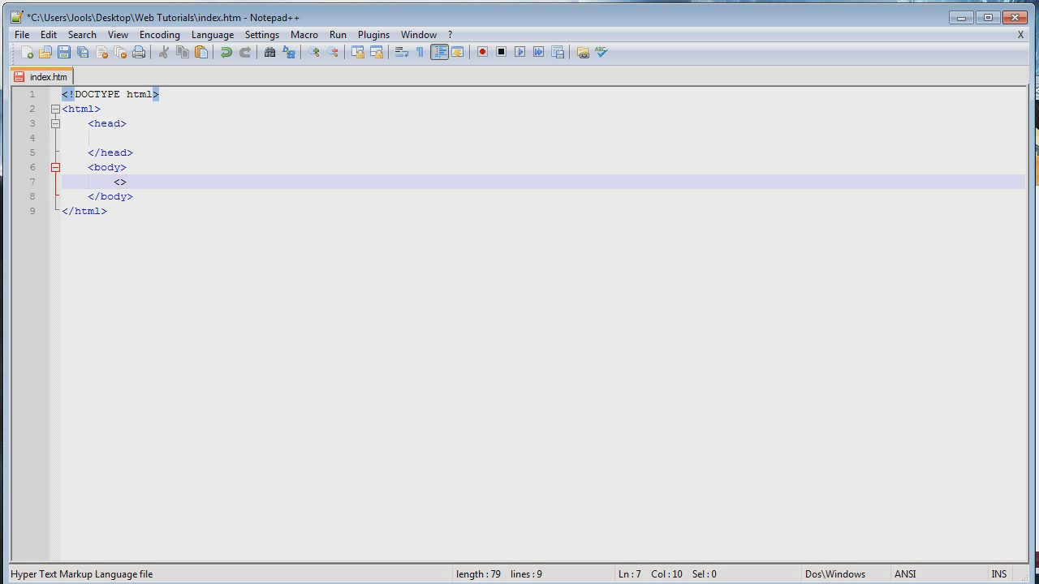
type("h1")
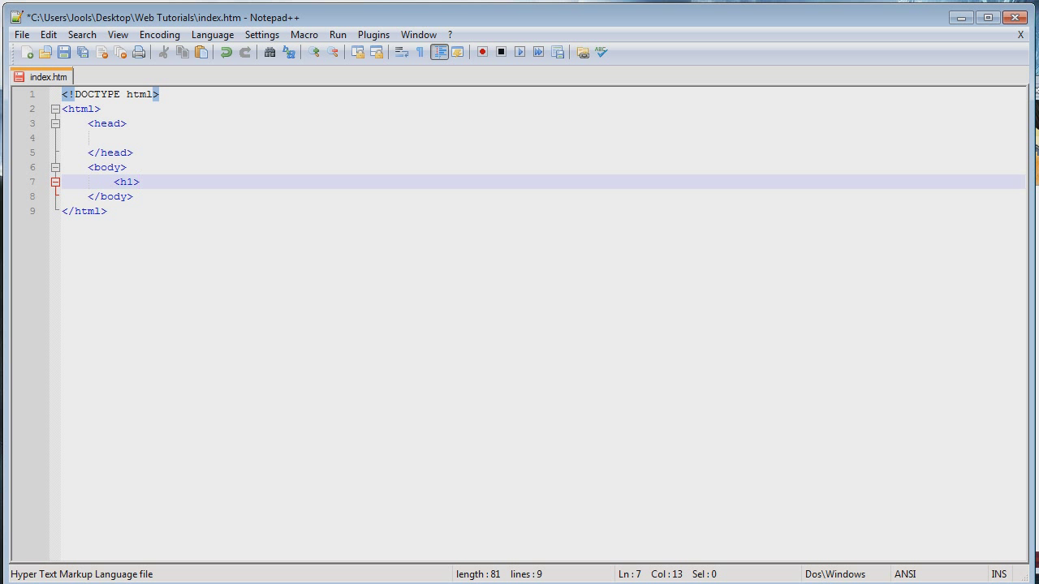
type("Hi<")
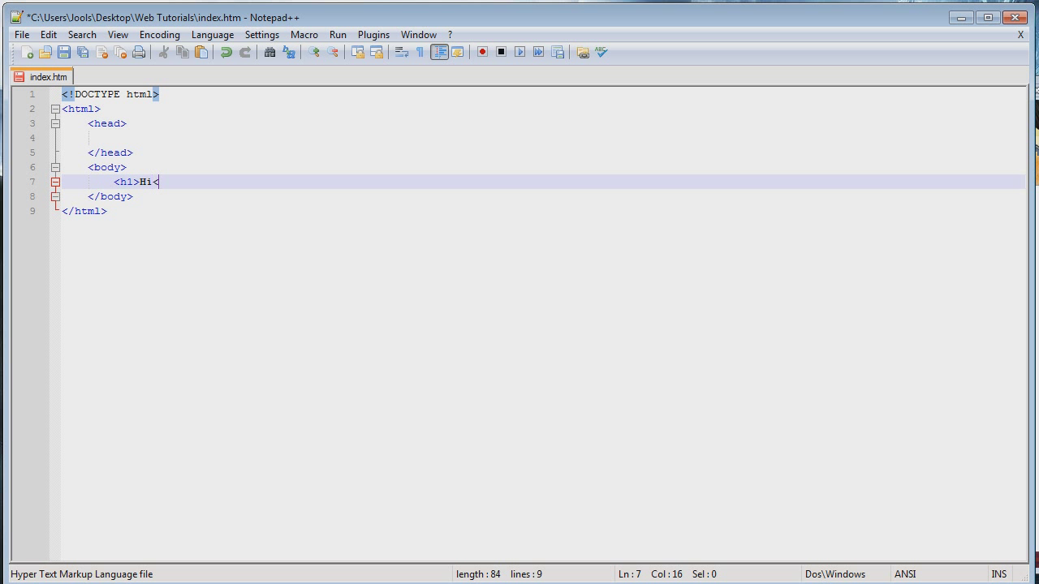
type("/1>")
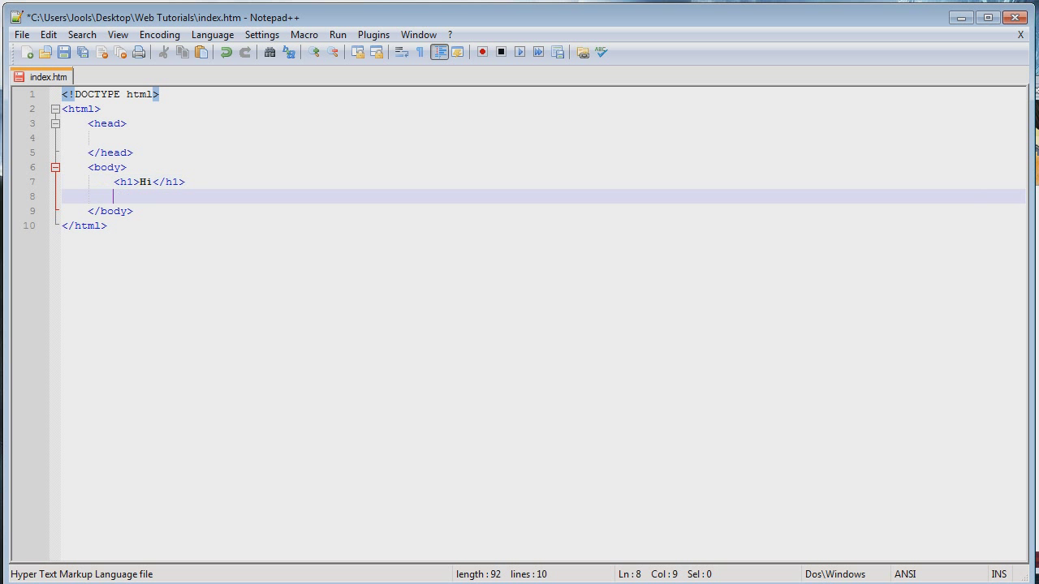
Add a paragraph Hello world! below the heading, capitalising the H of hello.
type("<>")
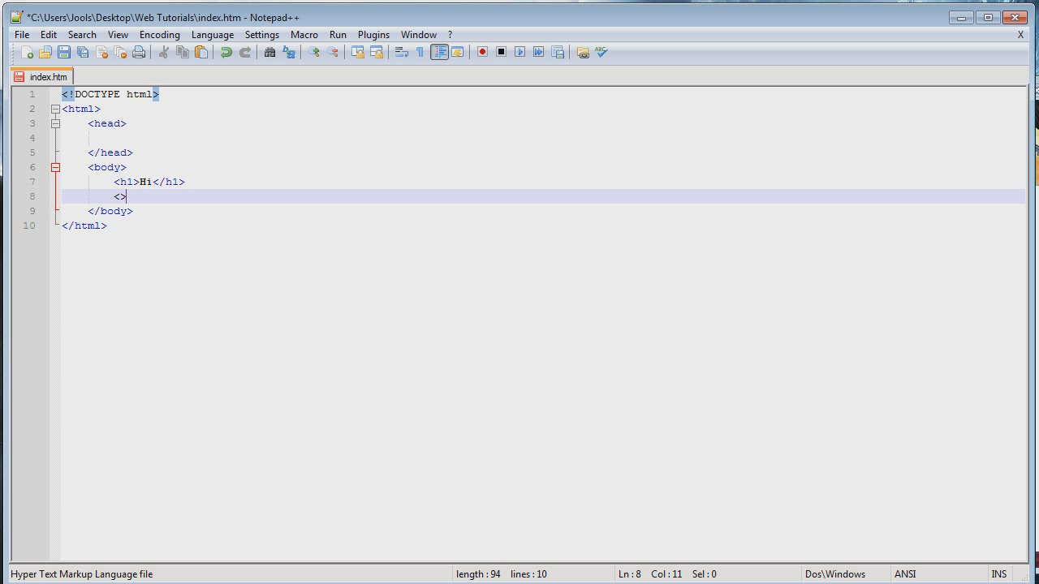
type("p")
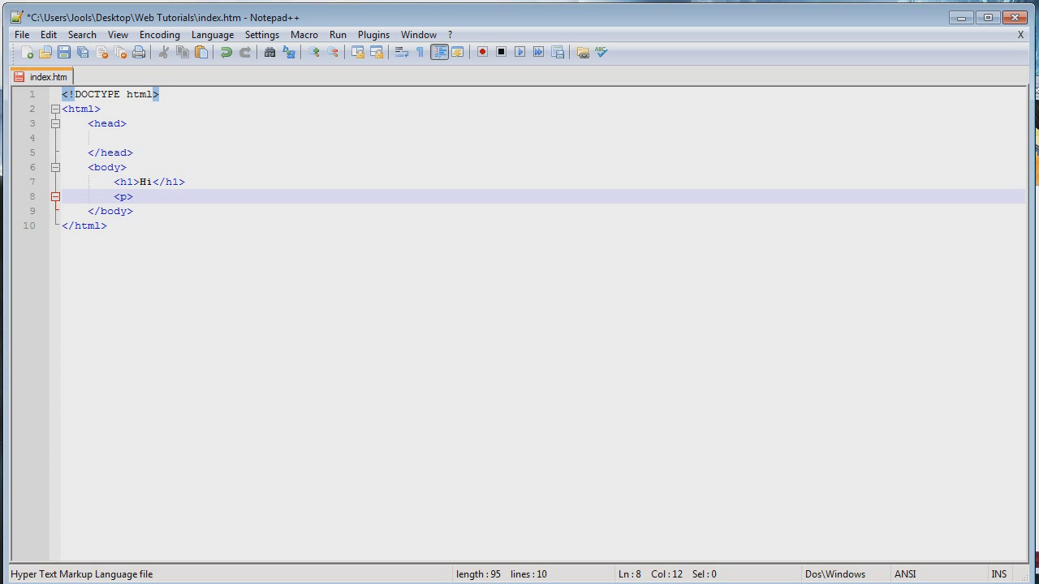
type("hello")
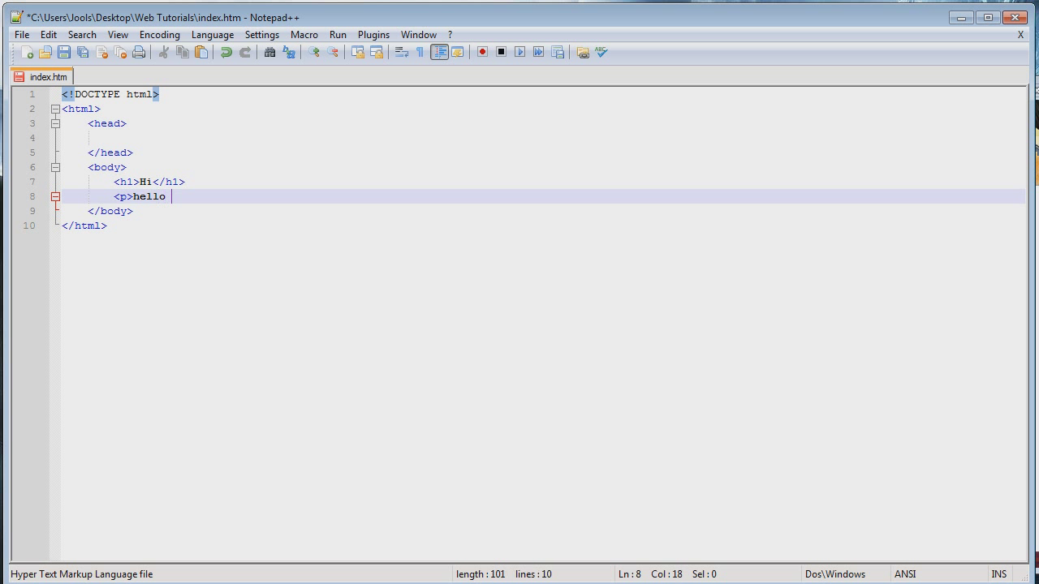
type("world!")
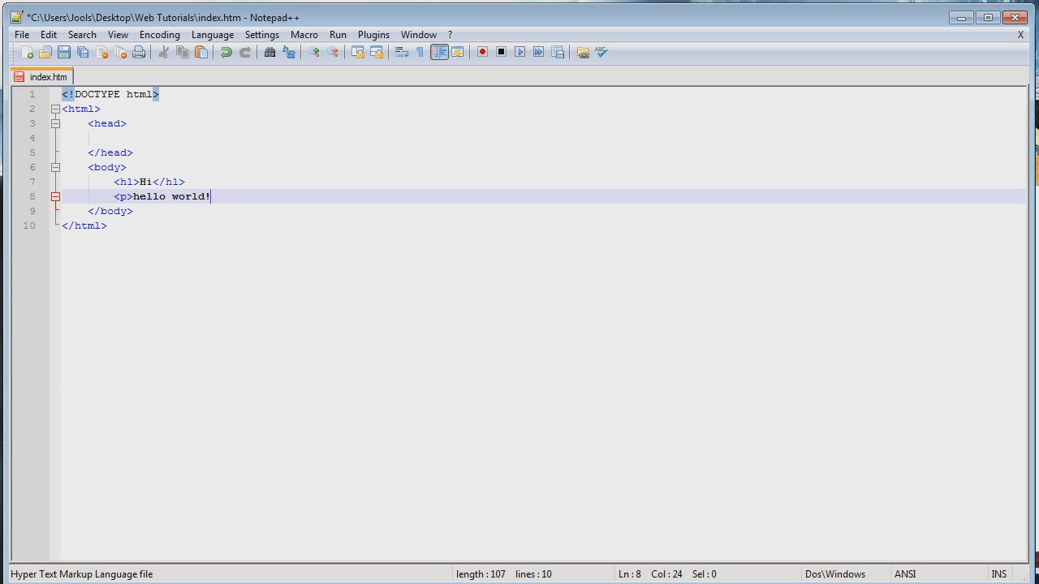
type("</p>")
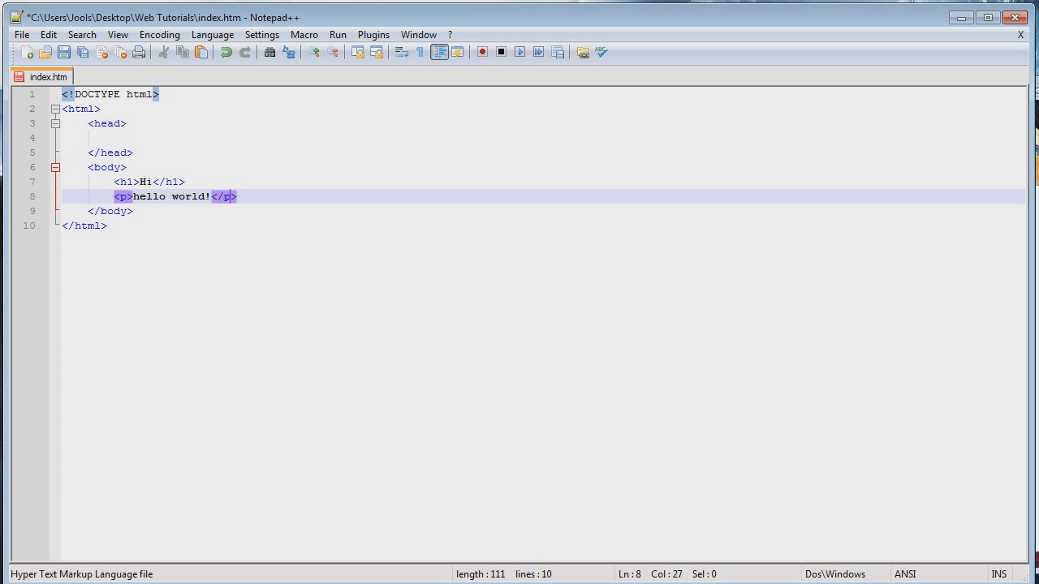
left_click(146, 196)
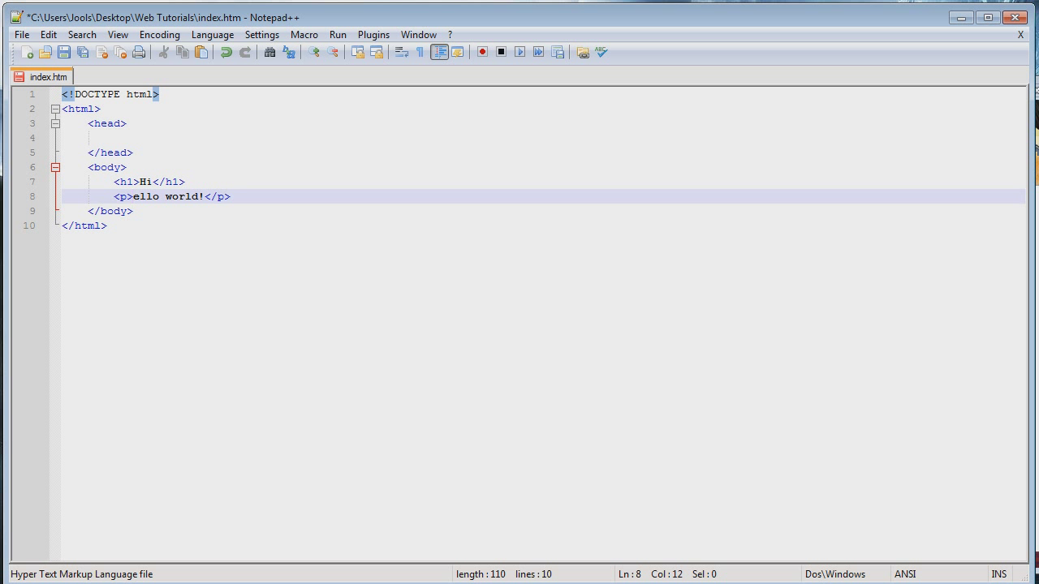
type("H")
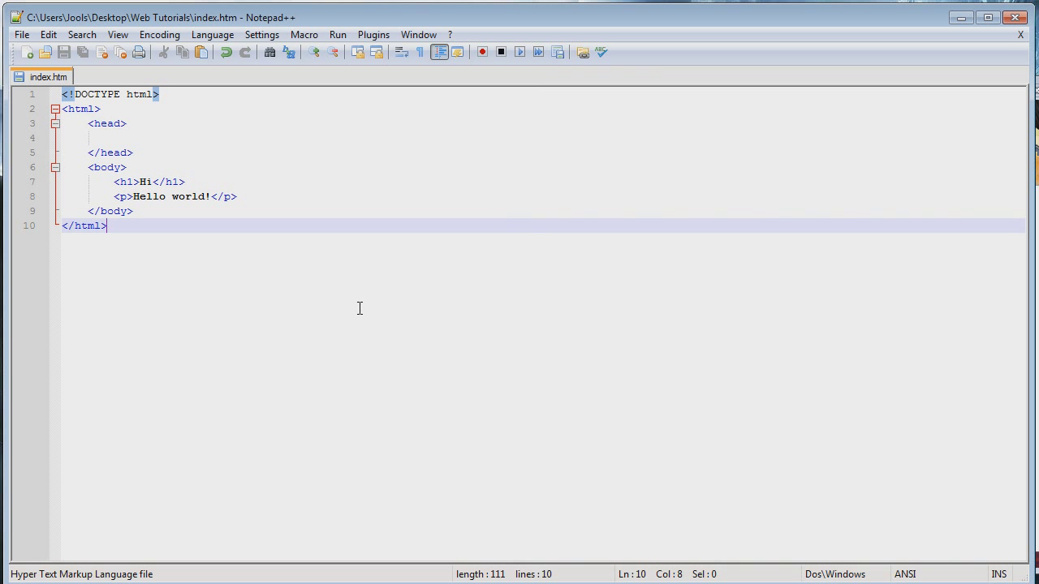
left_click(397, 138)
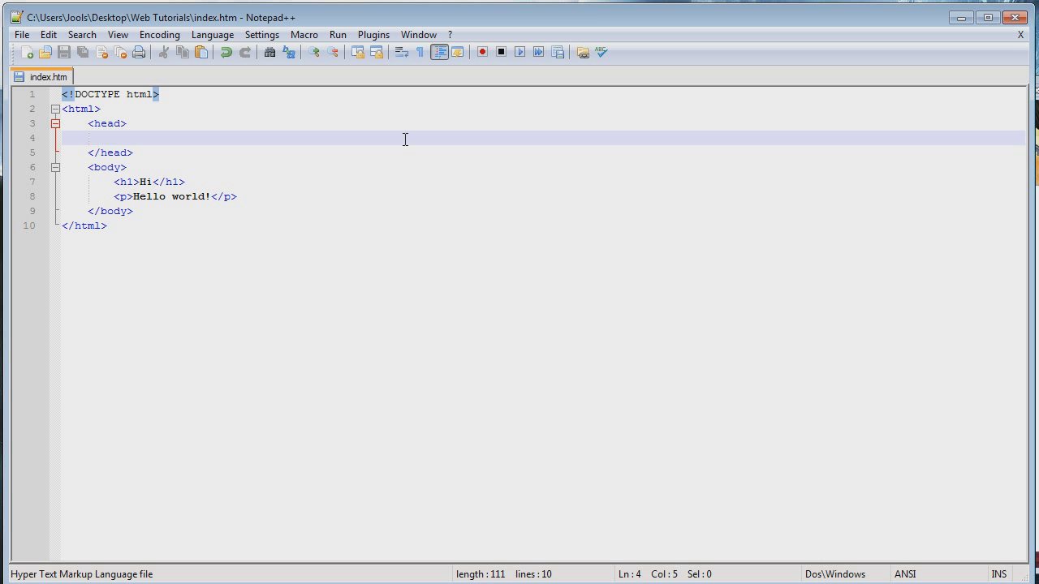
Insert an empty <meta> tag in the head, leaving room for attributes before the closing bracket.
type("<")
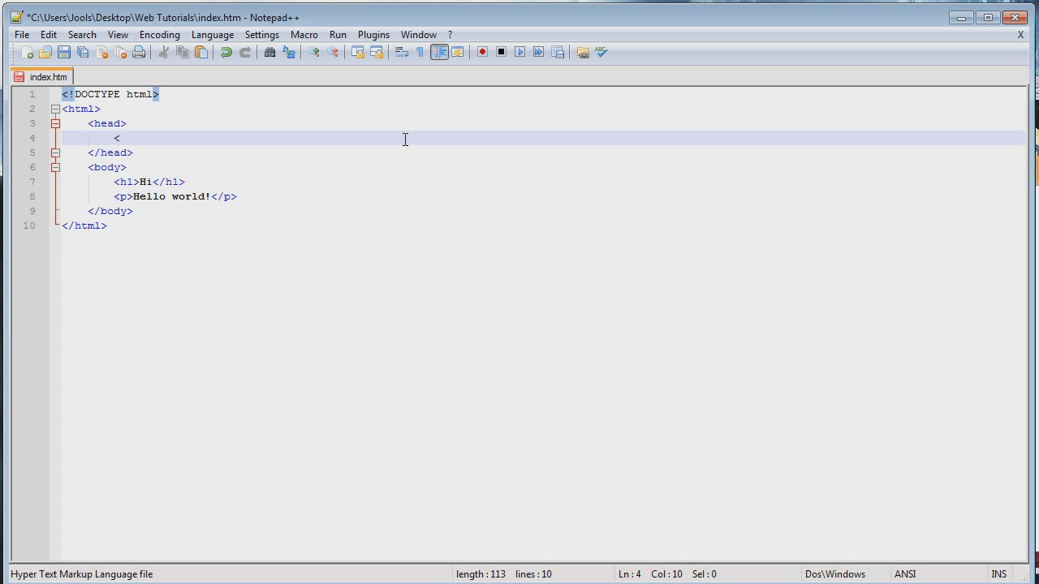
type("meta")
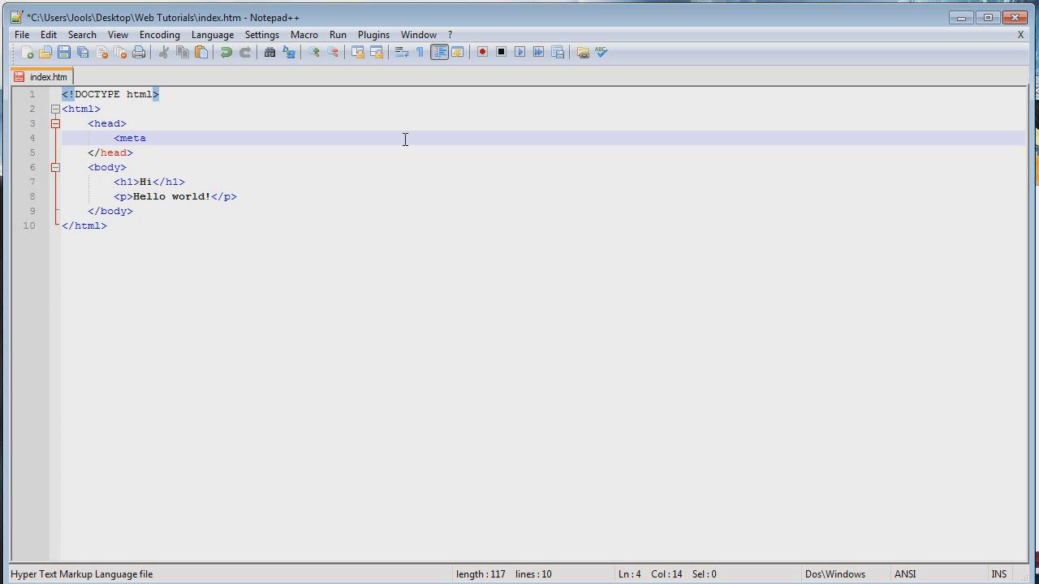
type(">")
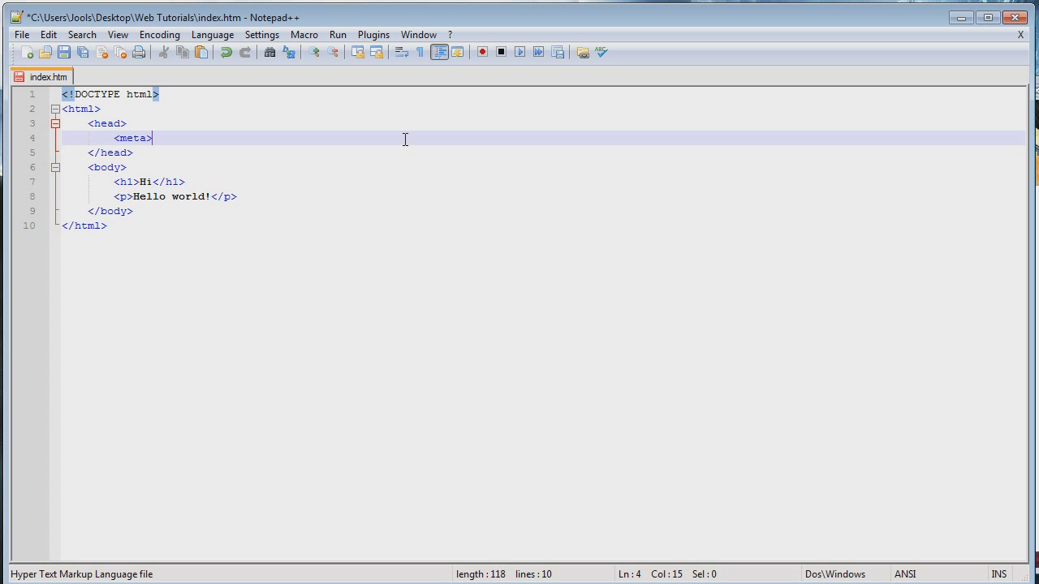
key("Left")
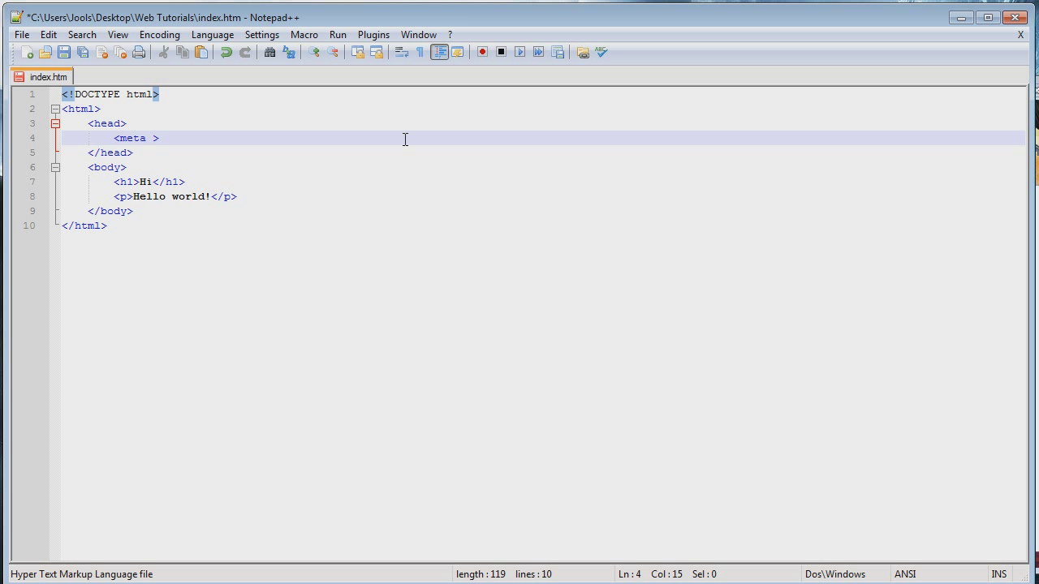
Give the meta tag charset="UTF-8" and start a new line beneath it.
type("charset=\"")
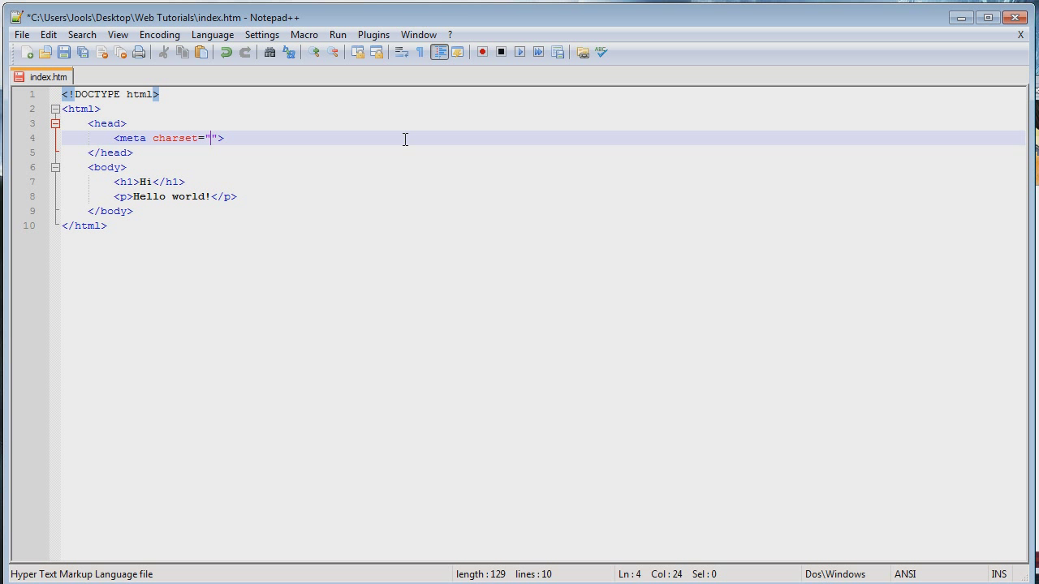
type("UTF-")
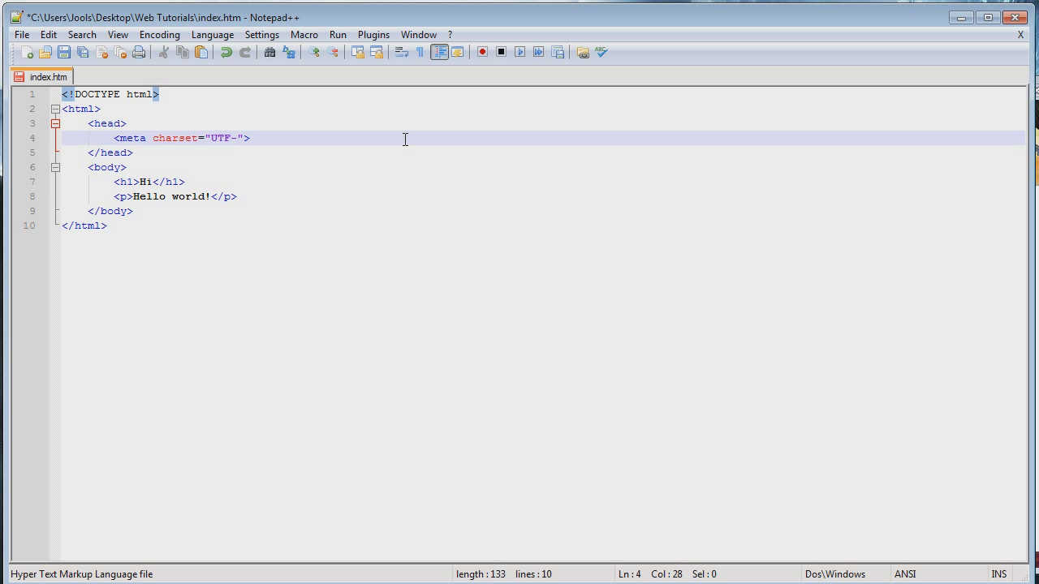
type("8")
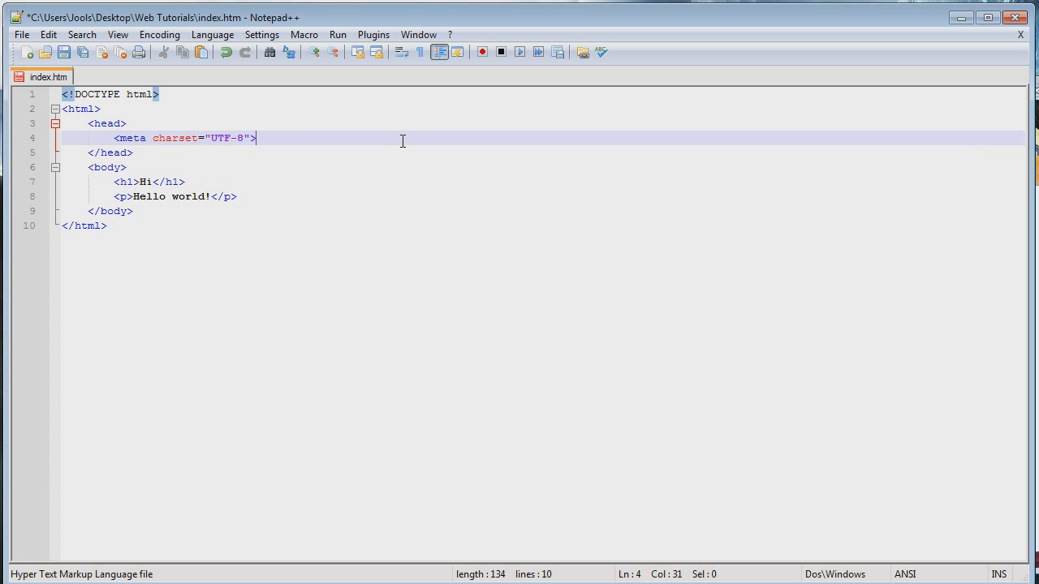
mouse_move(288, 139)
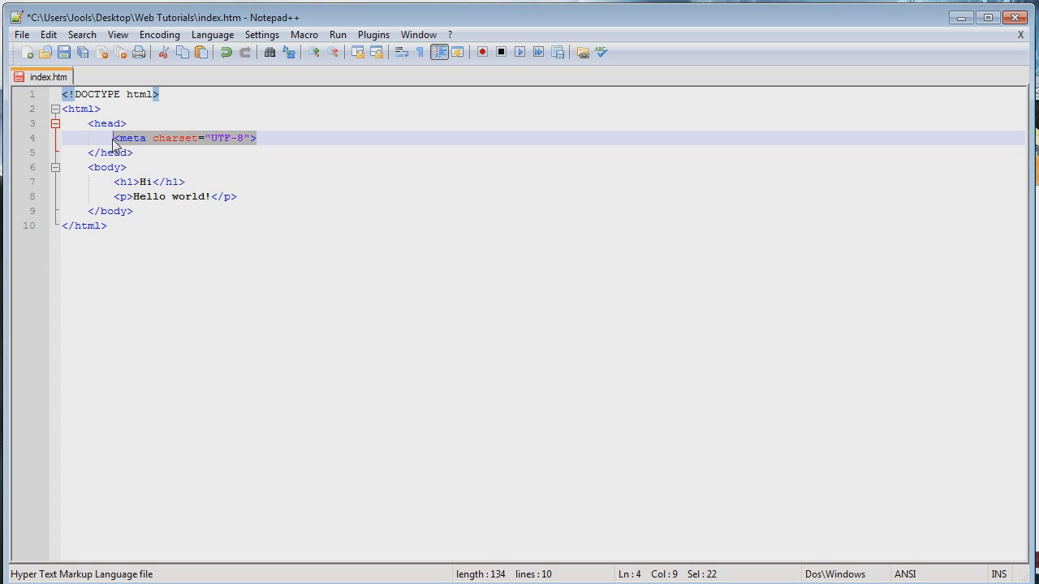
key("Return")
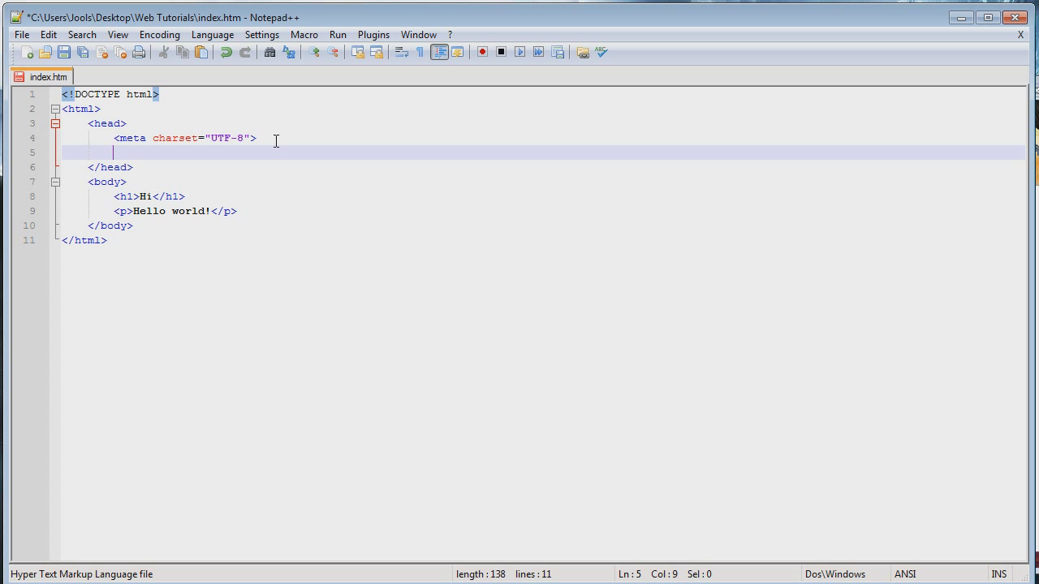
Write a second meta tag with name="keywords" under the charset meta.
type("<>")
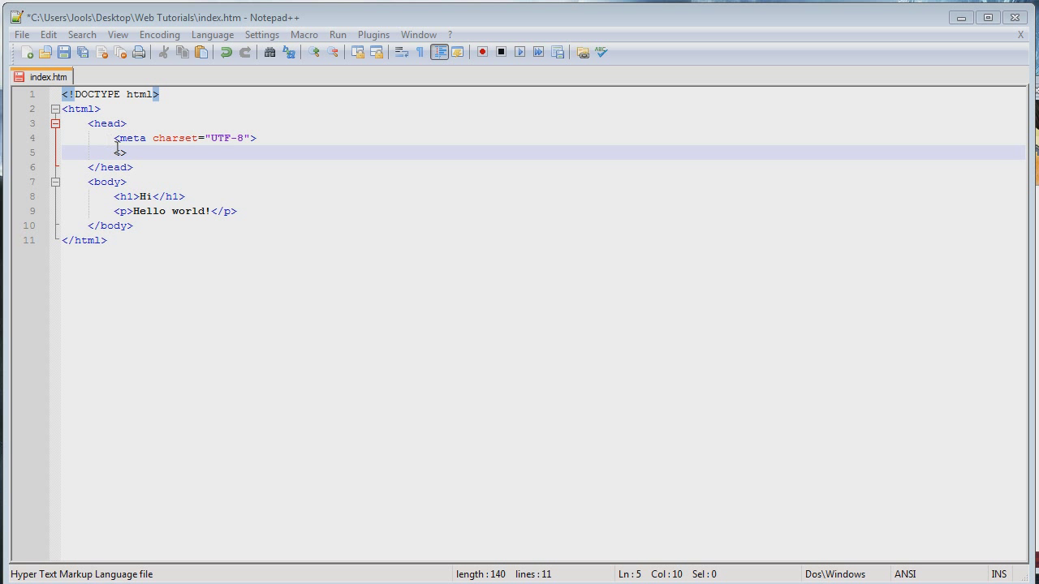
type("<")
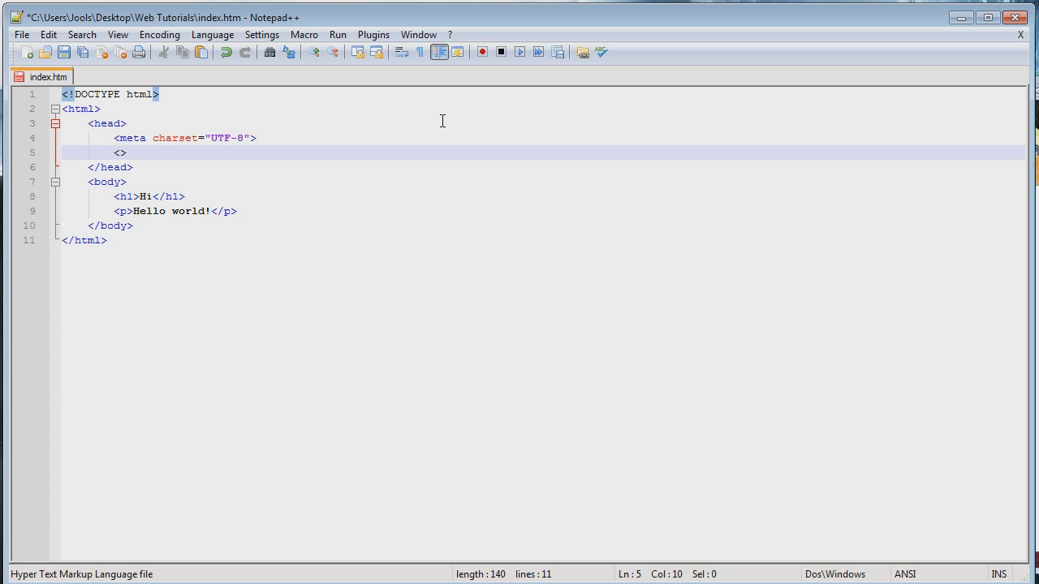
type("meta")
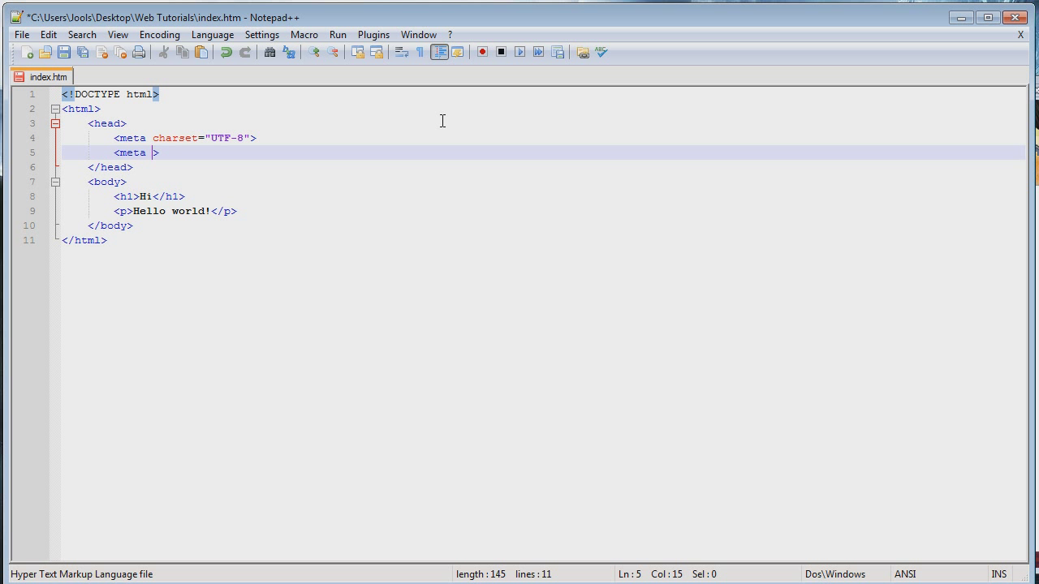
type("nam")
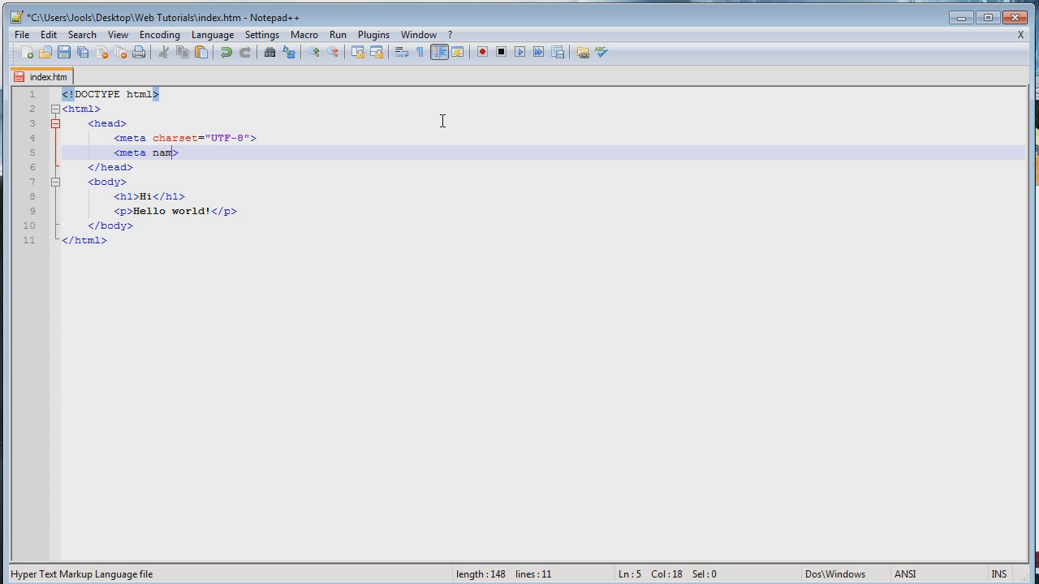
type("e=")
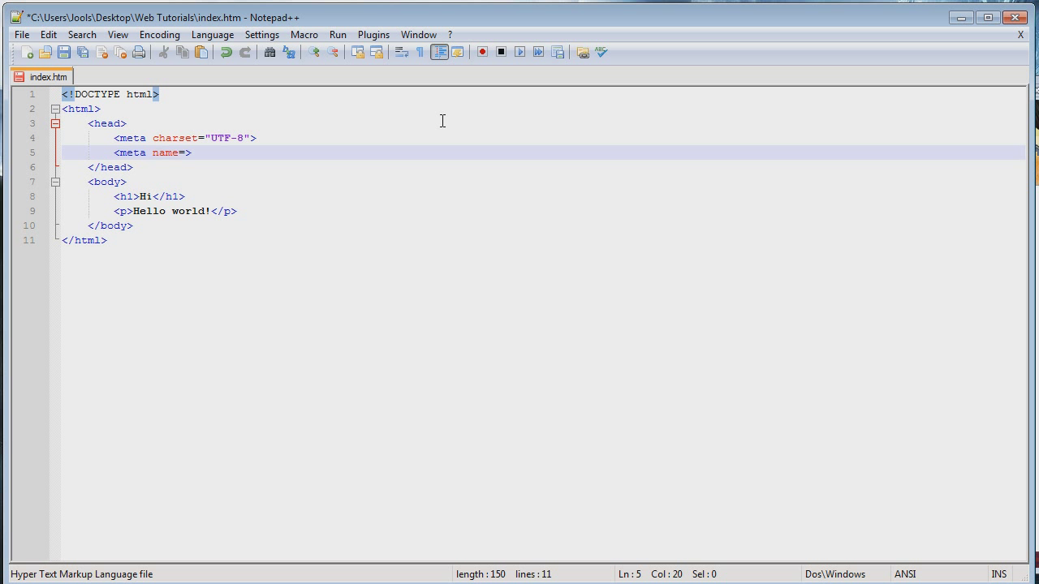
type("\"\"")
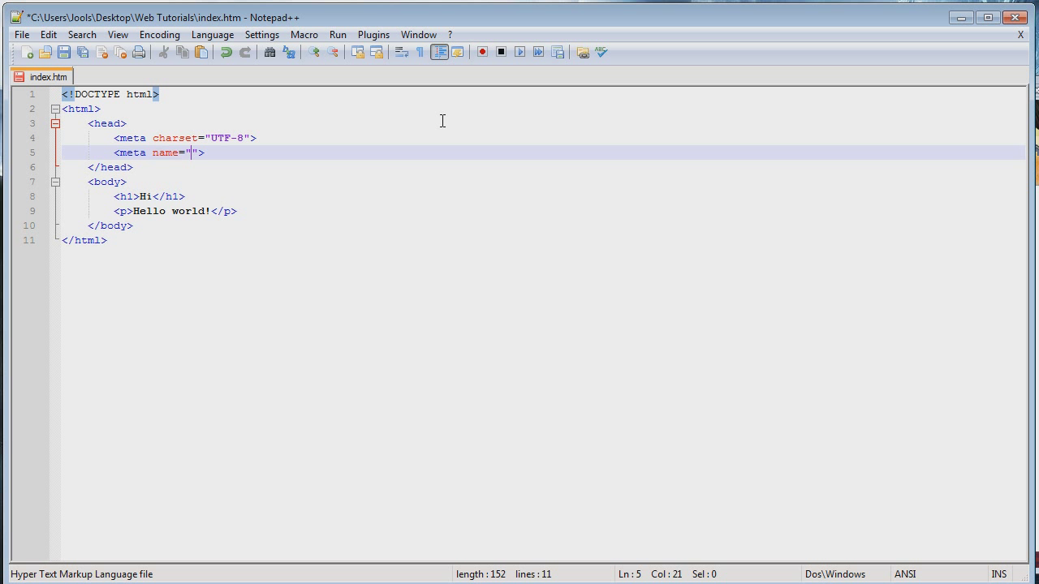
type("keyword")
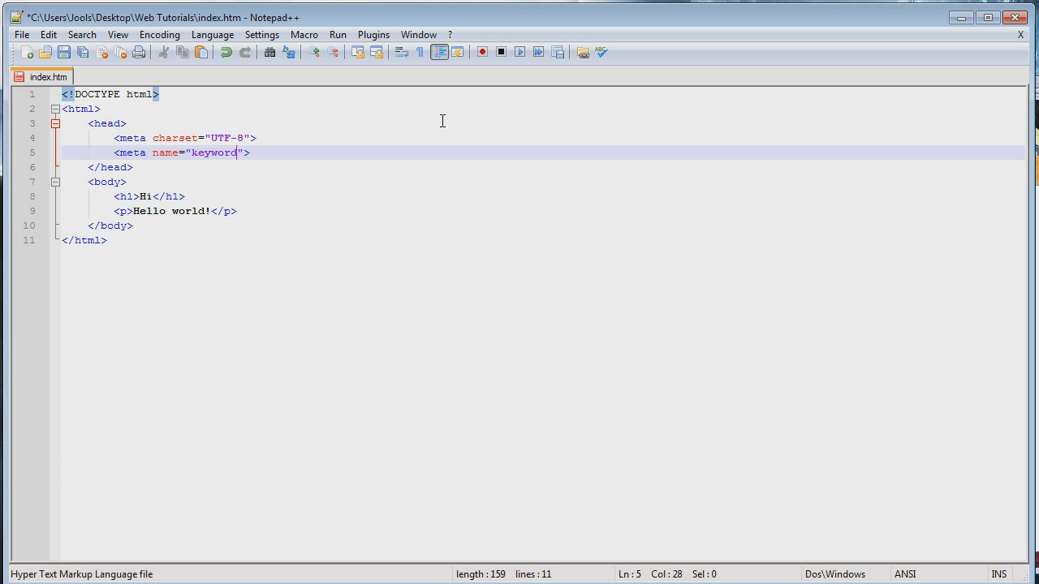
type("s")
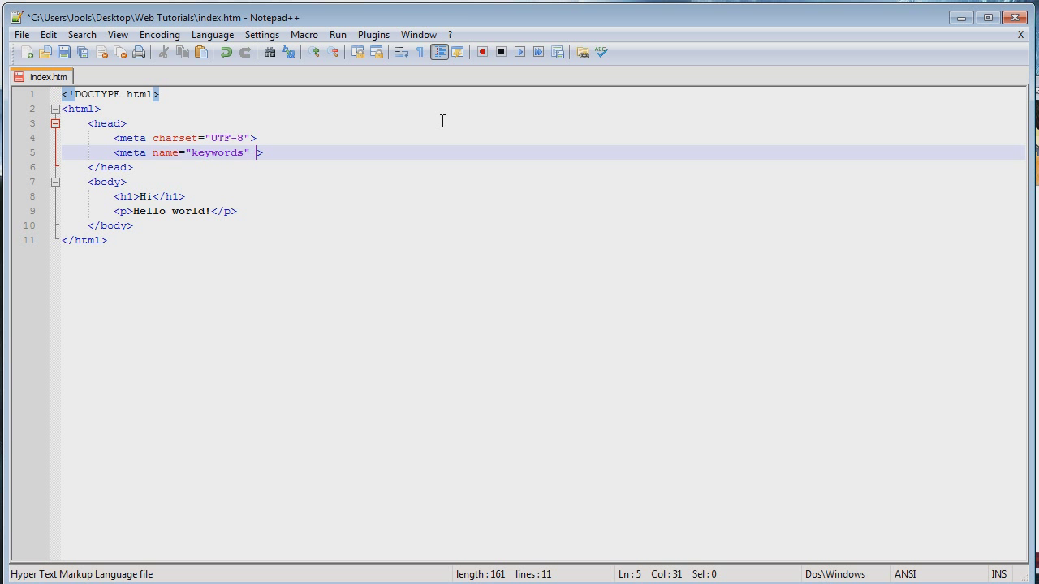
Add content="games, playstation, xbox, nintendo" to the keywords meta, removing the stray letter.
type("content=\"")
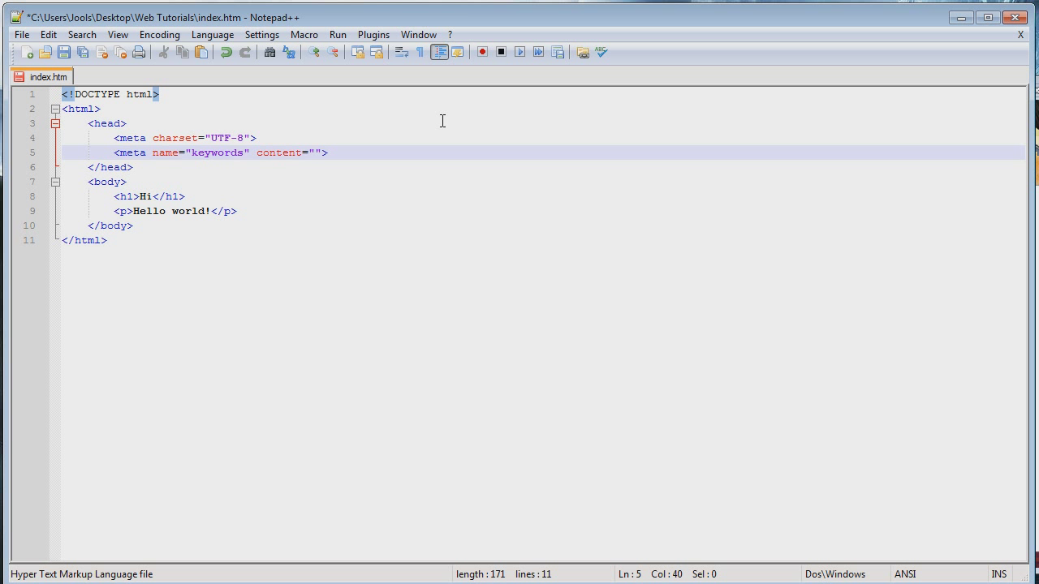
type("games,")
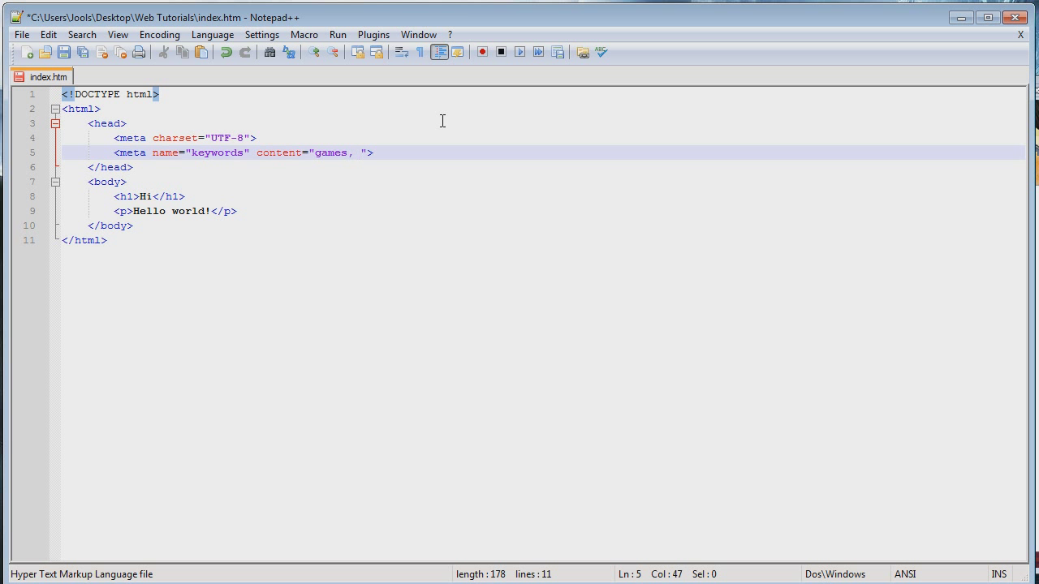
type("plays")
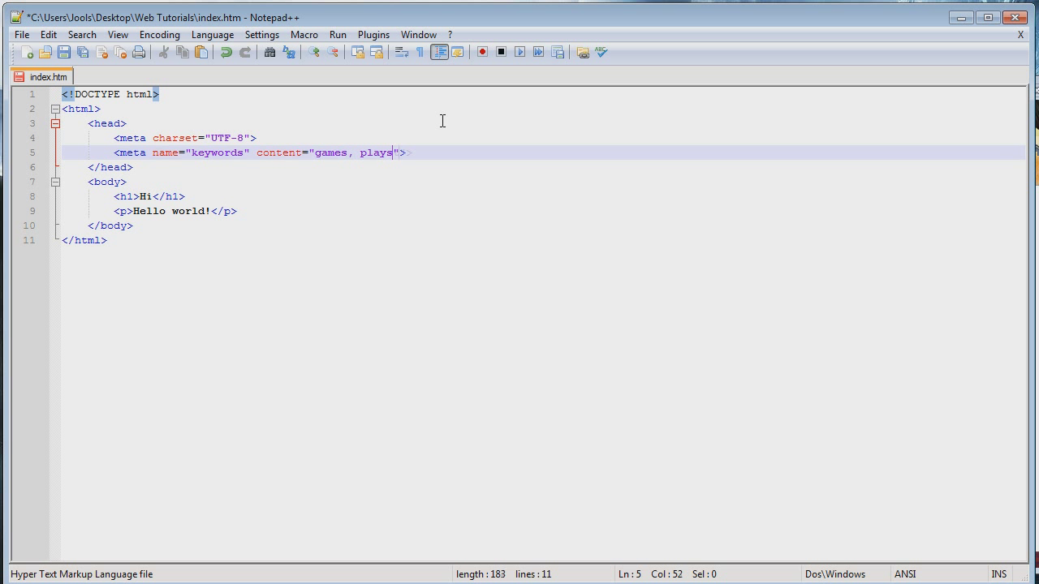
type("tation,")
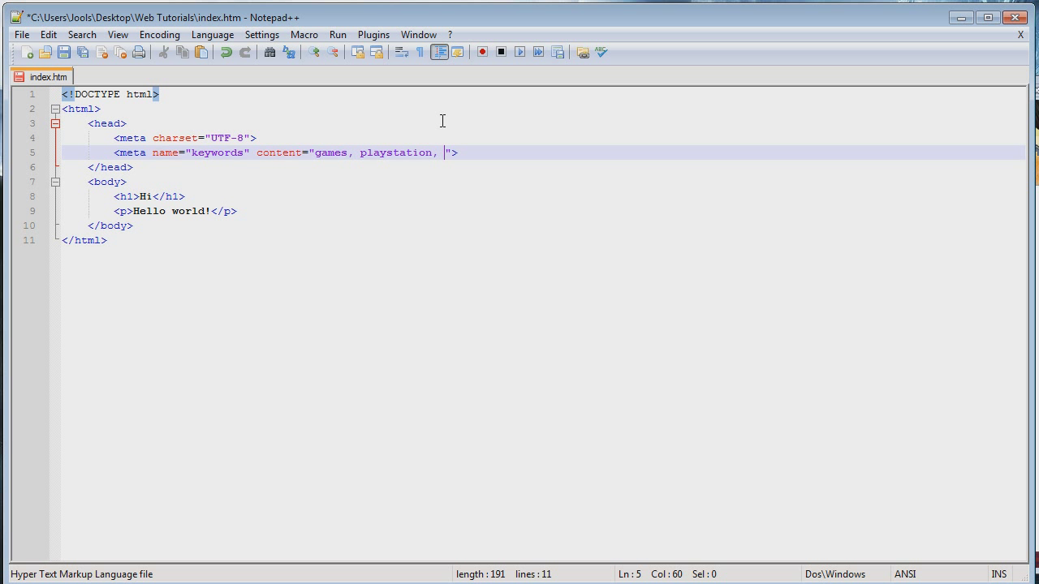
type("xbox,")
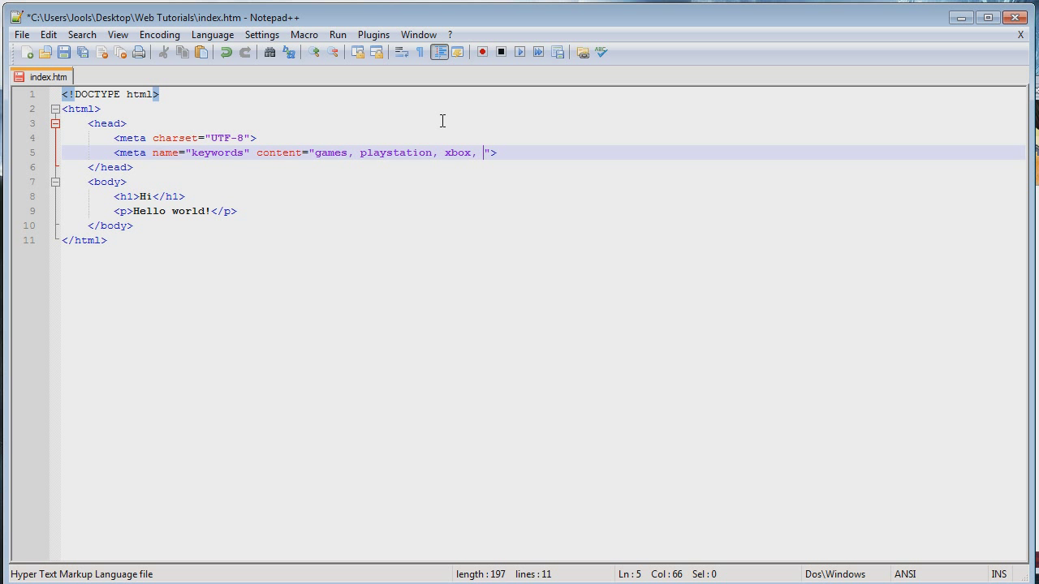
type("nintendop")
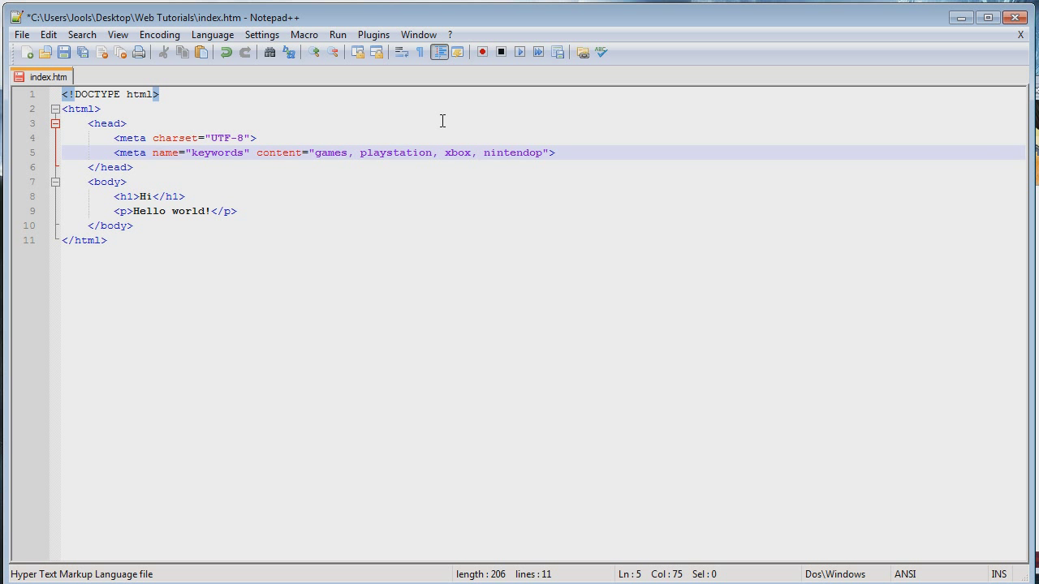
key("Backspace")
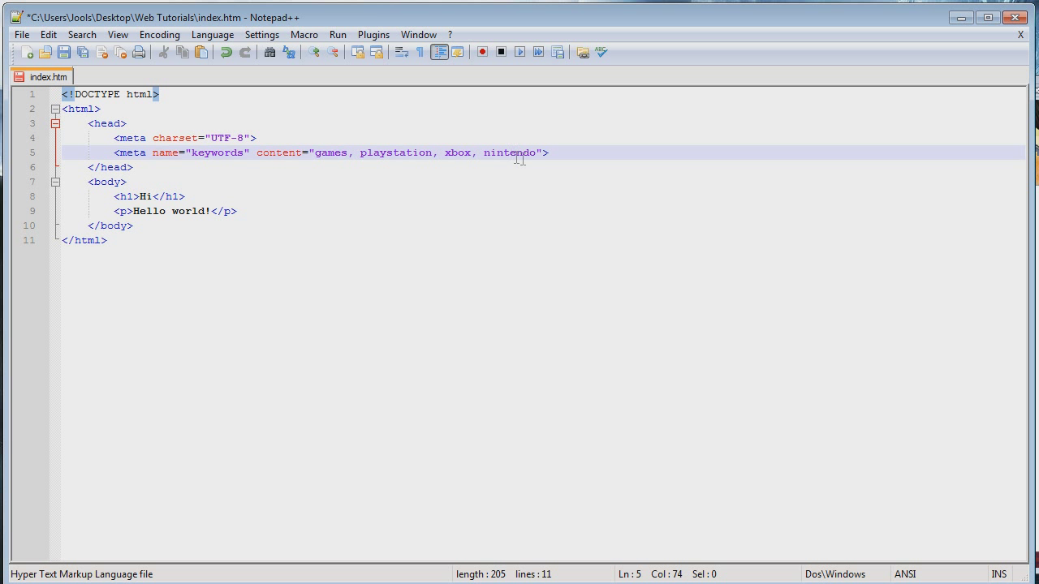
Clear the keyword list and retype it as games, playstation, xbox, nintendo.
left_click_drag(548, 153, 316, 153)
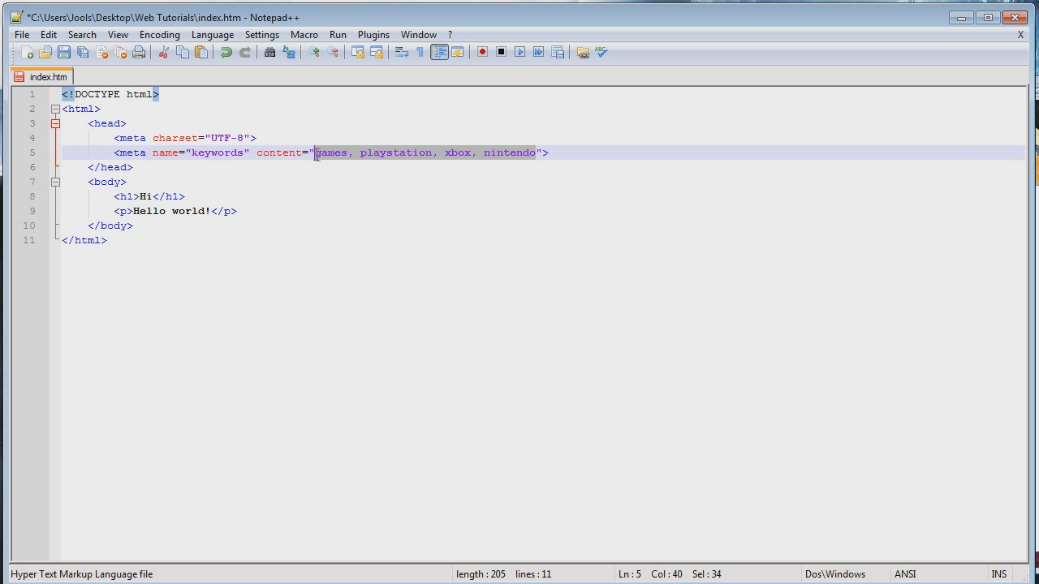
key("Delete")
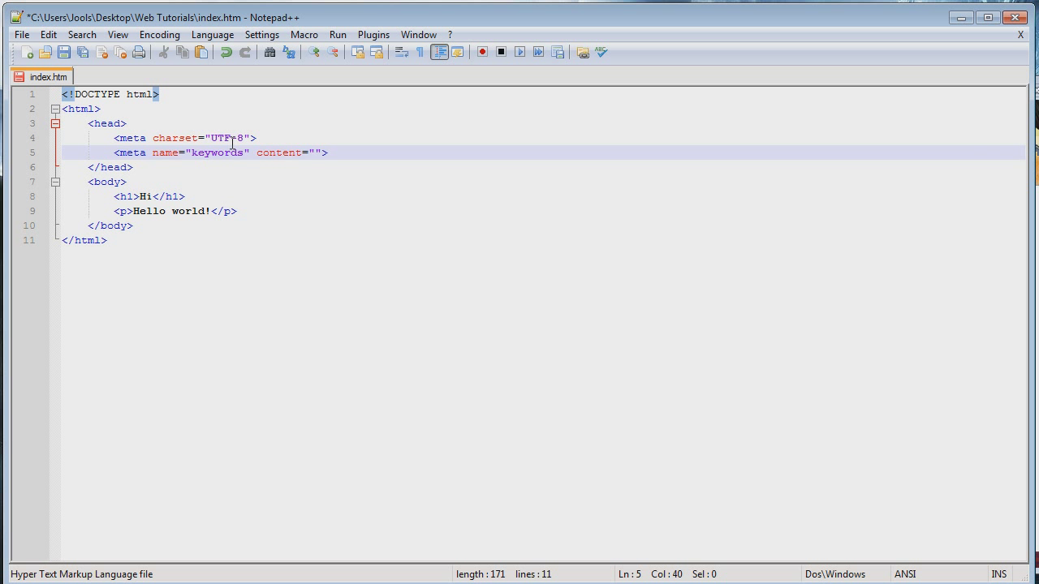
type("games, playstation, xbox, nintendo")
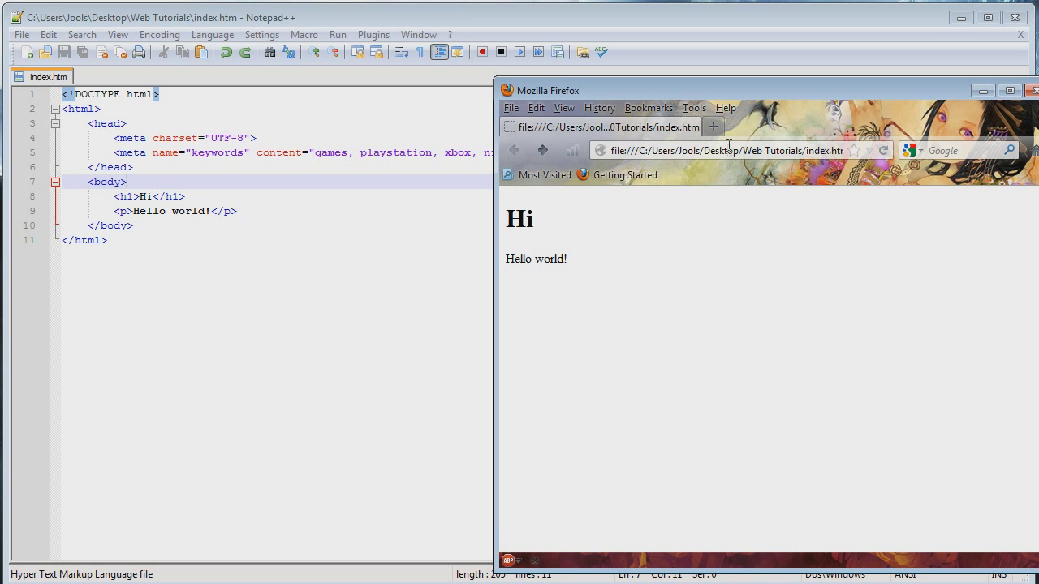
mouse_move(695, 164)
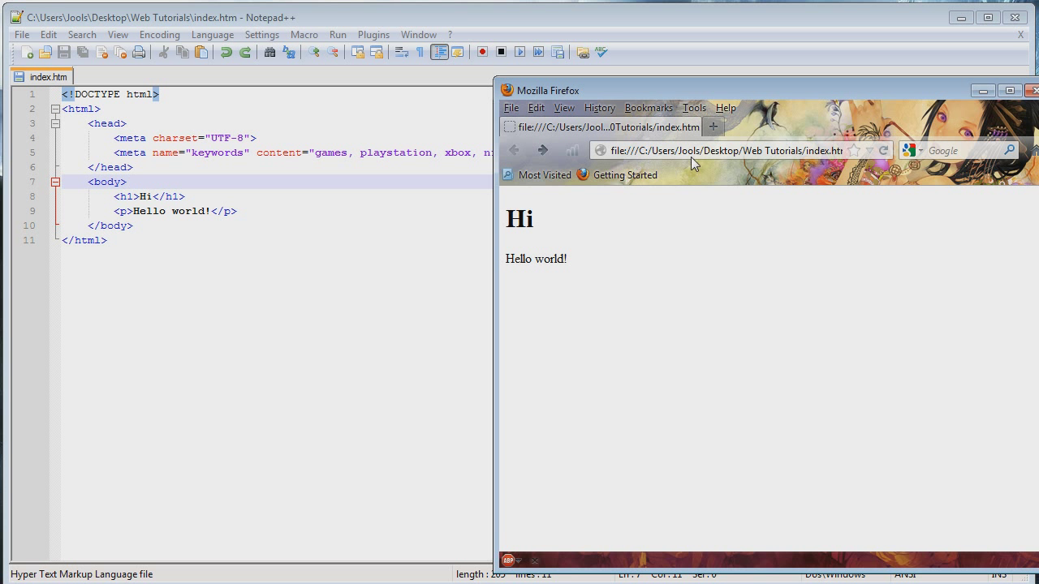
mouse_move(570, 334)
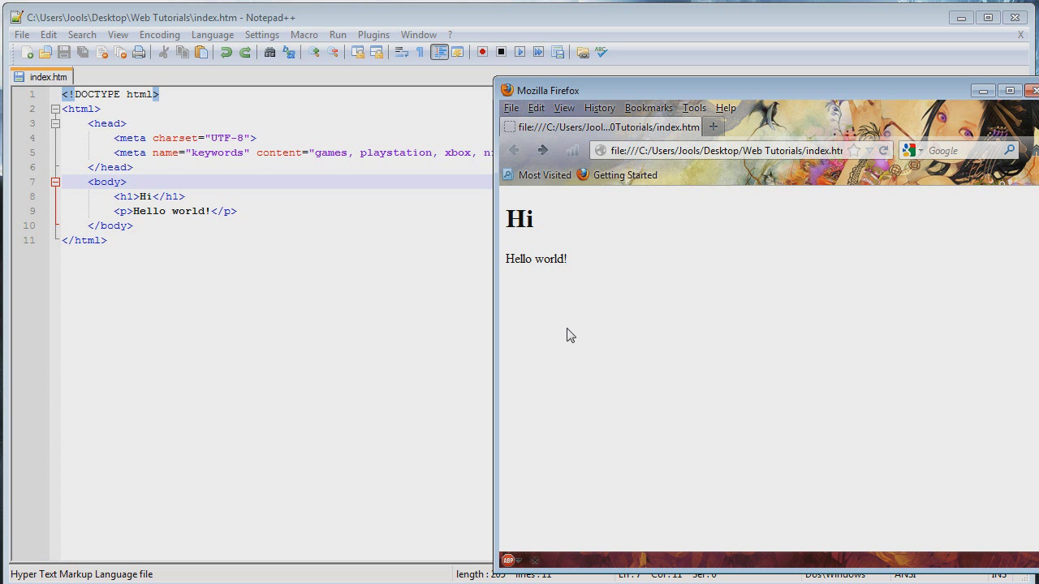
mouse_move(670, 396)
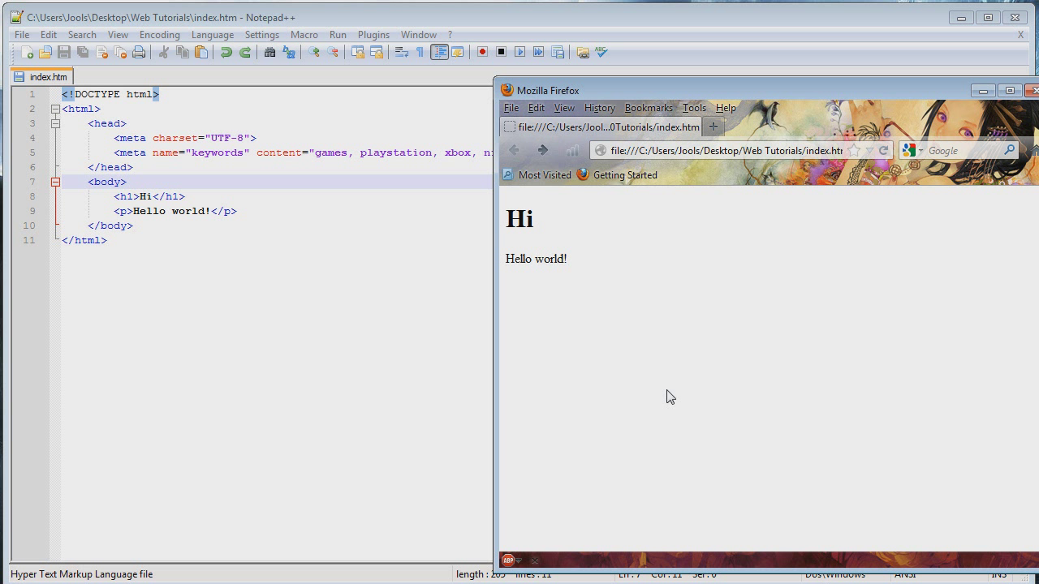
mouse_move(834, 409)
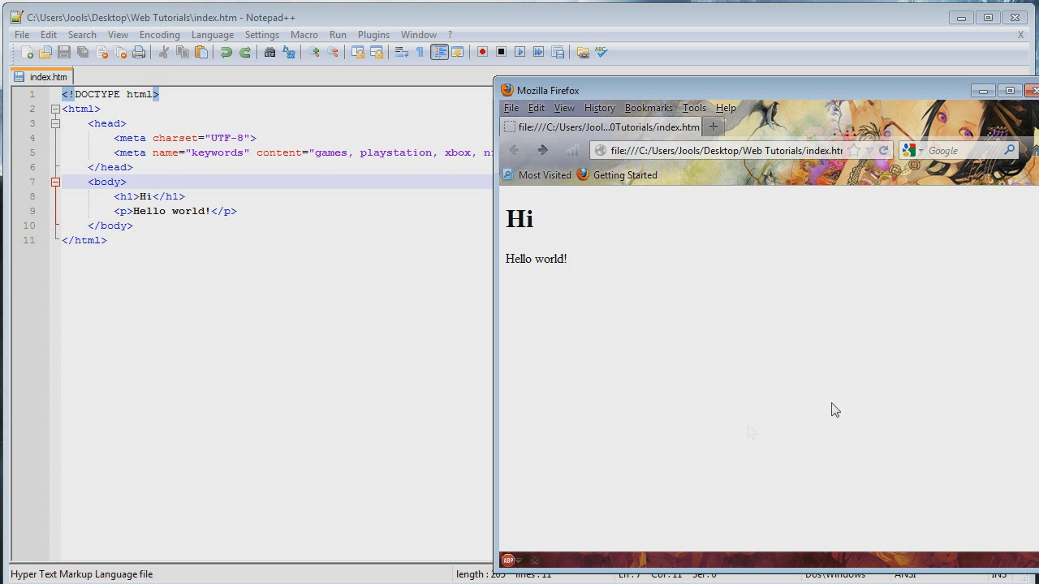
Bring up the context menu on the empty area of the rendered page in Firefox.
left_click(563, 107)
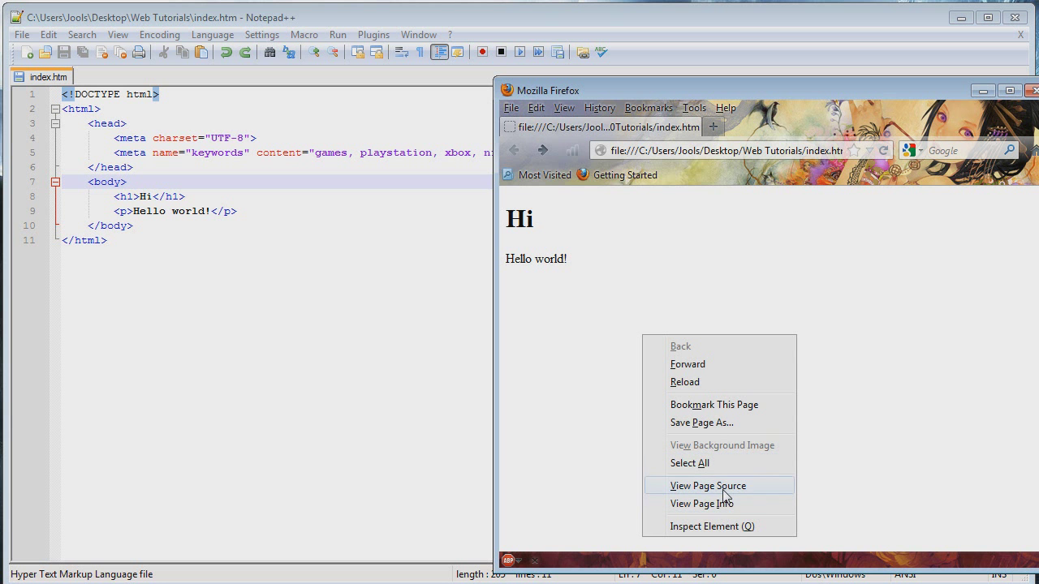
left_click(708, 485)
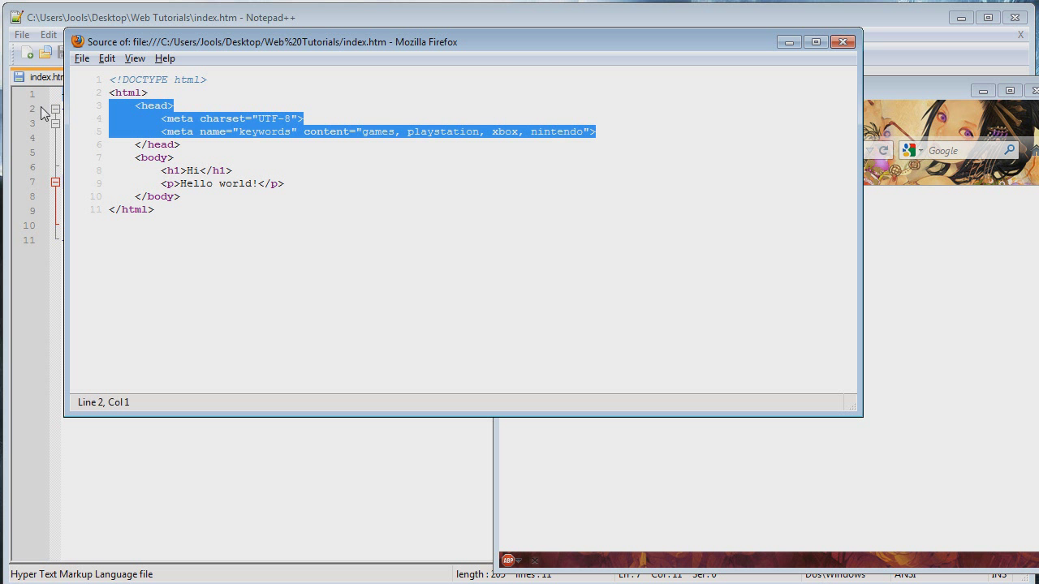
left_click(306, 118)
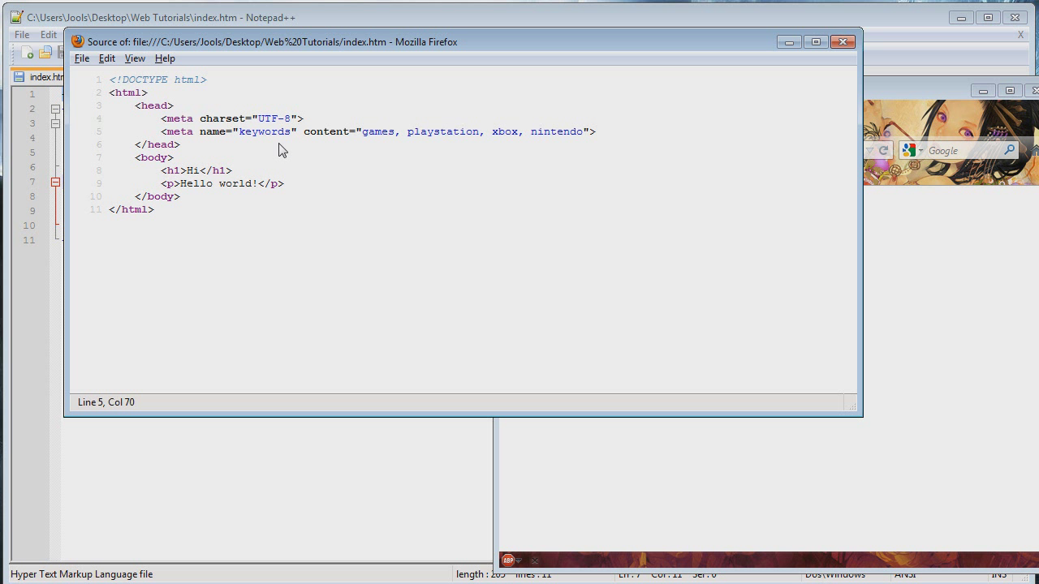
mouse_move(636, 149)
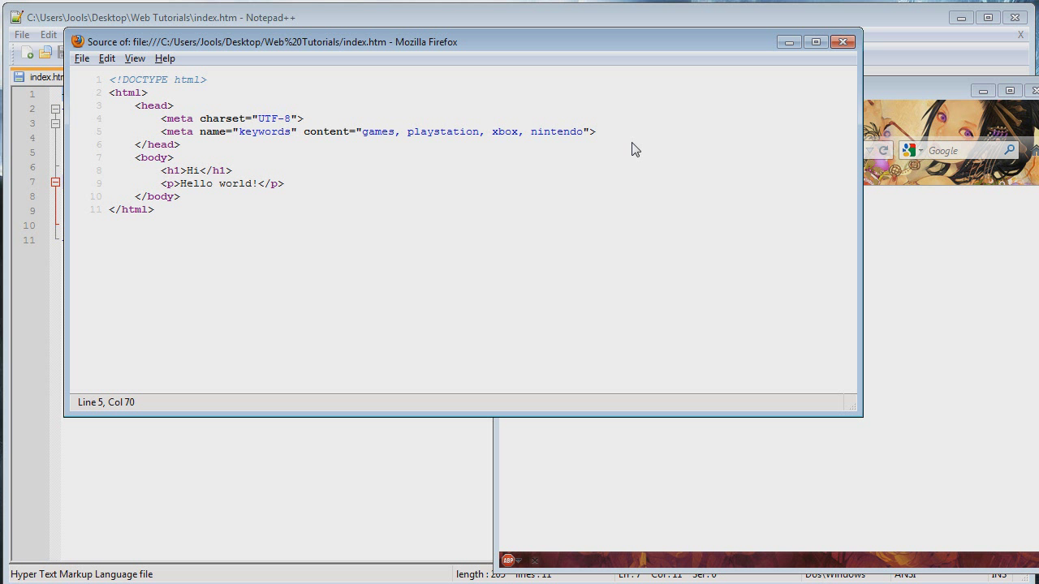
left_click(598, 132)
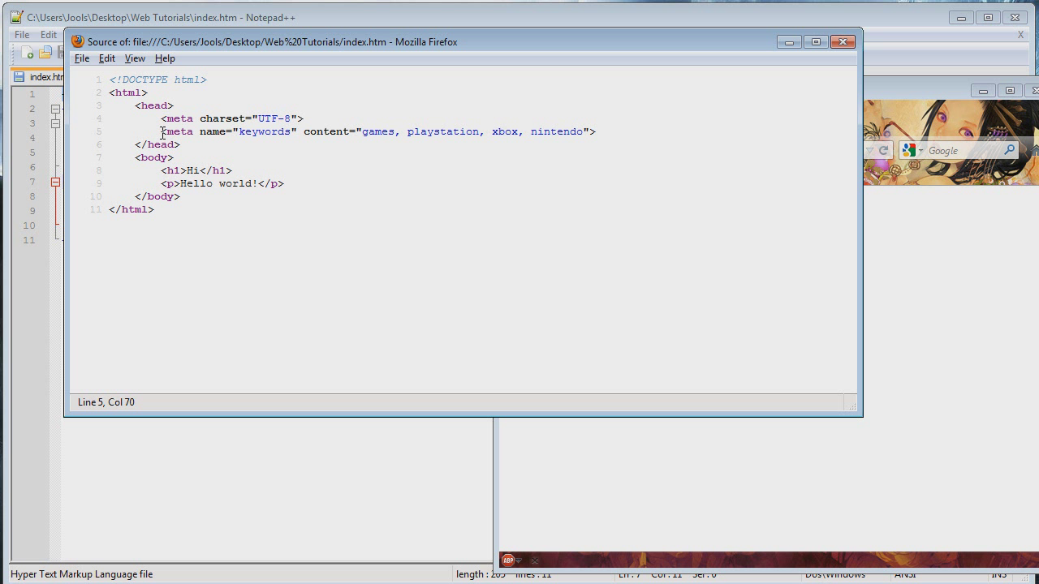
left_click_drag(160, 132, 596, 132)
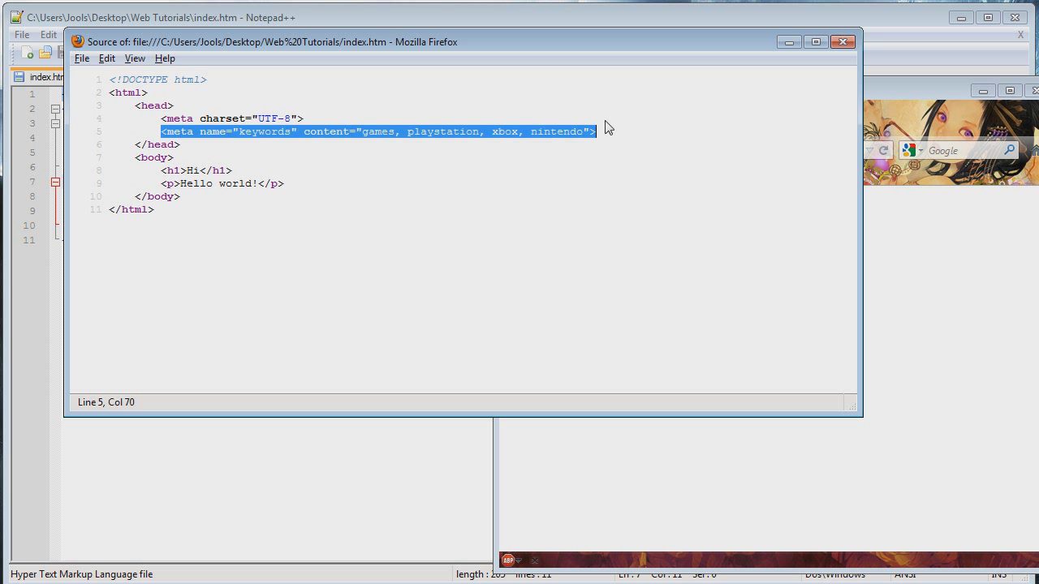
mouse_move(419, 149)
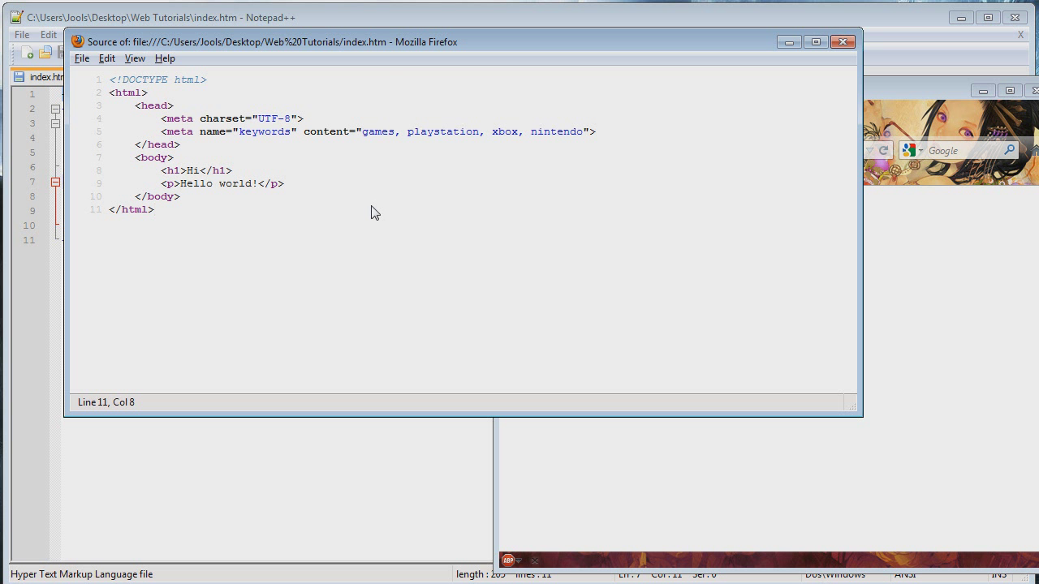
mouse_move(672, 117)
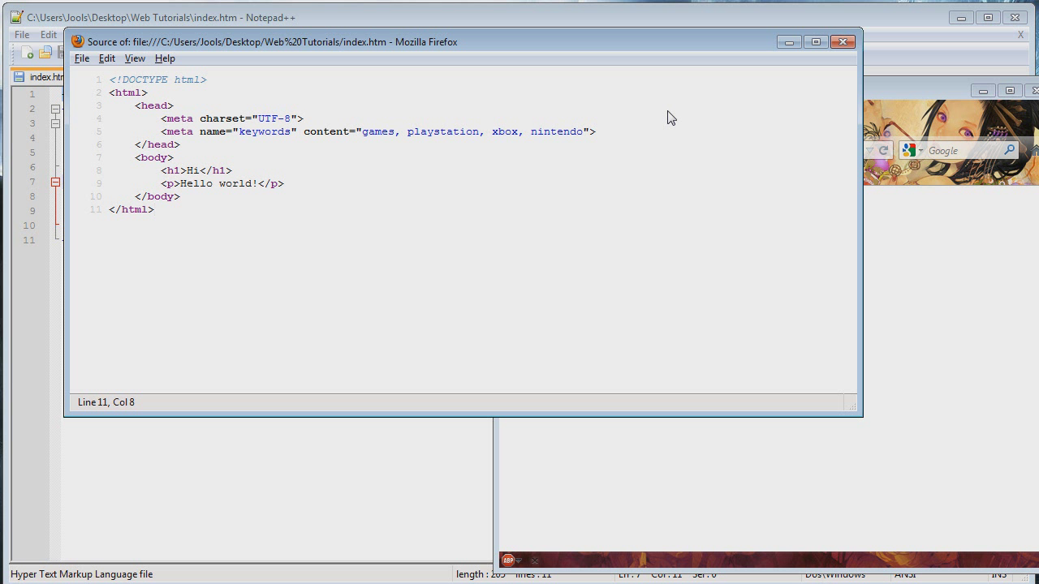
left_click(359, 132)
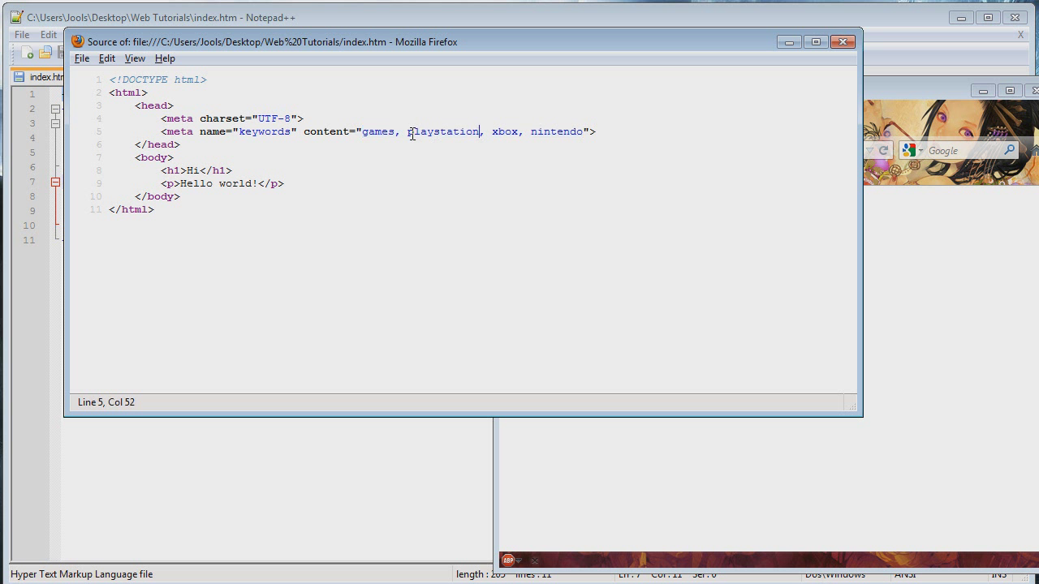
left_click(537, 132)
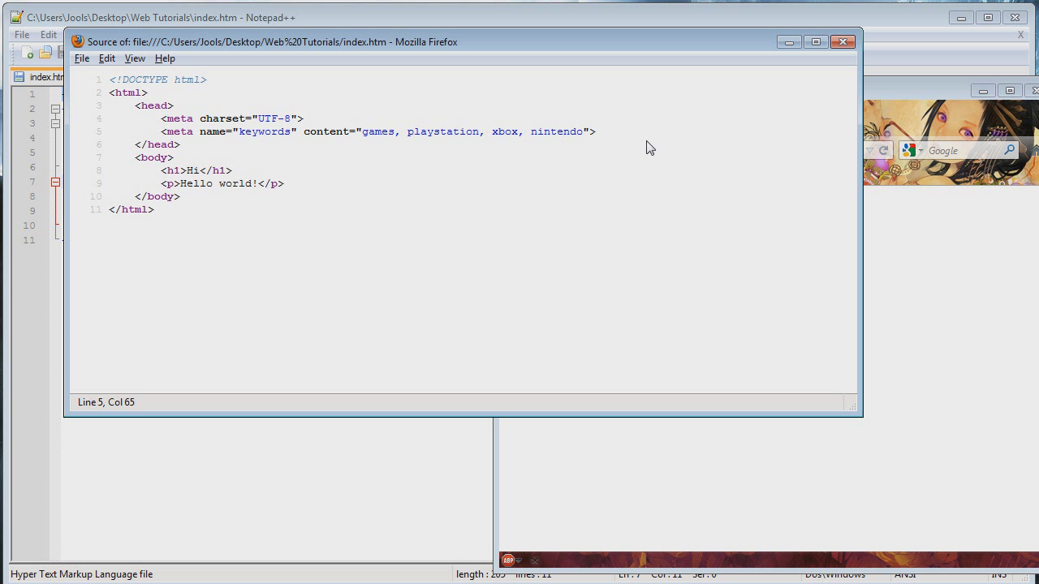
mouse_move(459, 47)
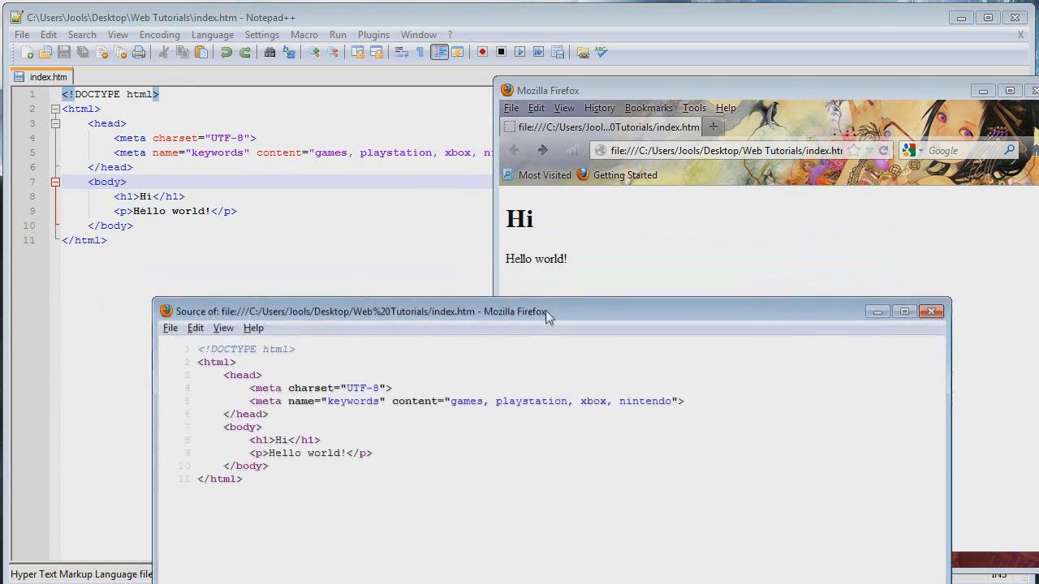
left_click_drag(544, 312, 549, 351)
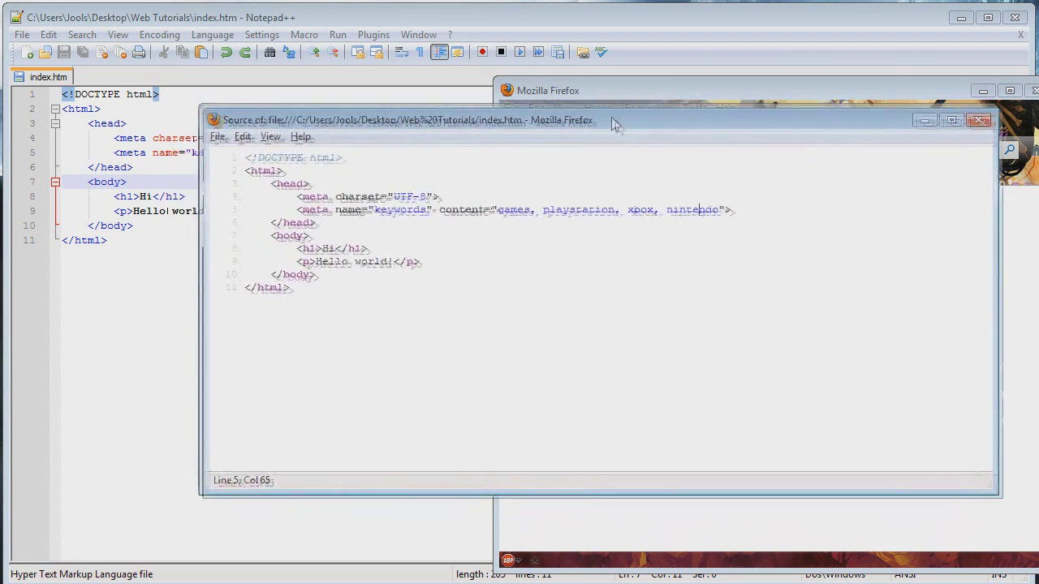
left_click_drag(406, 120, 467, 156)
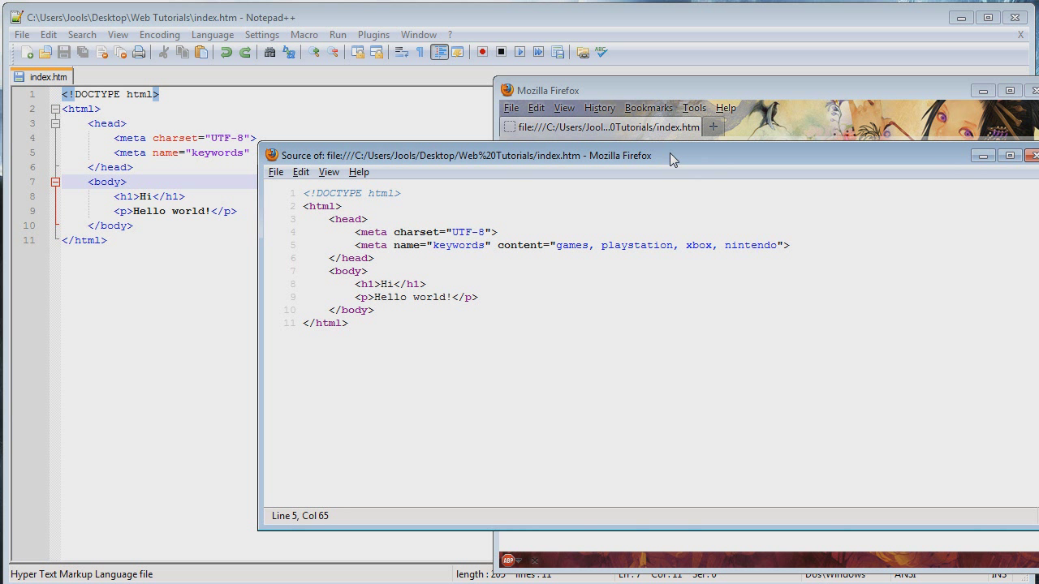
mouse_move(891, 250)
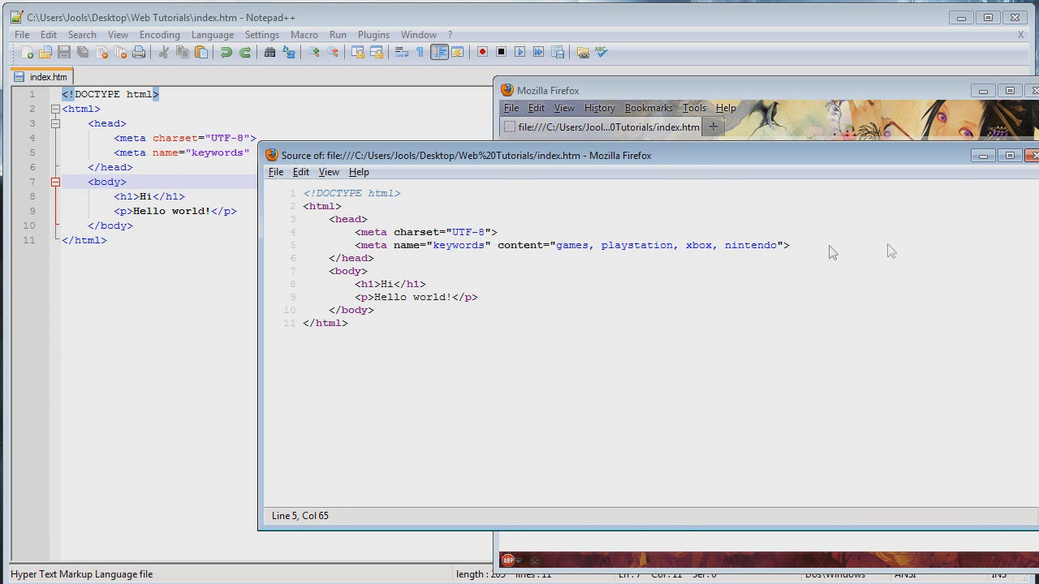
mouse_move(584, 174)
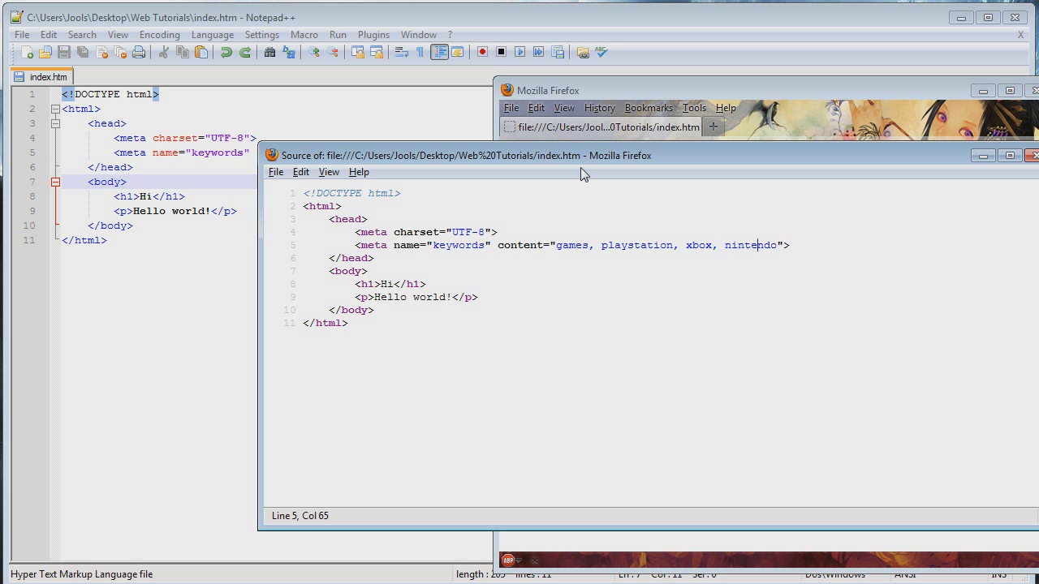
mouse_move(615, 177)
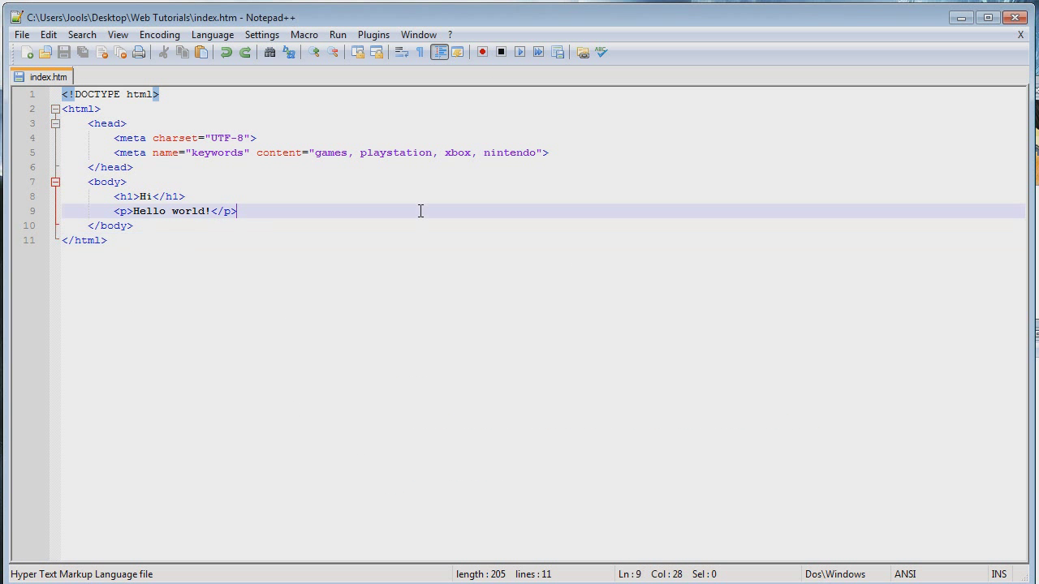
Start a new tag on a line before </head> and mark the keywords meta's name and content attributes.
left_click(571, 153)
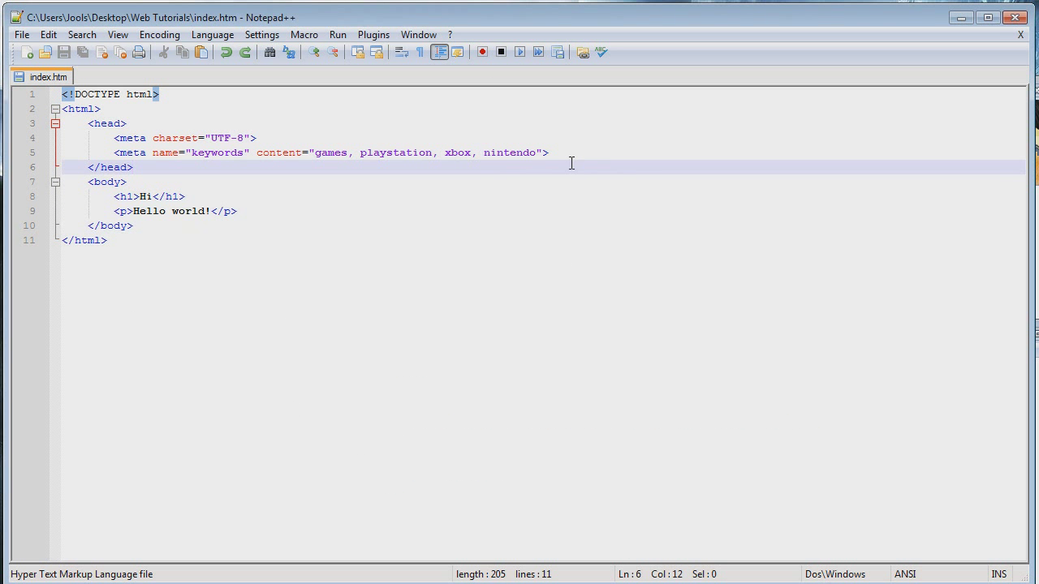
left_click(549, 152)
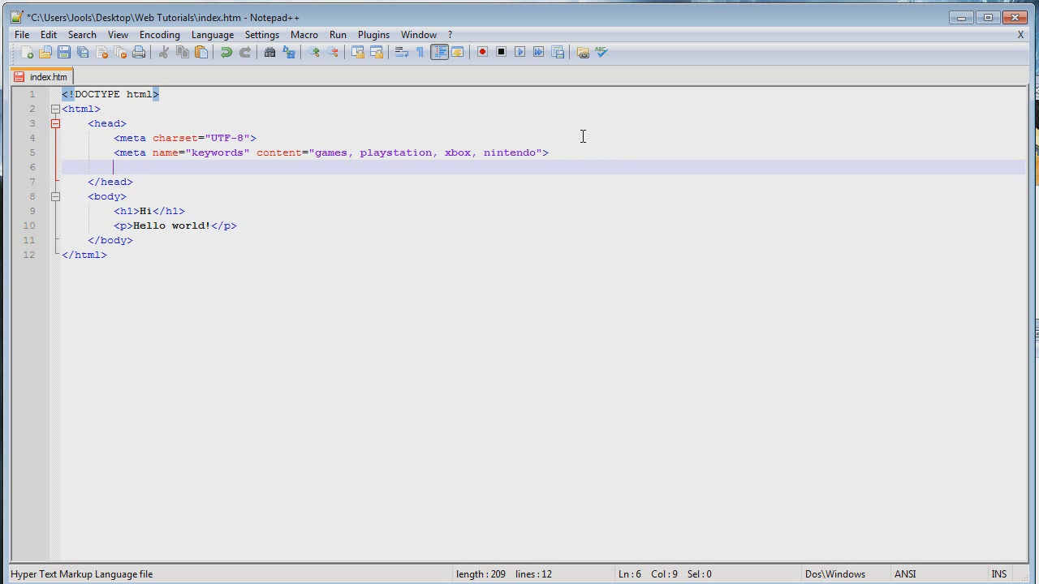
type("<>")
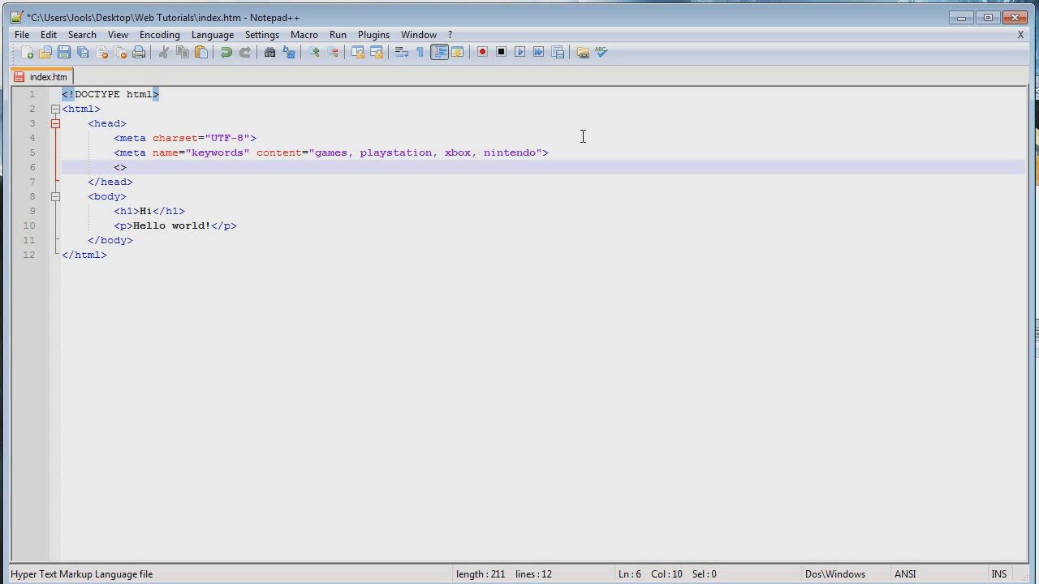
mouse_move(164, 153)
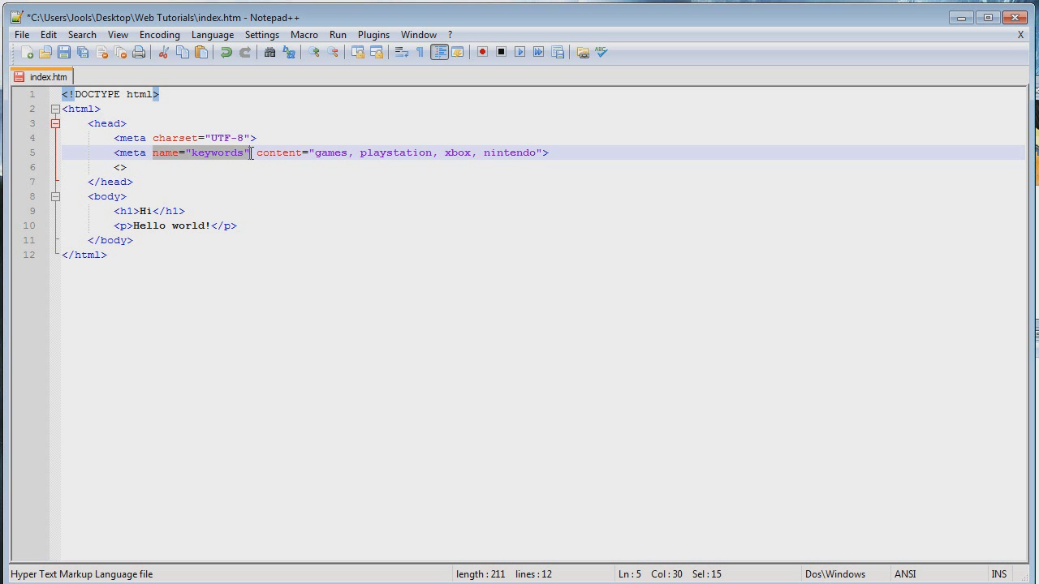
left_click(273, 152)
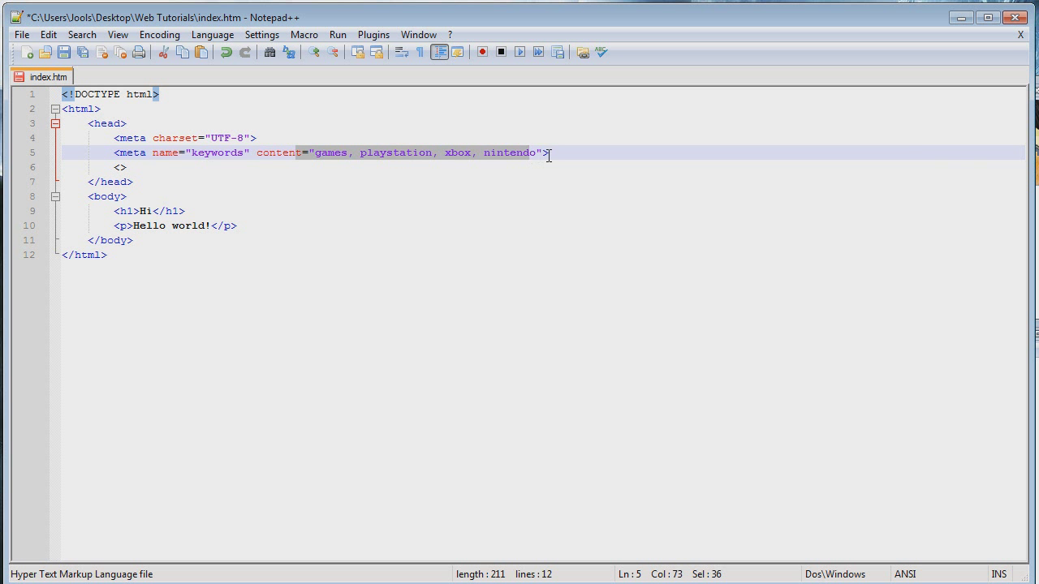
left_click(121, 167)
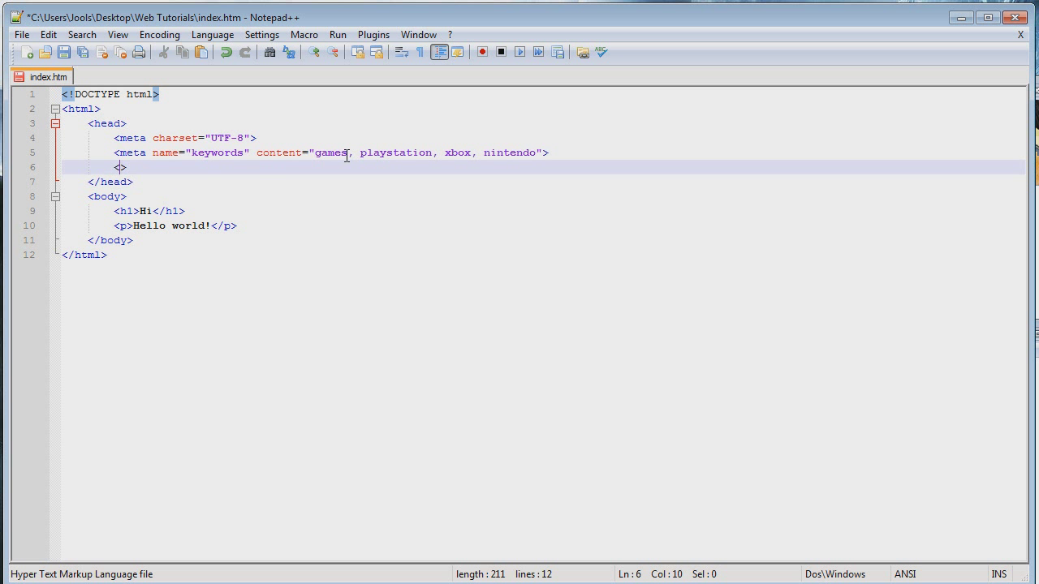
Write a description meta with content about information on games and such.
type("meta")
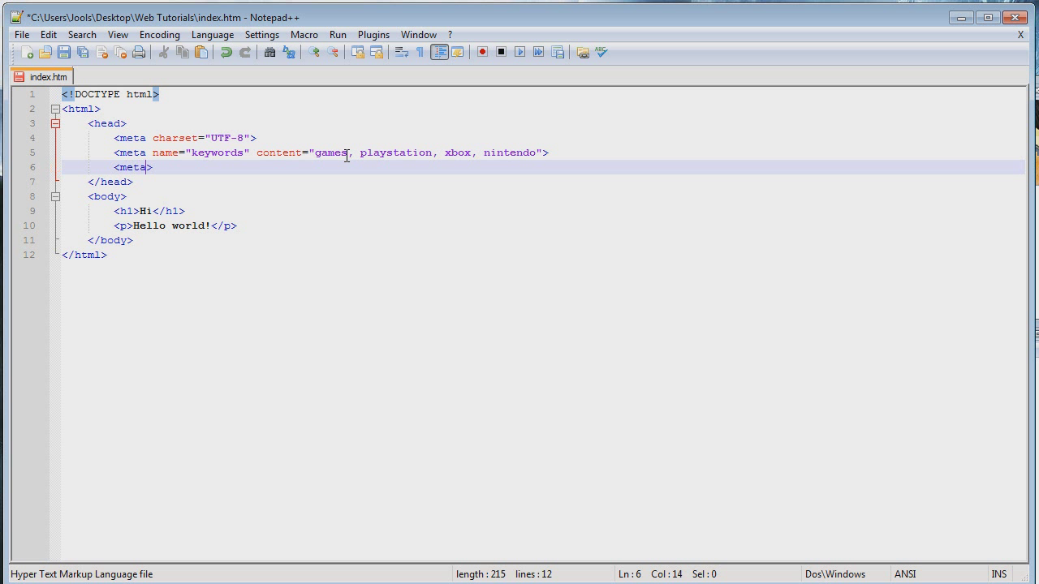
type("name=\"")
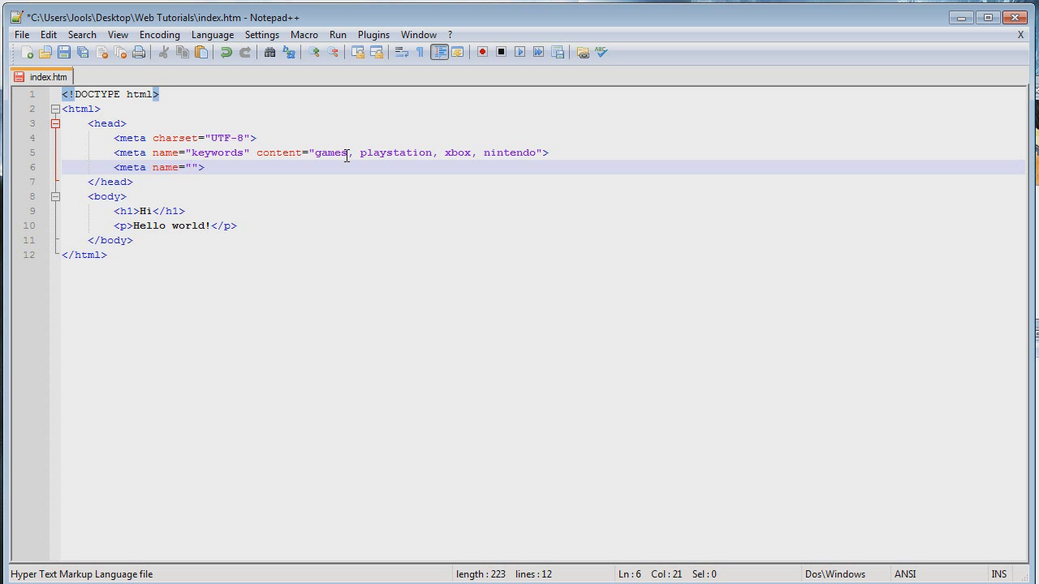
type("descri")
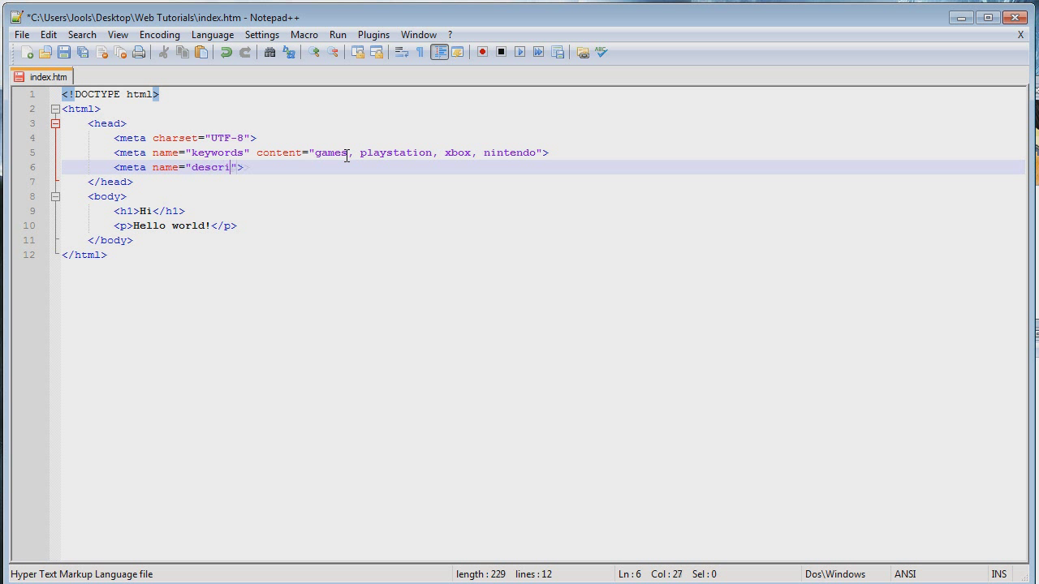
type("p")
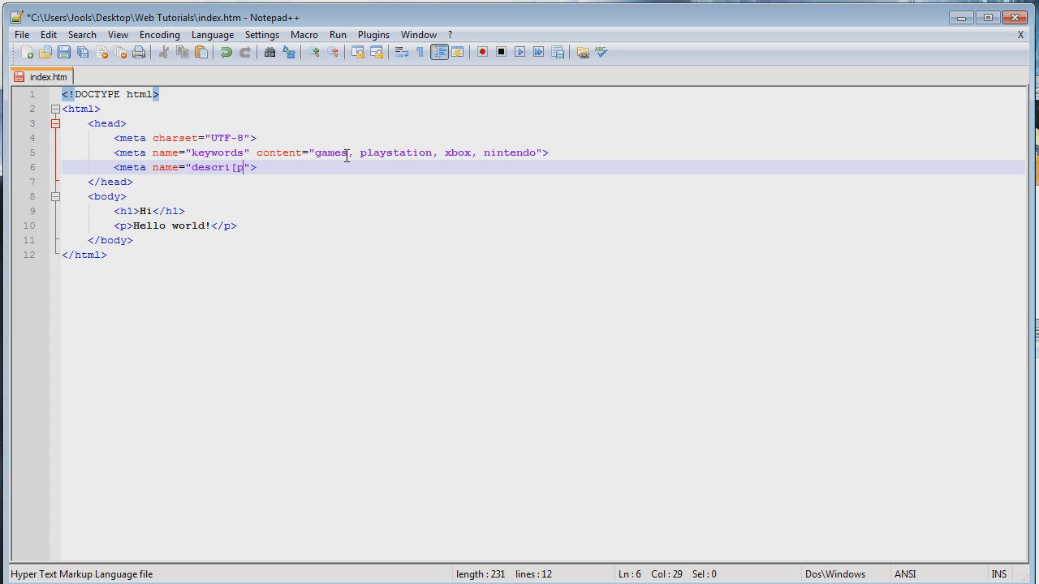
type("tion")
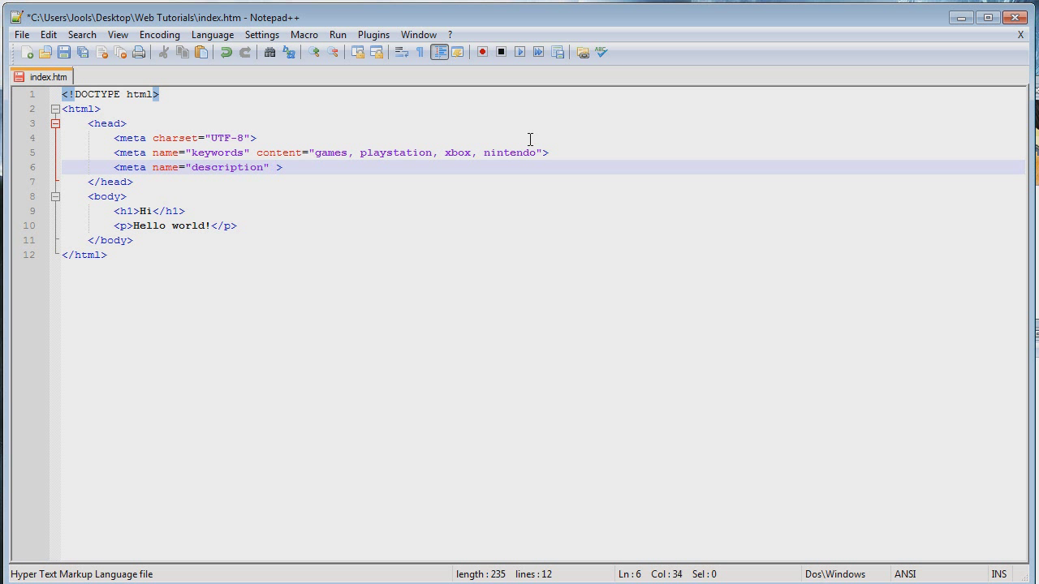
type("content")
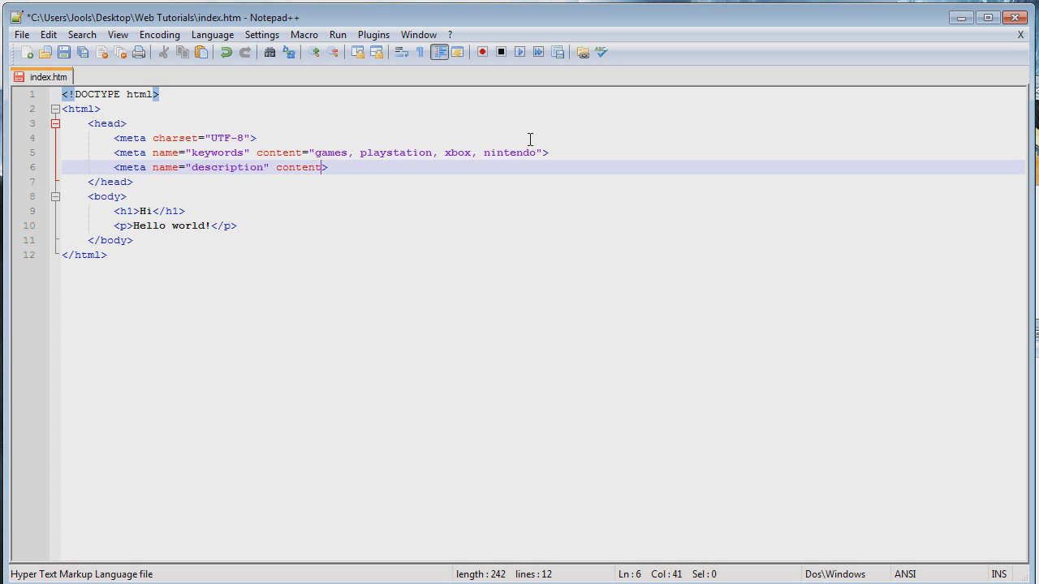
type("=\"\"")
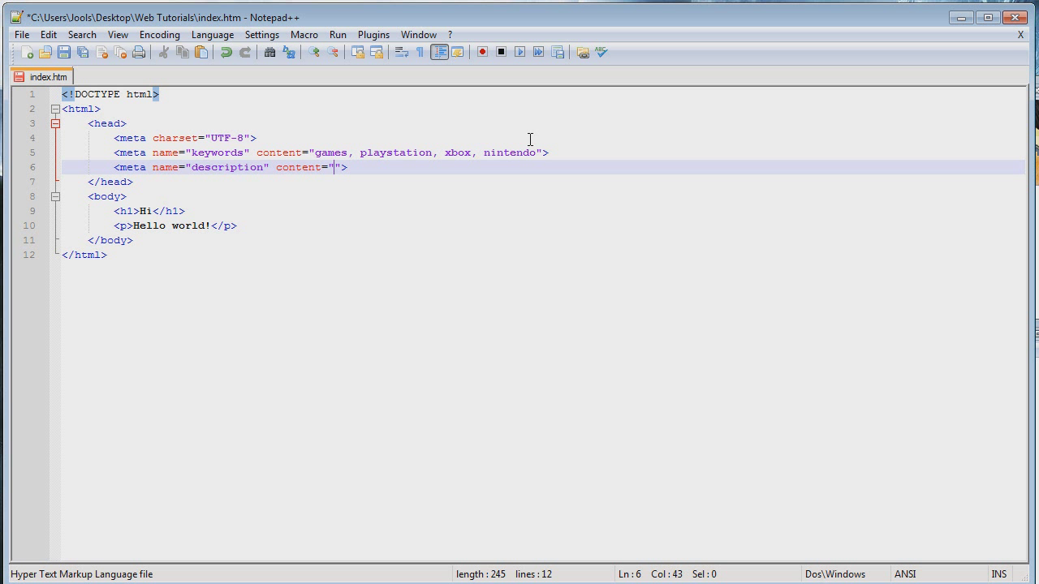
type("Loads of fun infor")
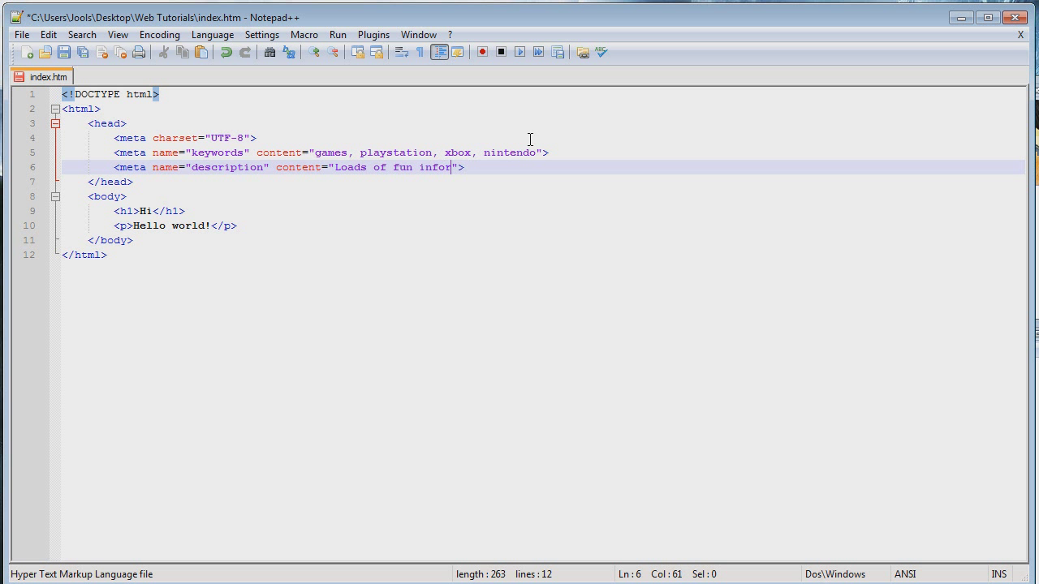
type("mation about")
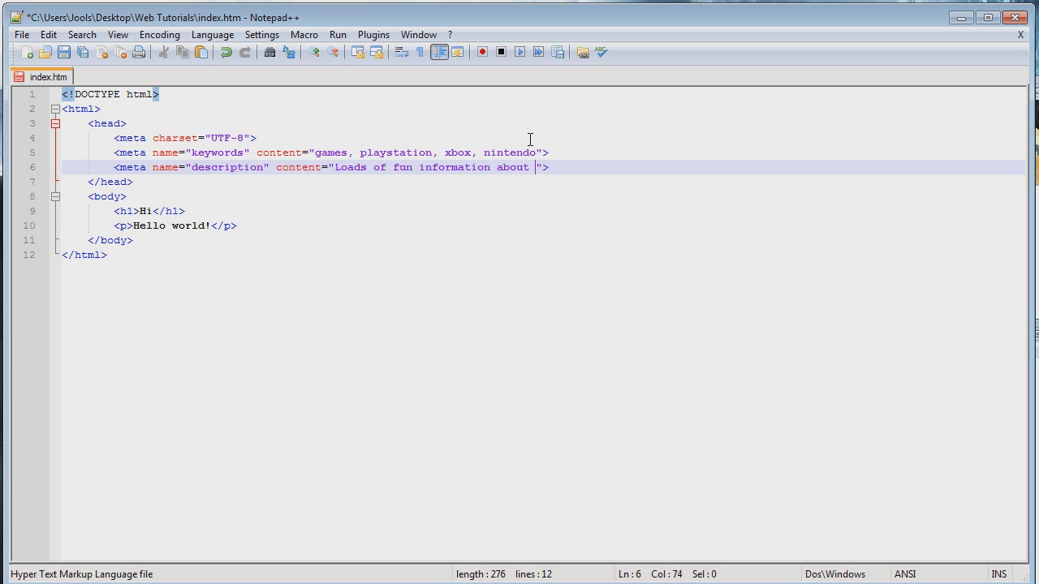
type("games and su")
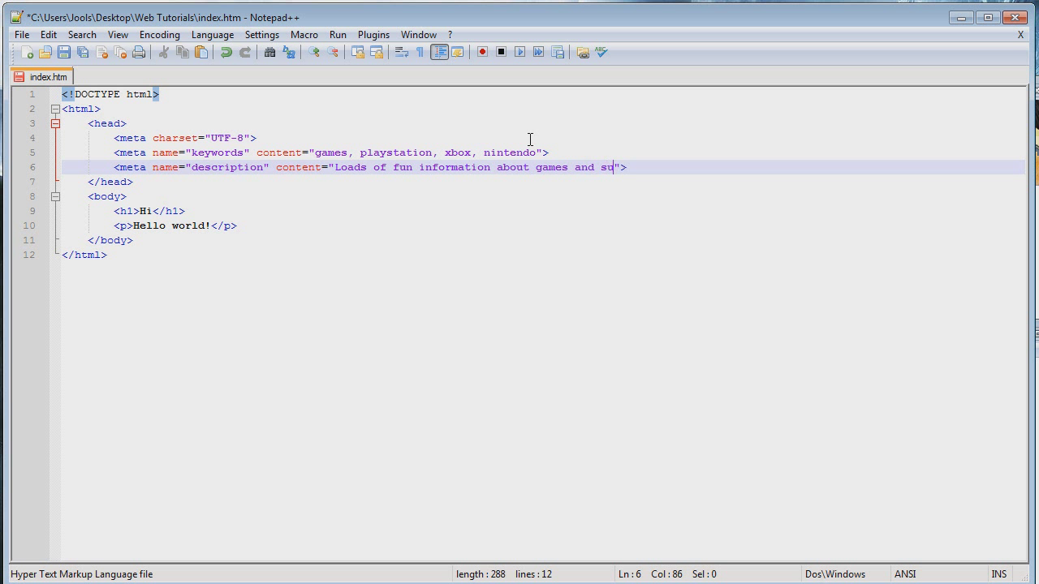
type("ch!")
type("<")
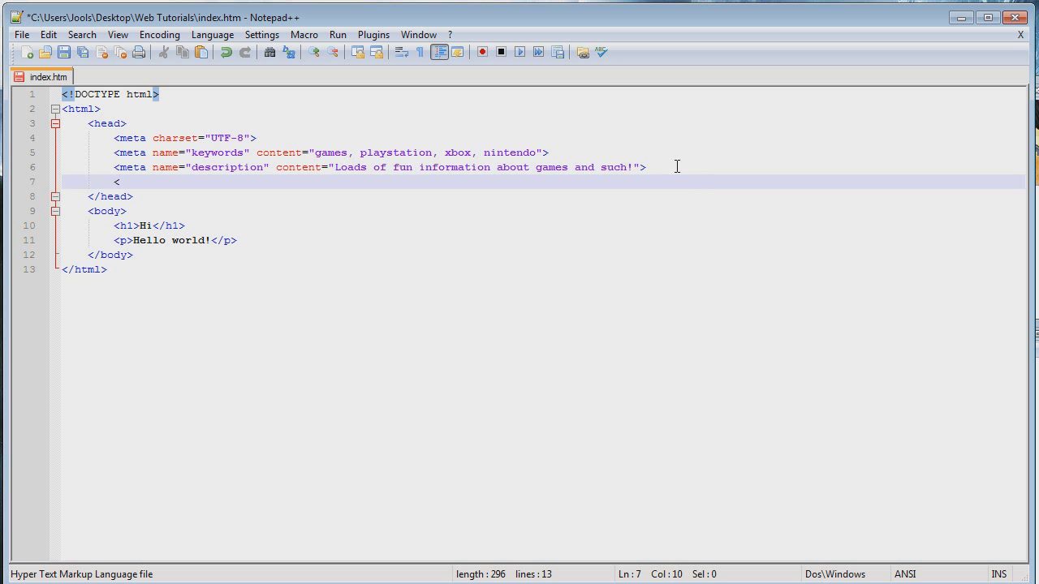
Write an author meta with content="Jools Reid" below the description meta.
type("meta name=\"")
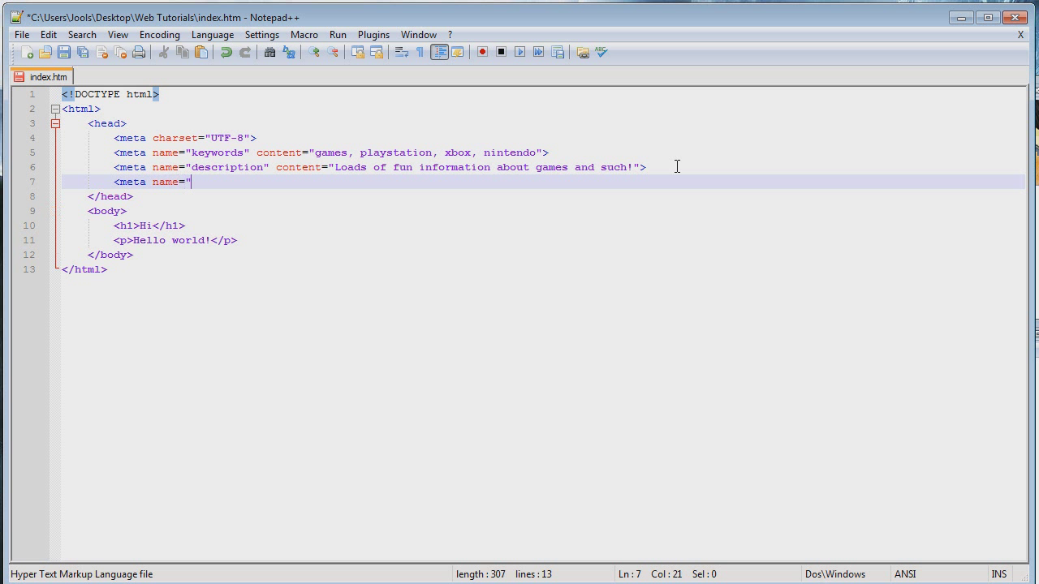
type("\"")
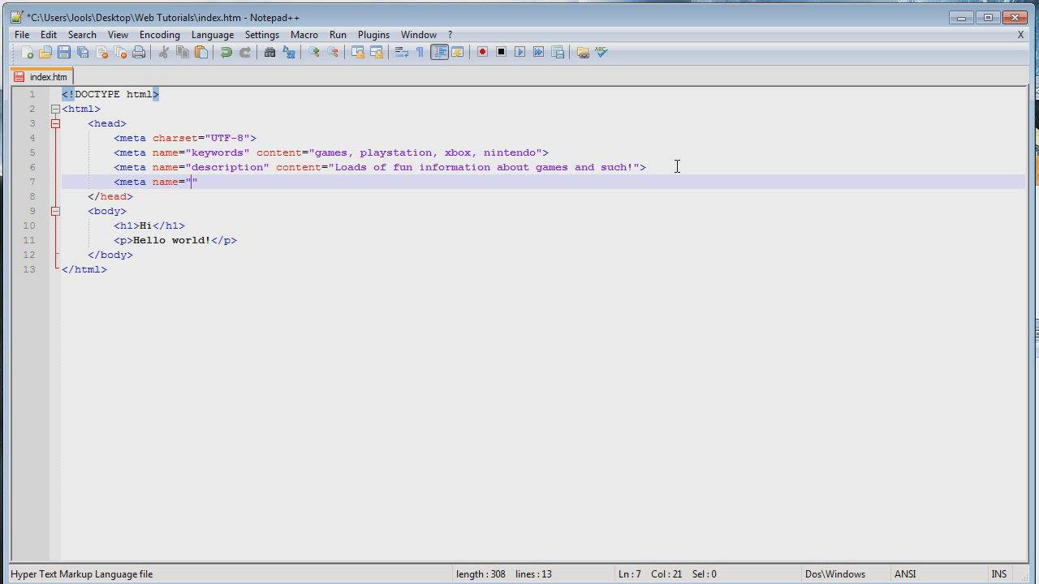
type("a")
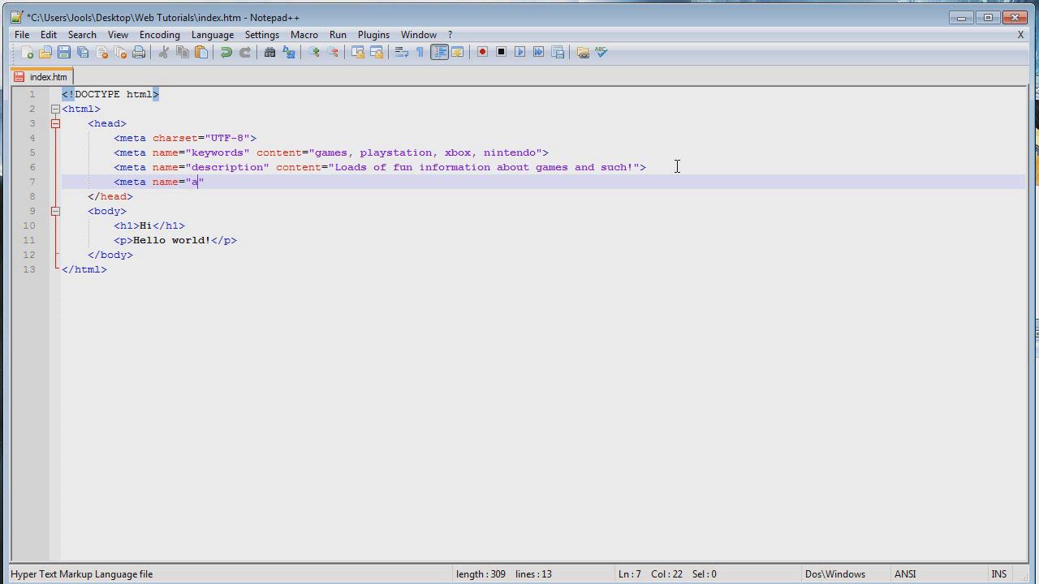
type("uthor")
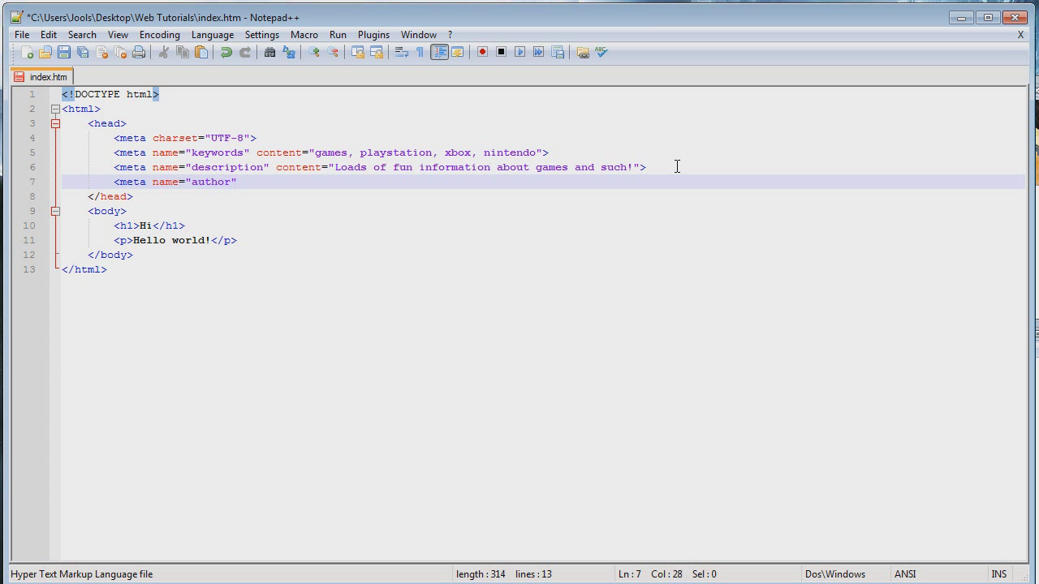
type("cons")
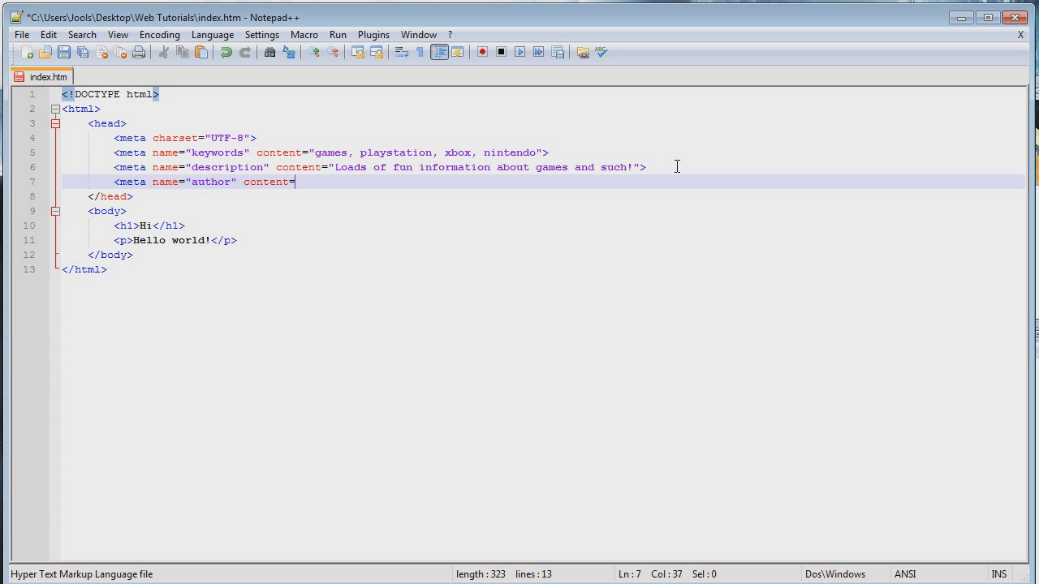
type("\"")
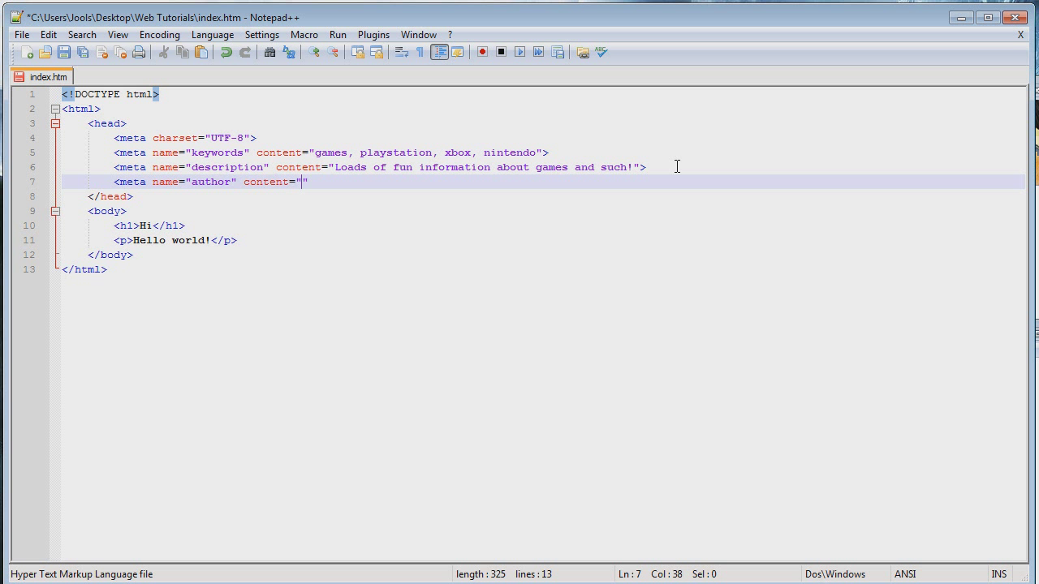
type("Jools Reid")
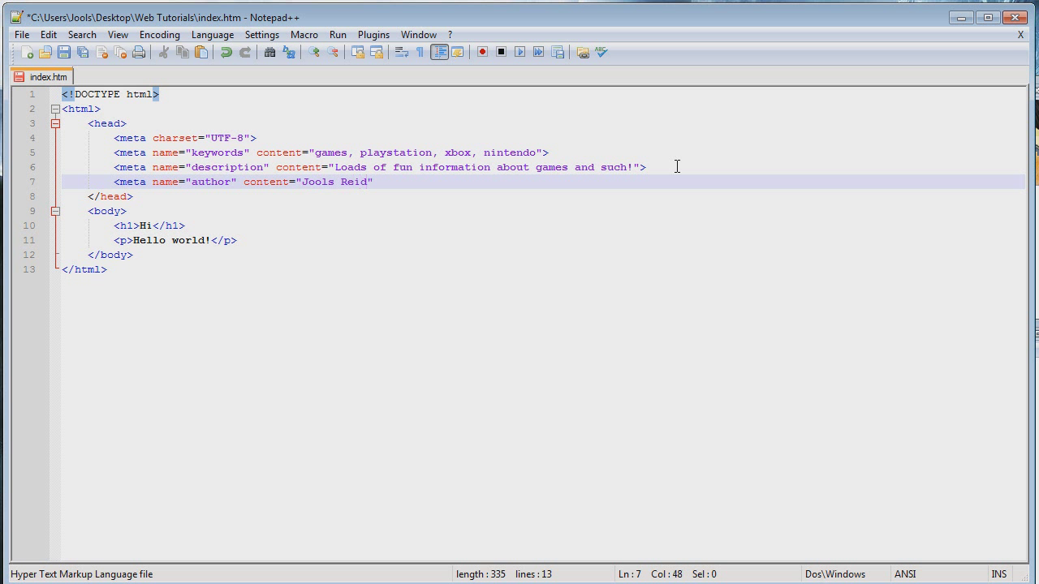
type(">")
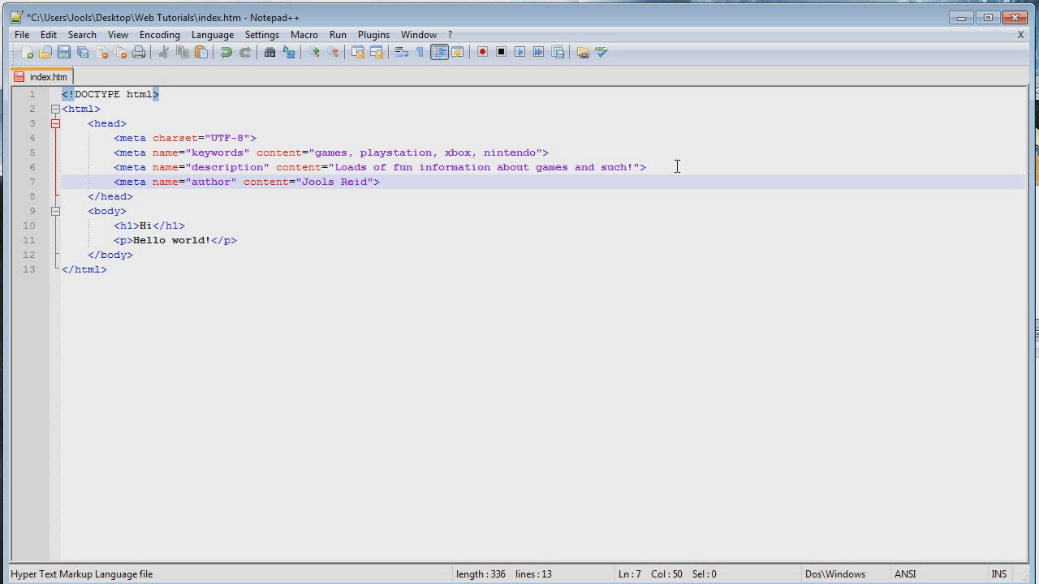
Review the keywords, description and author meta lines by highlighting and clearing them.
left_click(256, 167)
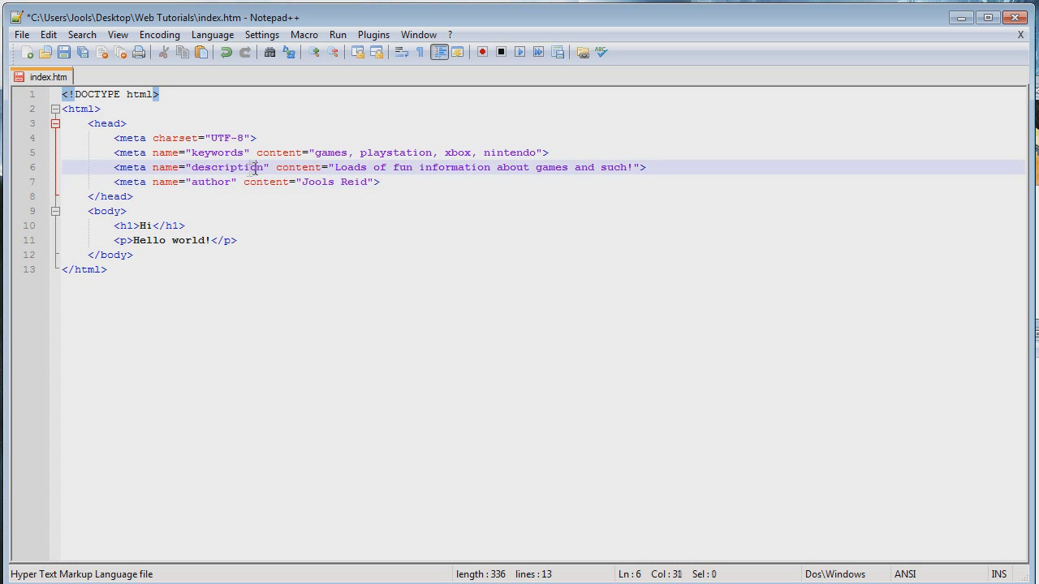
left_click(250, 167)
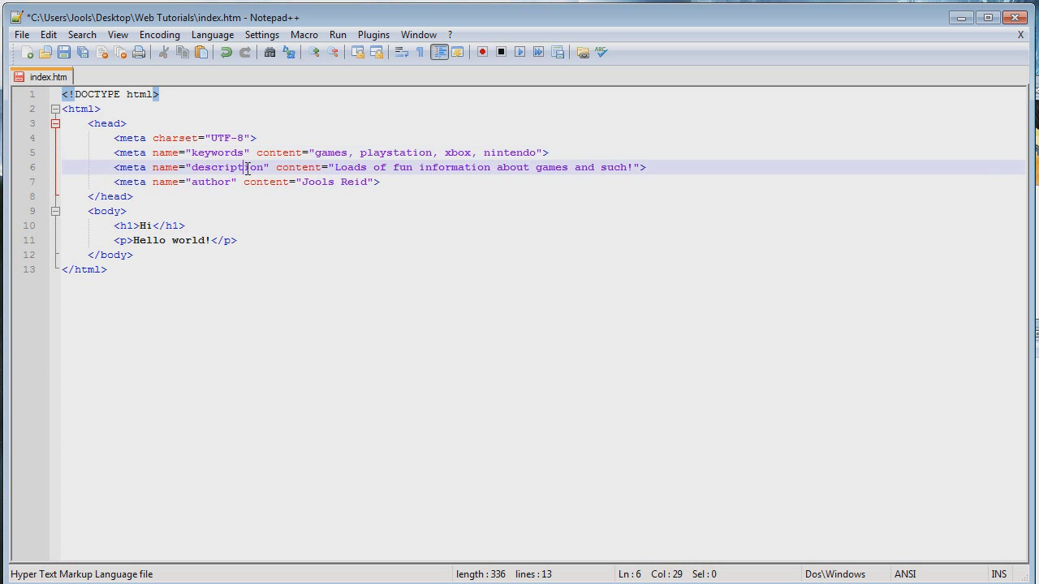
left_click(424, 270)
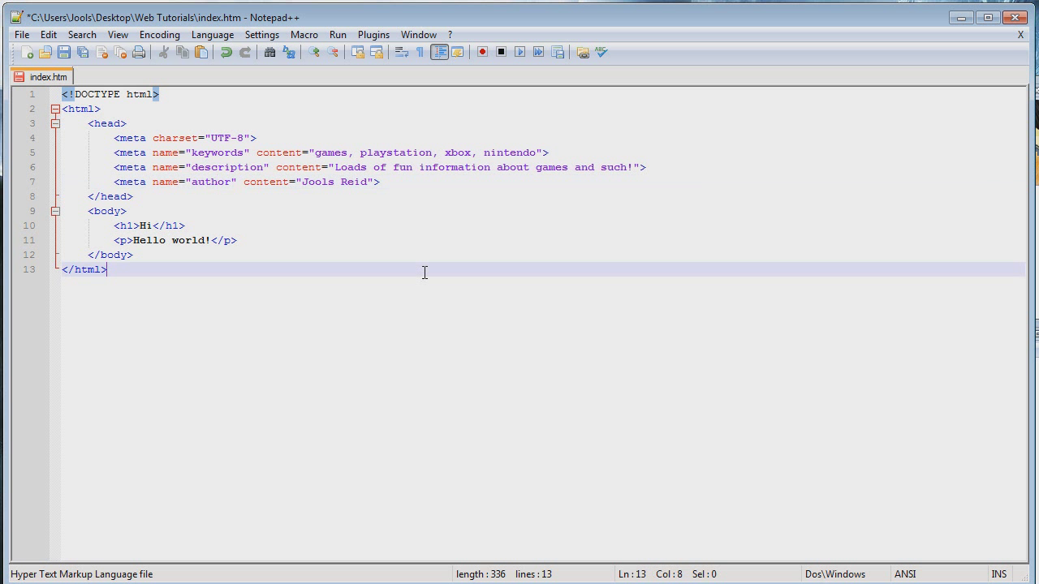
left_click(415, 185)
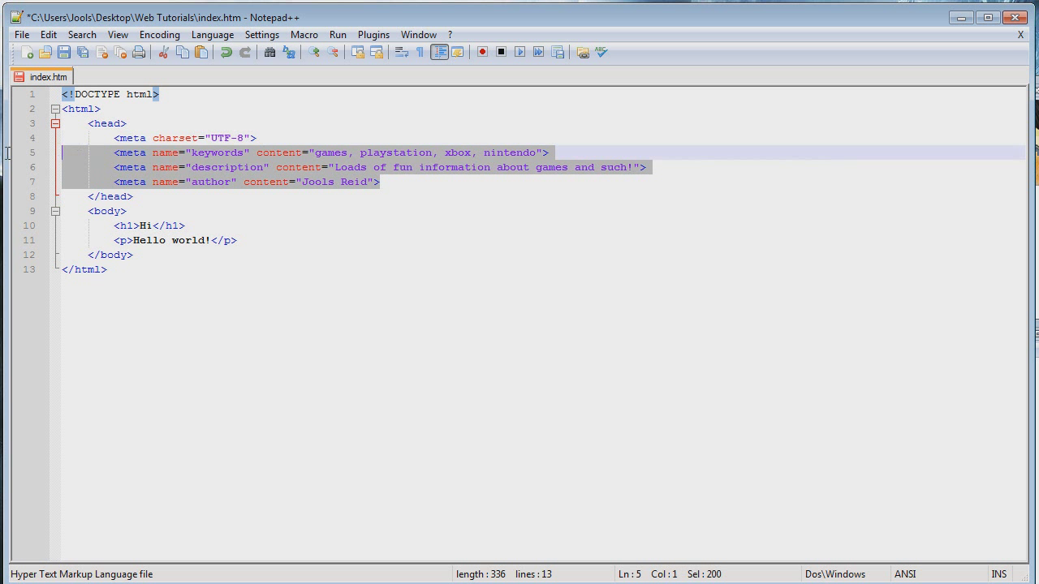
left_click(367, 167)
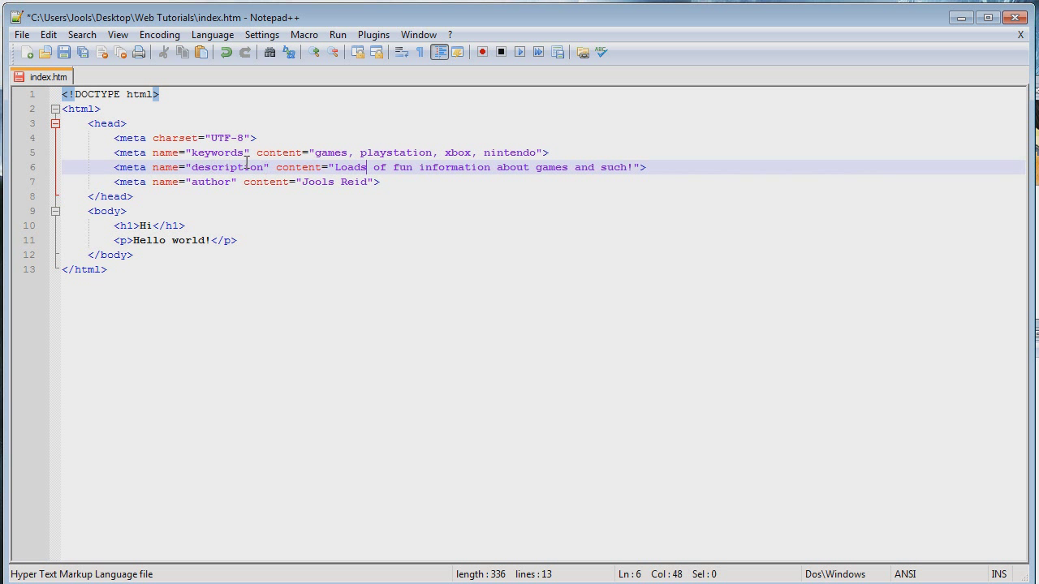
Start a new blank line directly below the author meta tag.
left_click(272, 182)
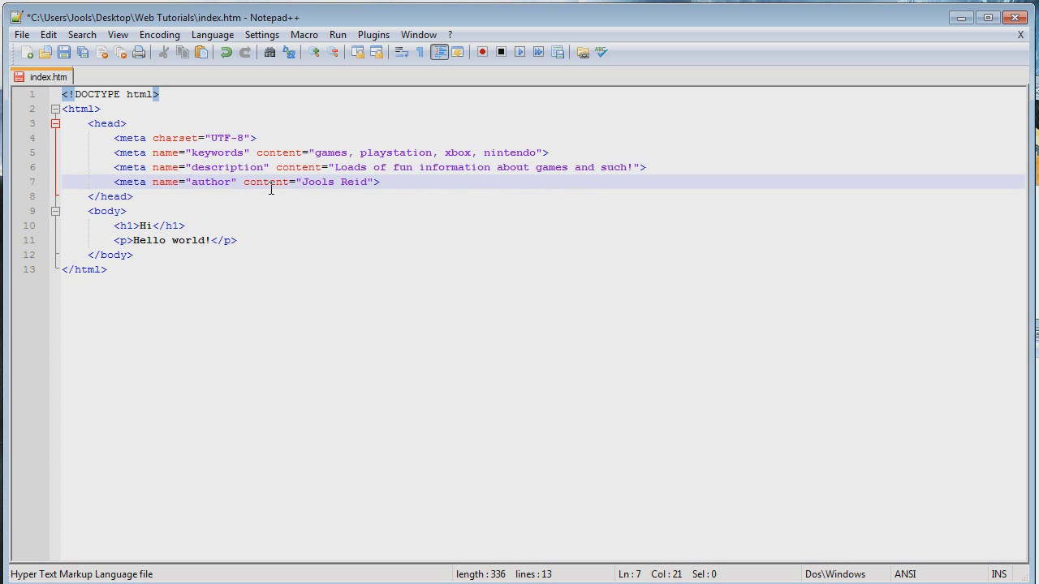
left_click(462, 182)
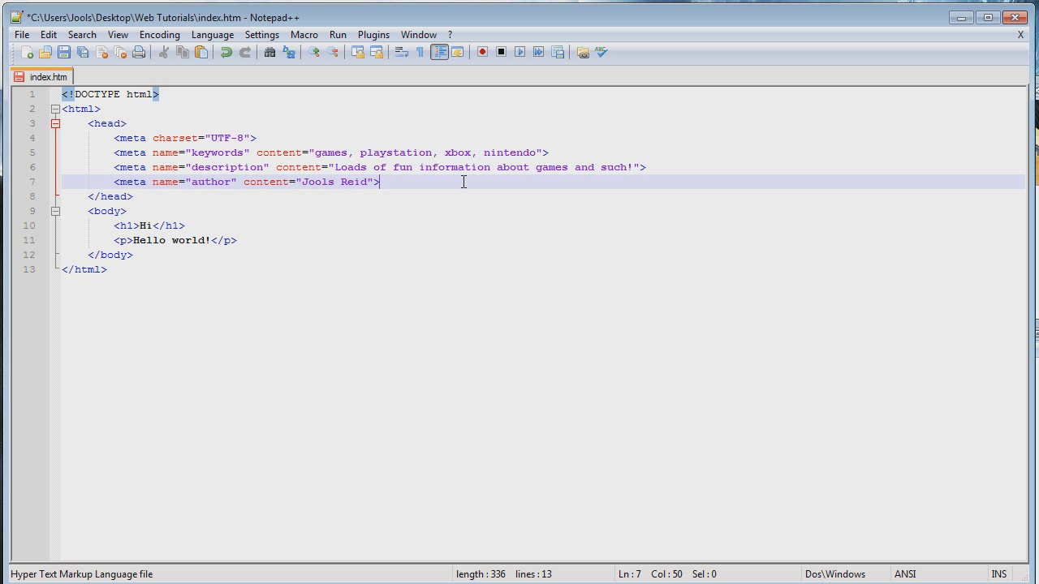
key("Return")
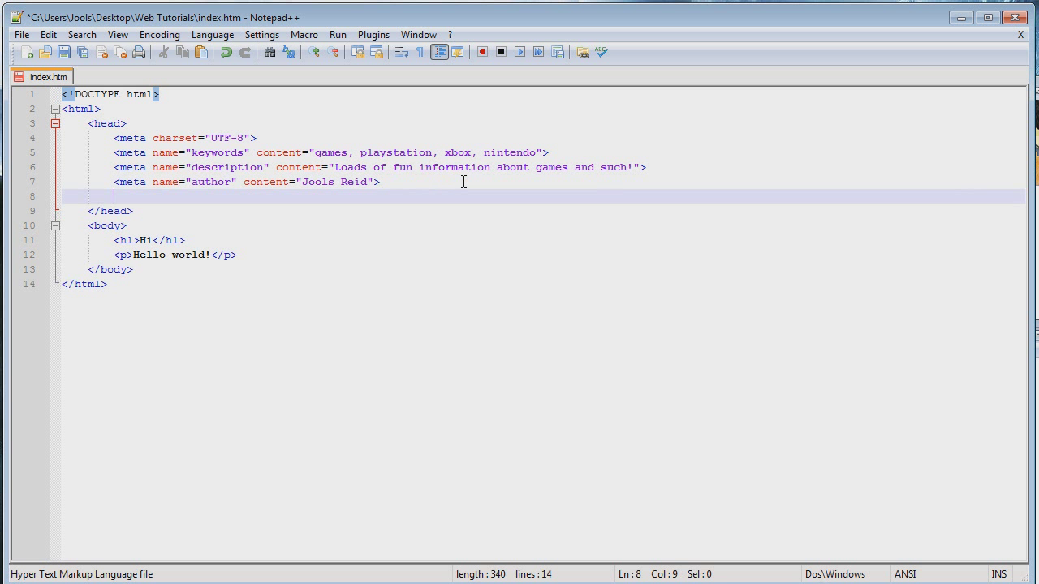
Add a meta tag with http-equiv="refresh" below the author meta.
type("<>")
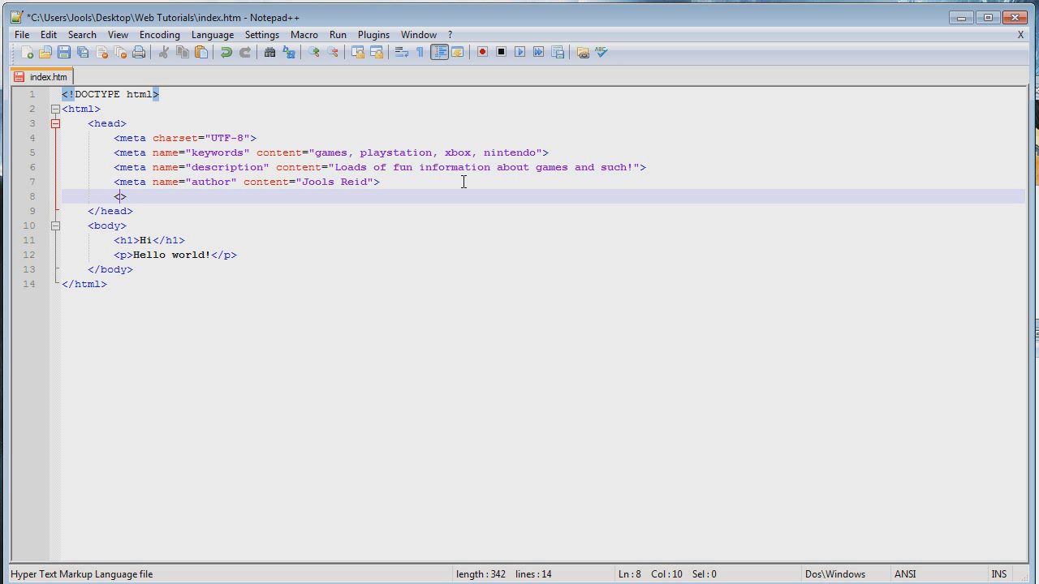
type("meta")
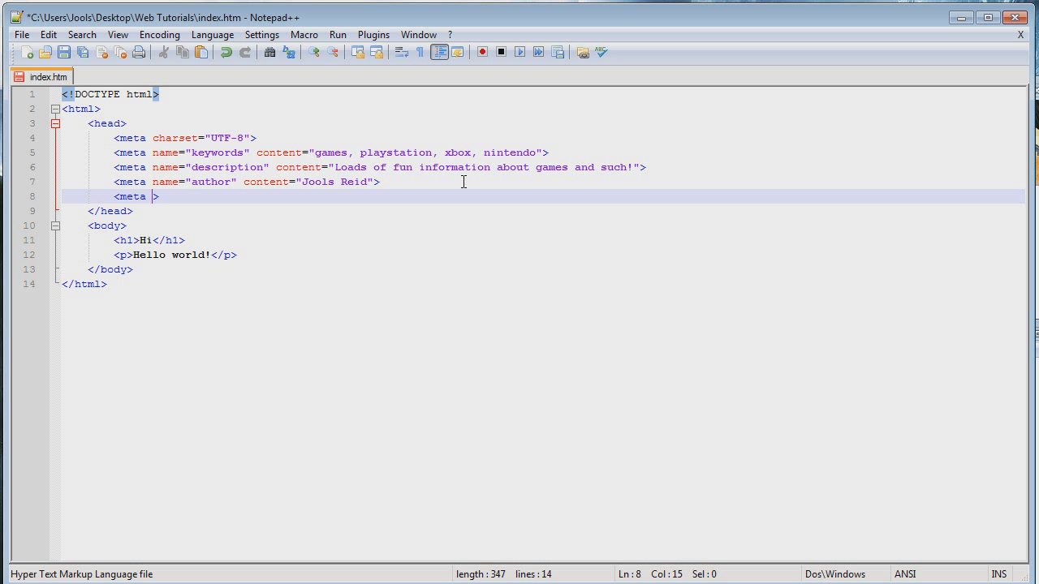
type("http-")
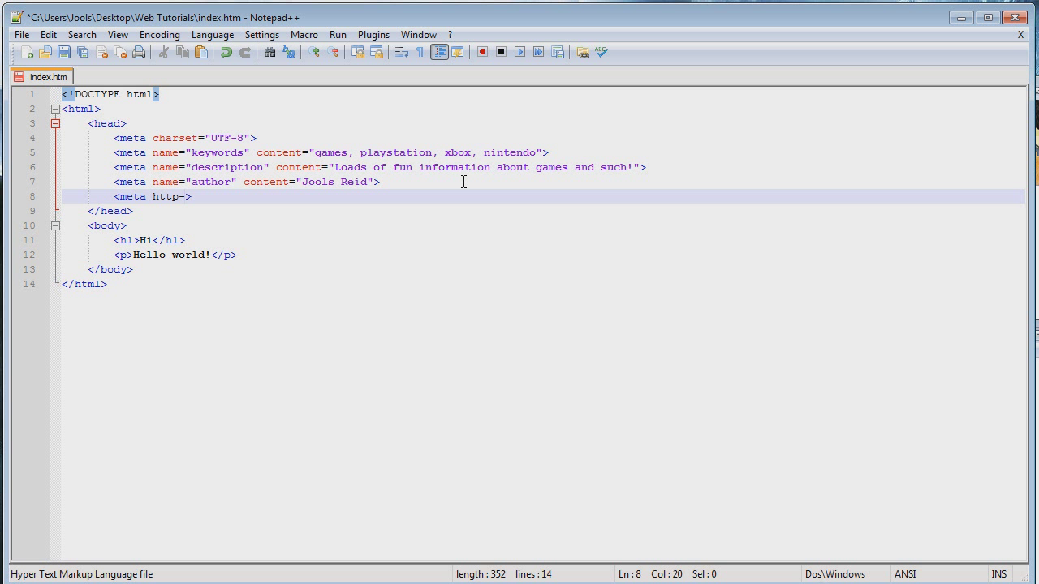
type("eq")
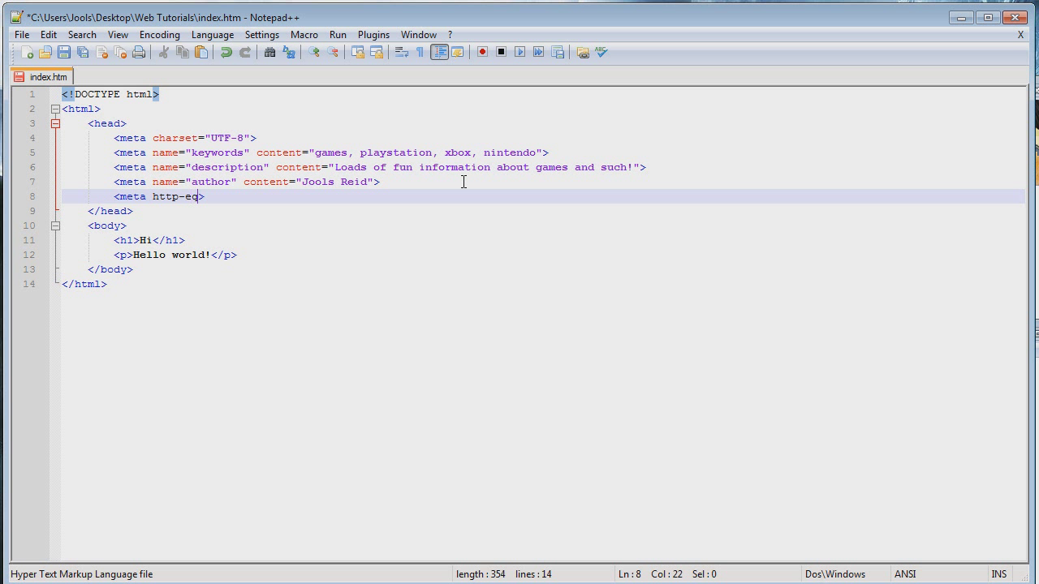
type("uiv=")
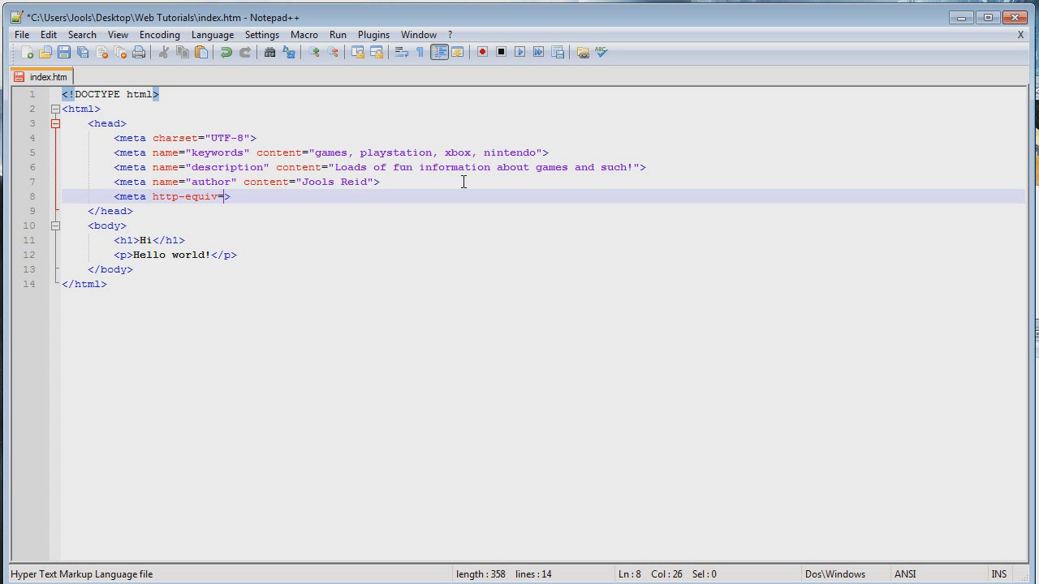
type("\"")
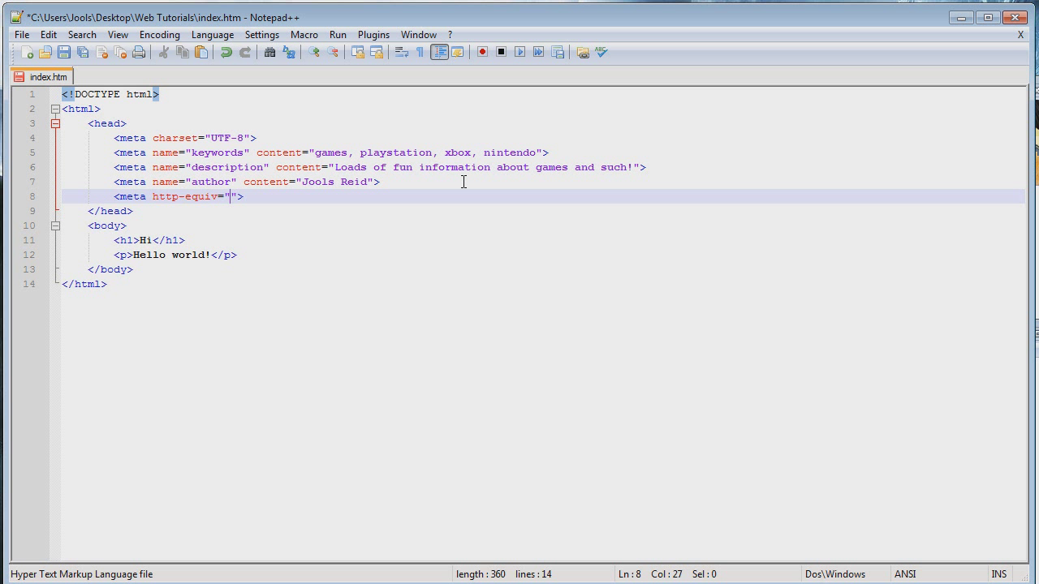
type("refresh")
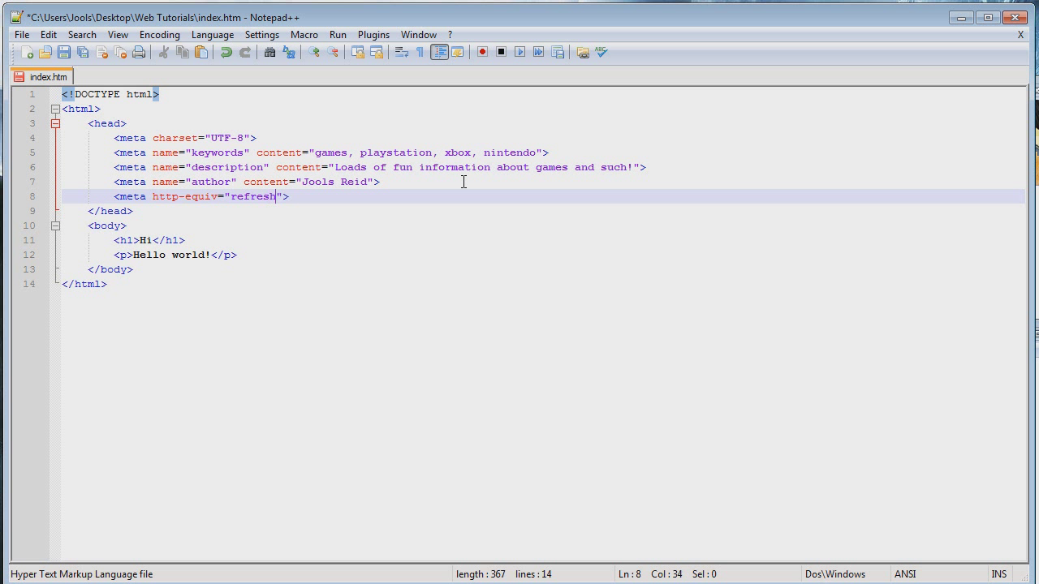
mouse_move(232, 200)
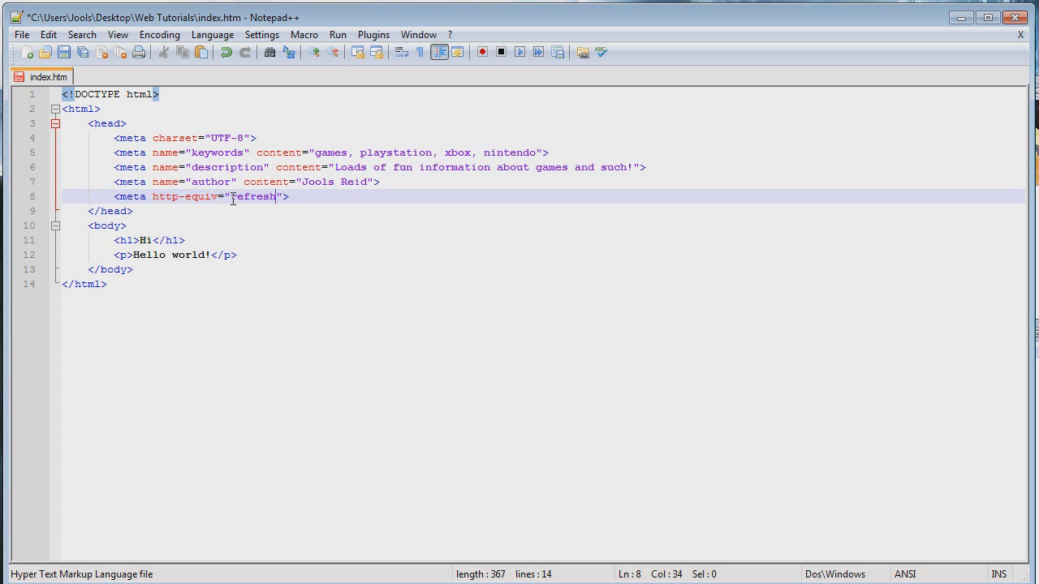
double_click(253, 197)
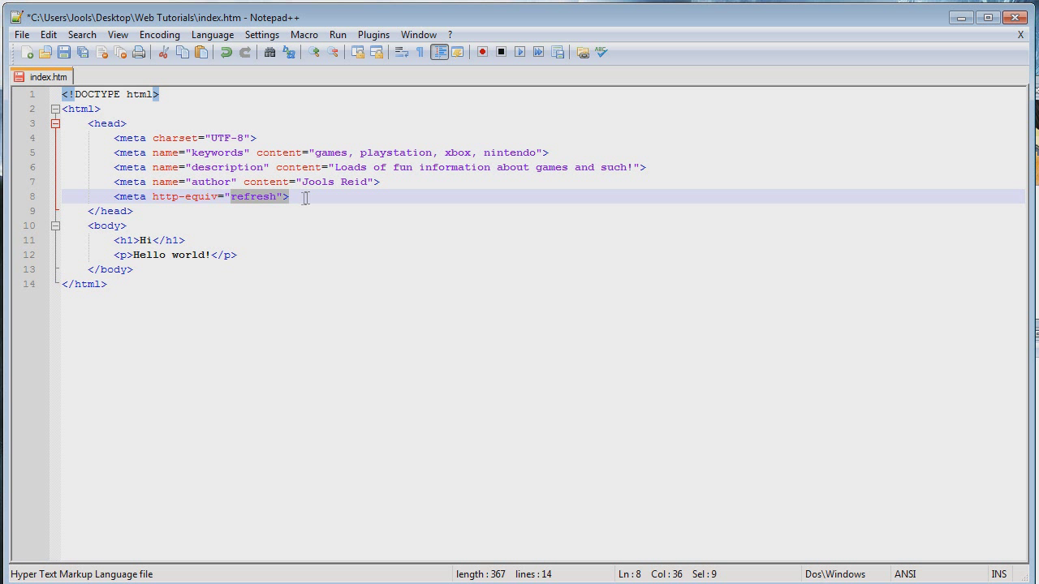
left_click(289, 196)
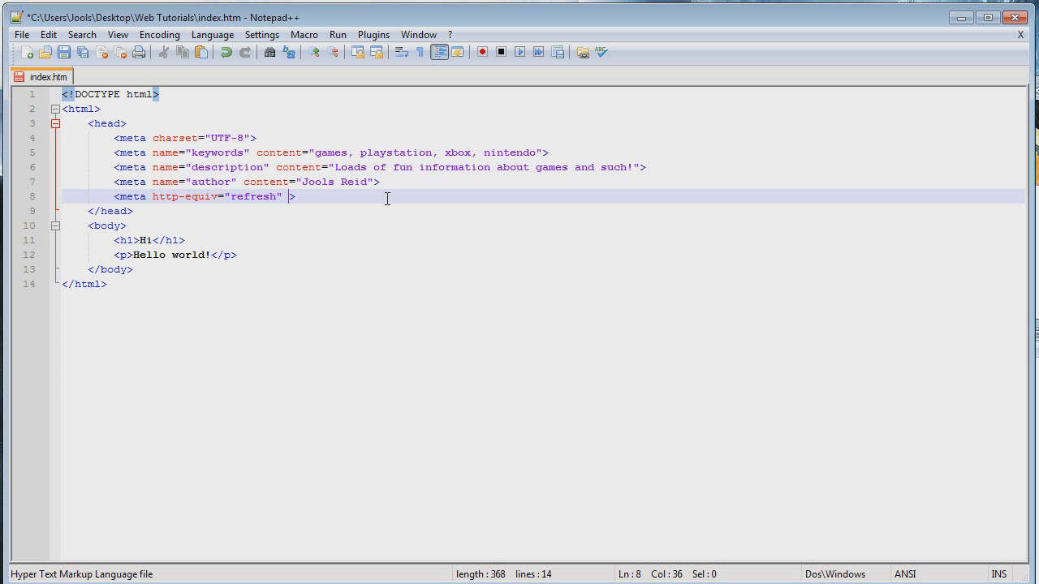
Give the refresh meta an empty content="" attribute with the caret inside its quotes.
type("content")
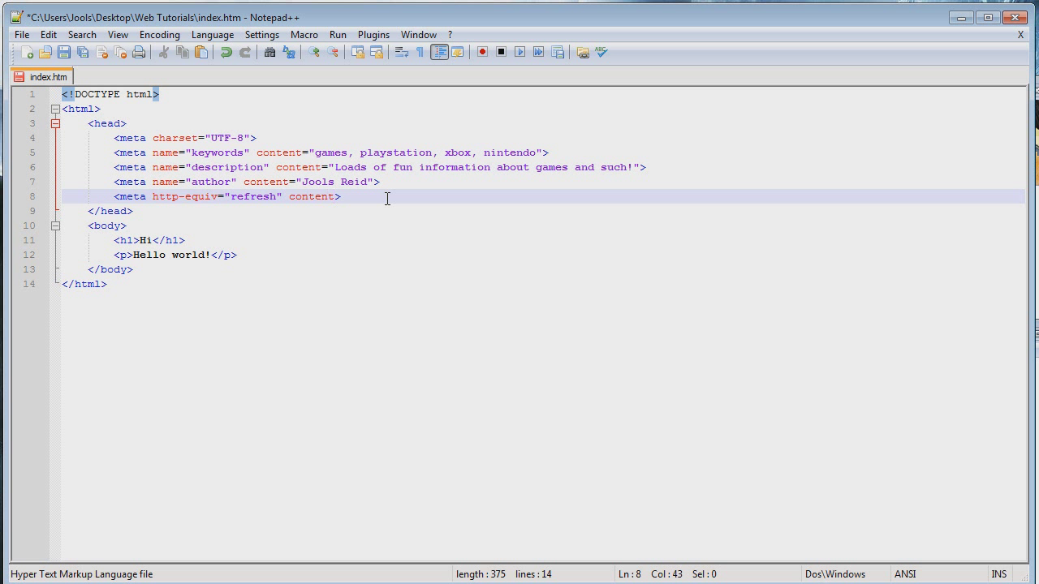
type("=\"\"")
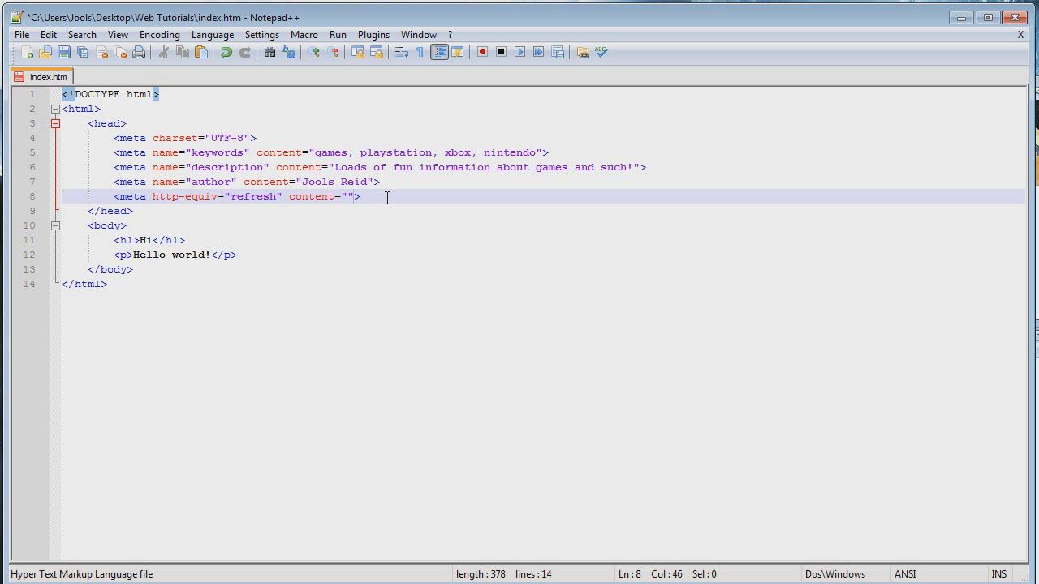
key("Left")
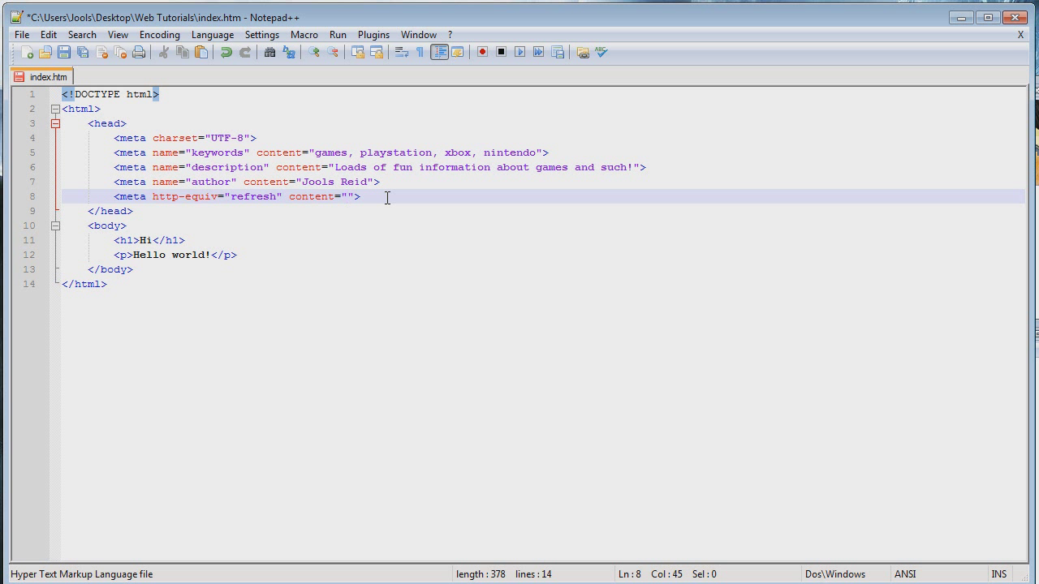
type("2")
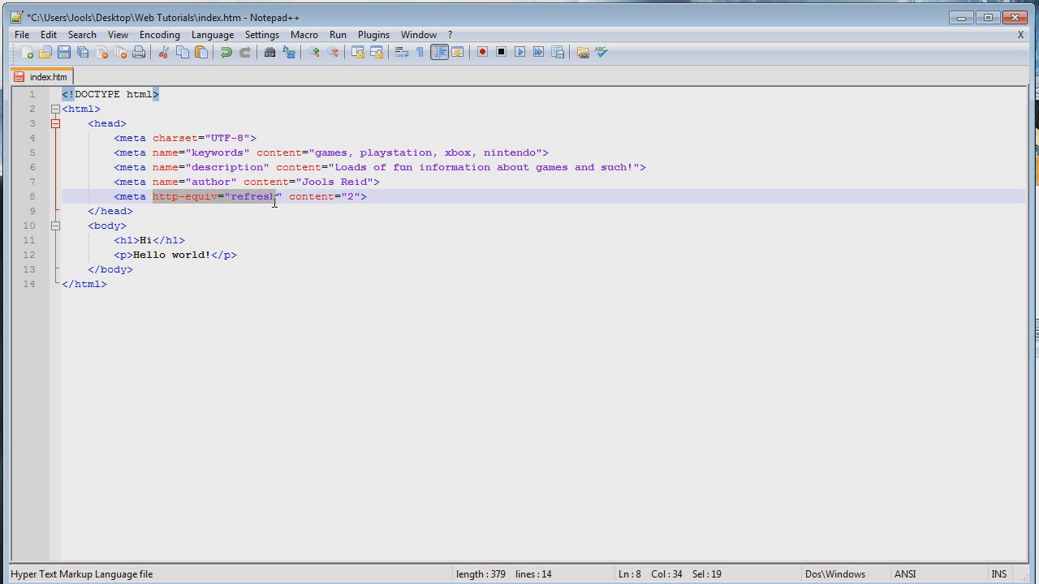
left_click(280, 197)
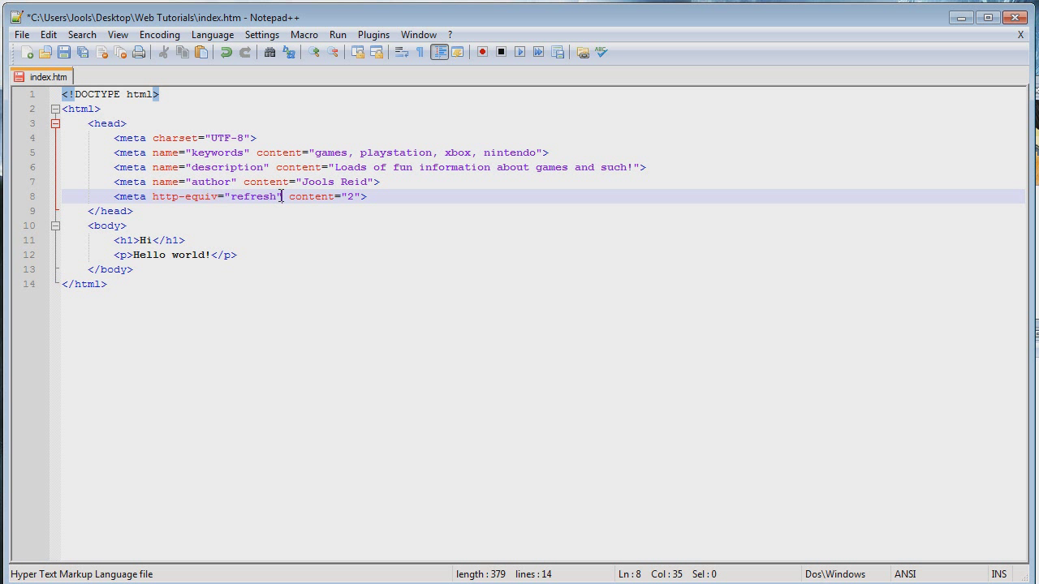
left_click(186, 196)
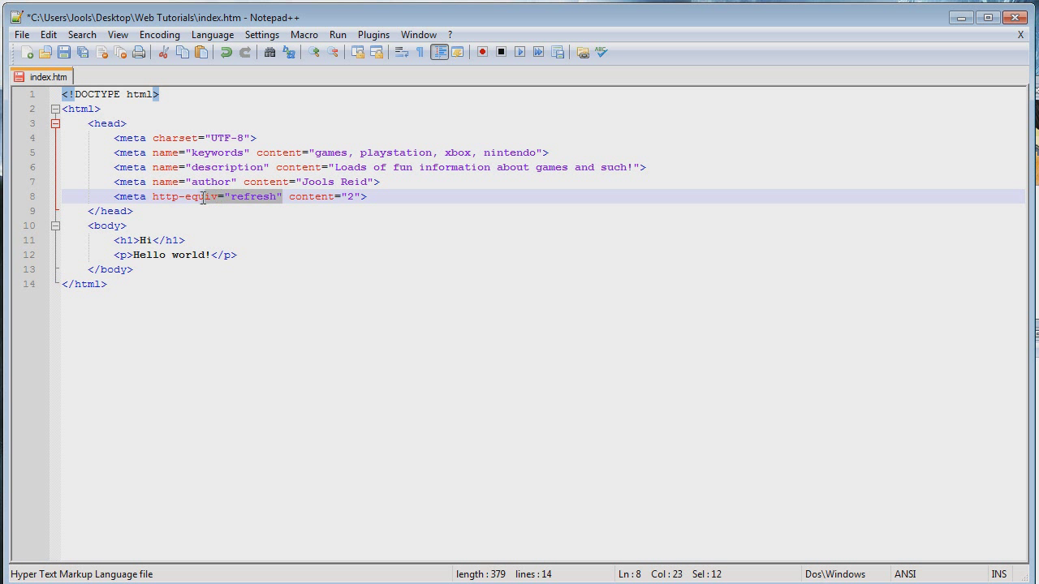
left_click(230, 197)
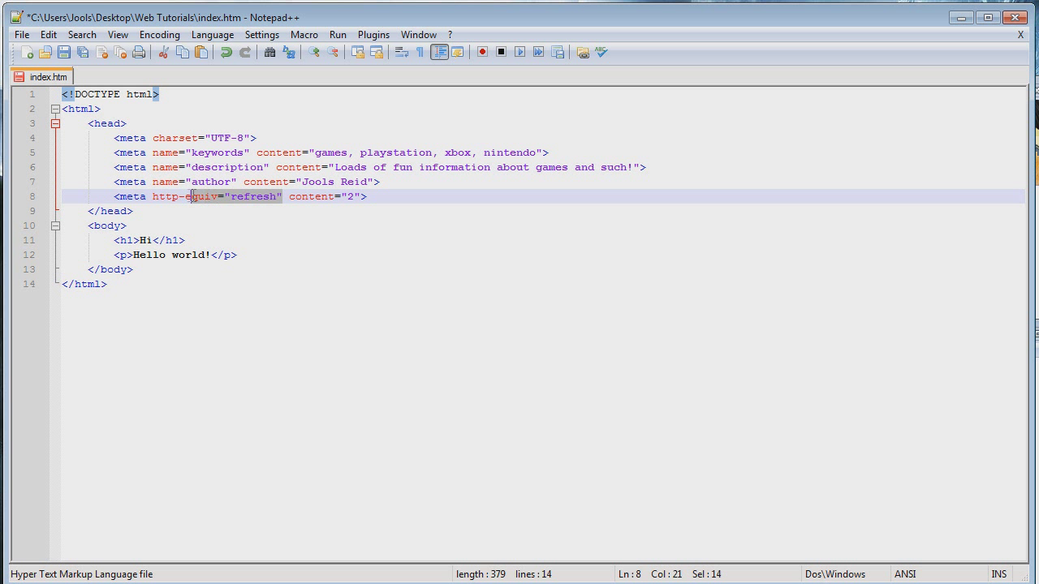
left_click(317, 196)
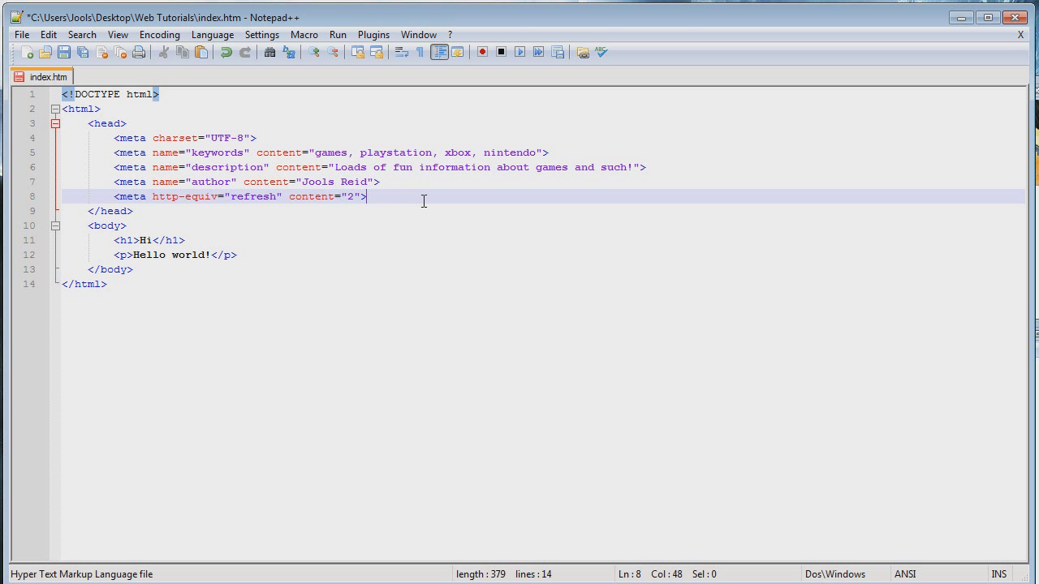
double_click(176, 196)
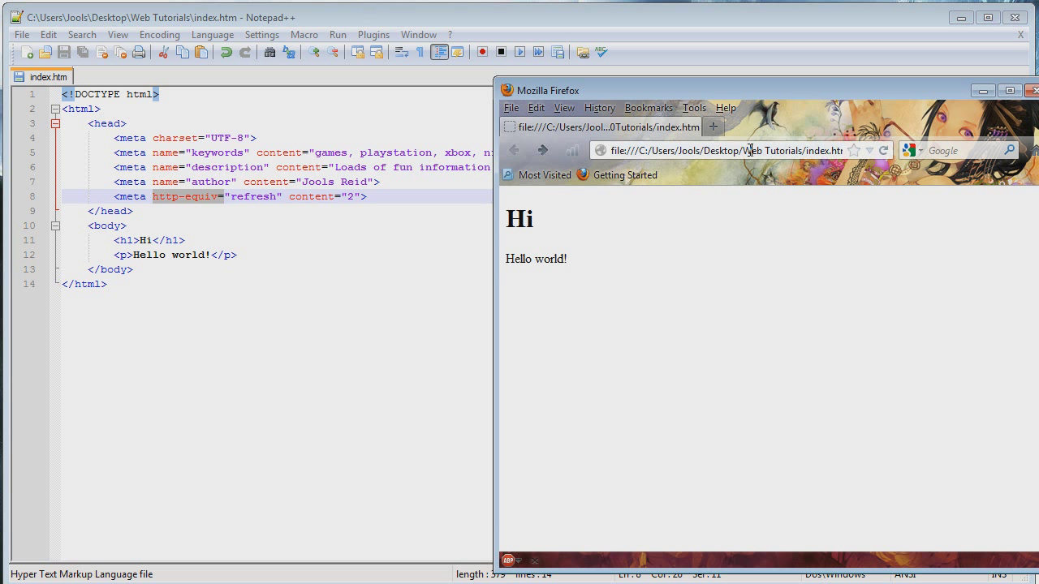
mouse_move(739, 336)
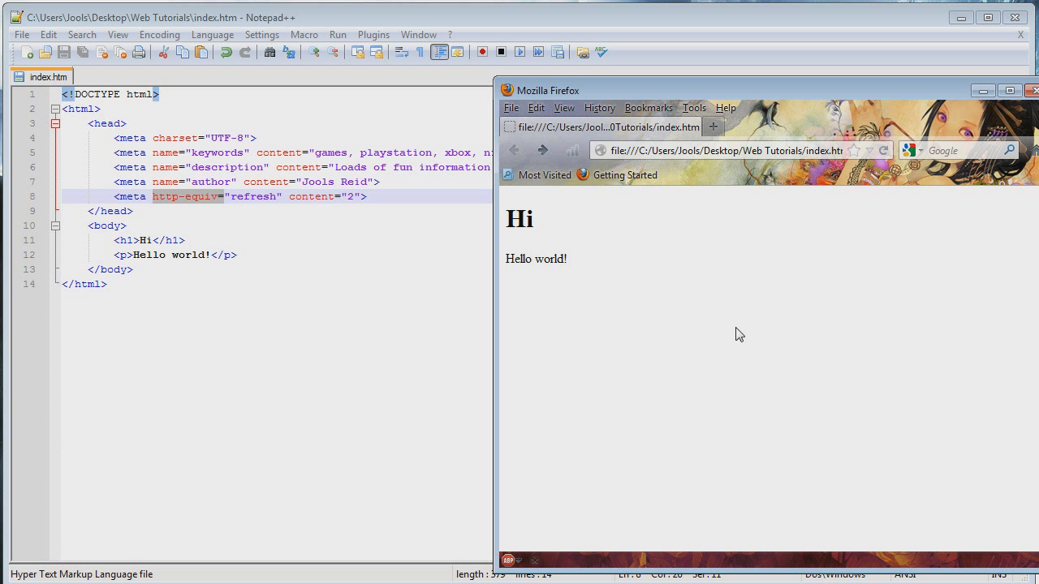
mouse_move(821, 122)
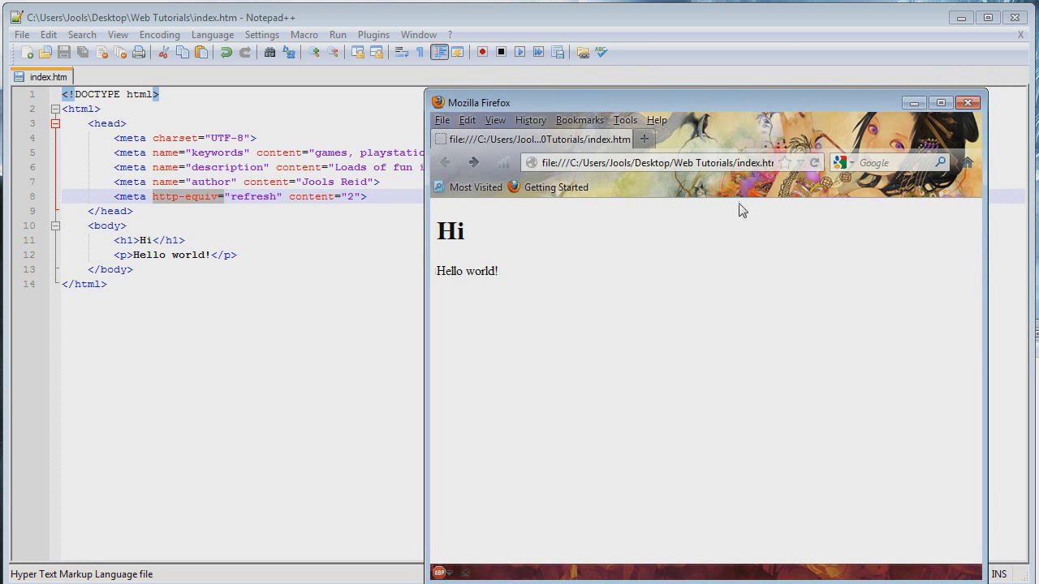
mouse_move(608, 176)
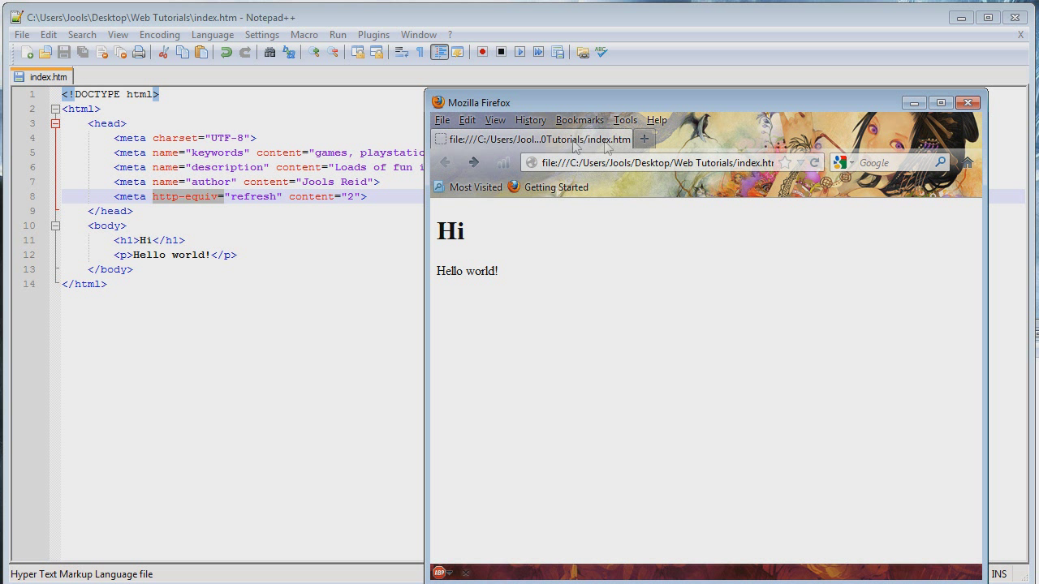
mouse_move(750, 328)
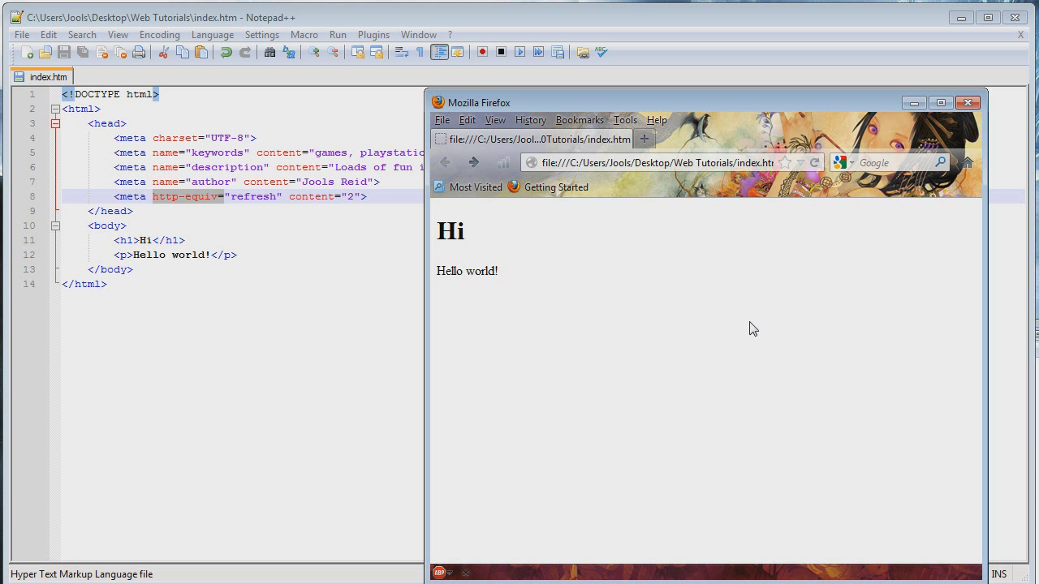
mouse_move(747, 316)
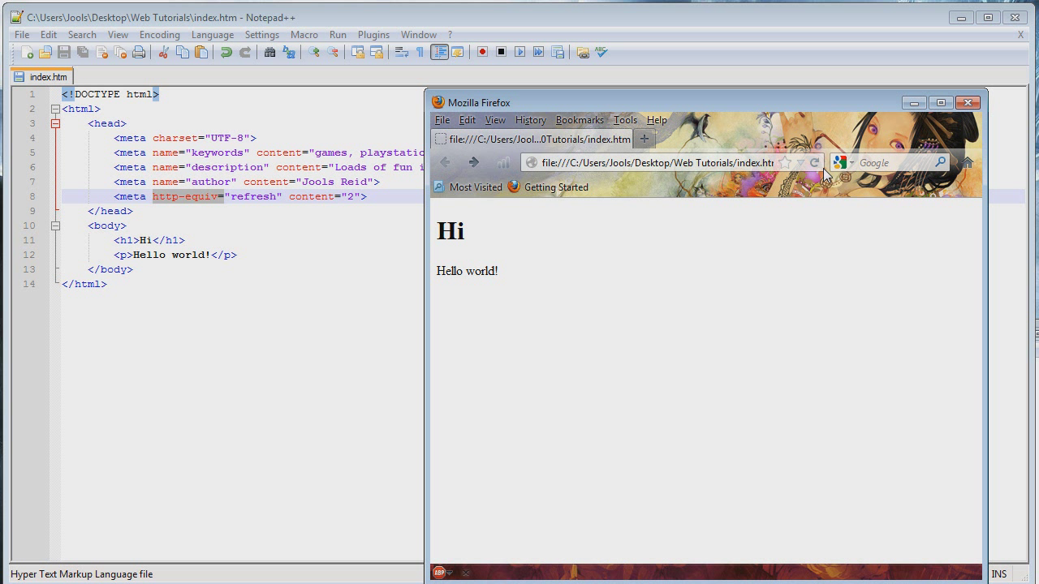
mouse_move(587, 272)
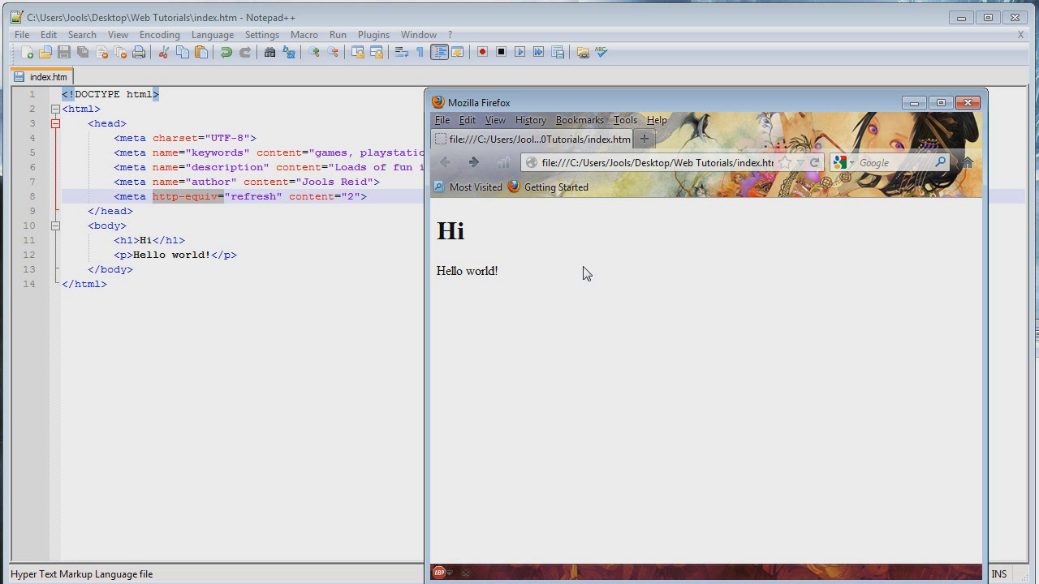
mouse_move(621, 258)
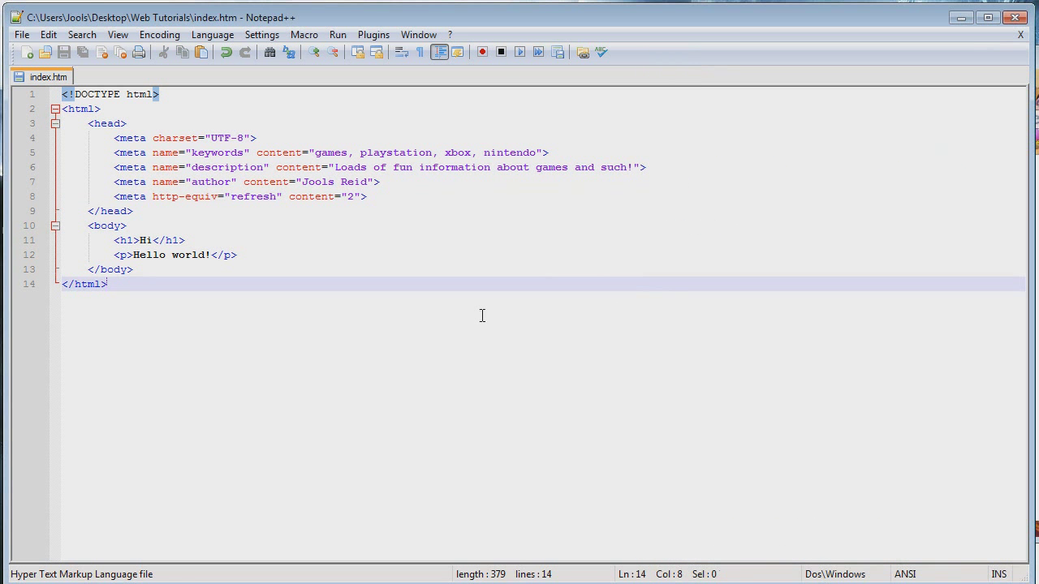
Remove the stray unfinished <> tag started after the refresh meta.
left_click(424, 195)
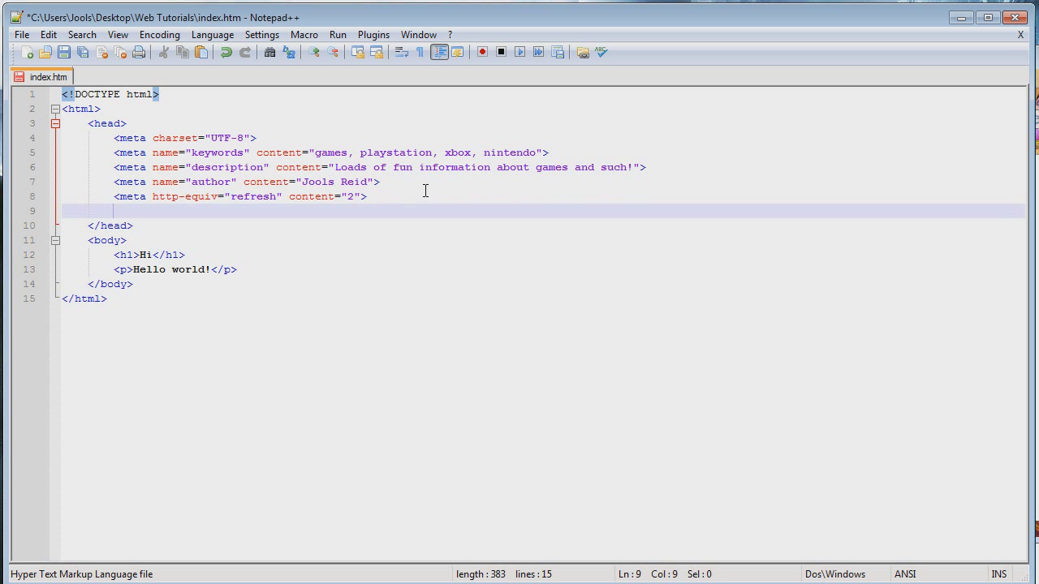
type("<>")
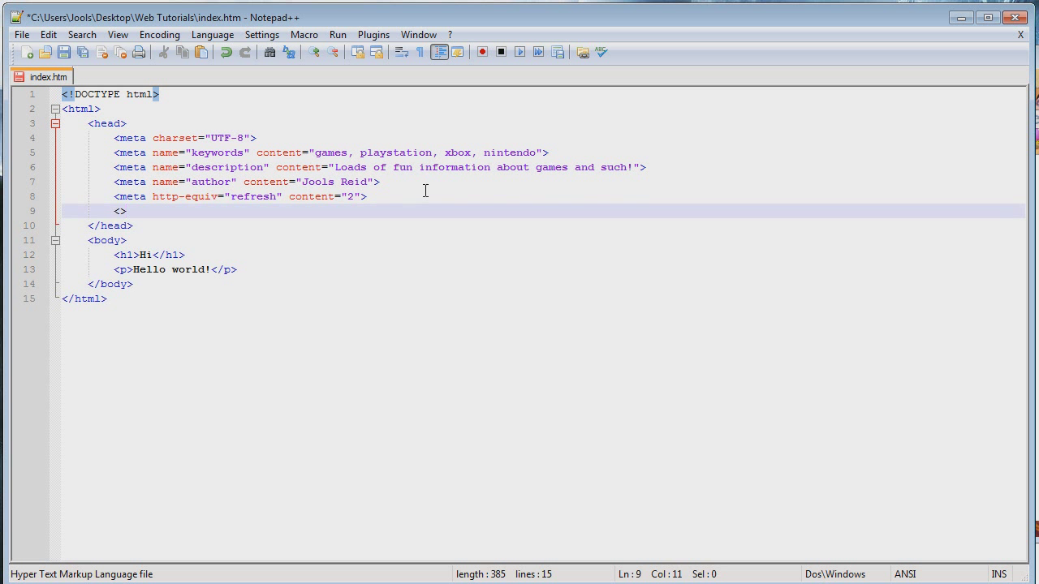
key("Left")
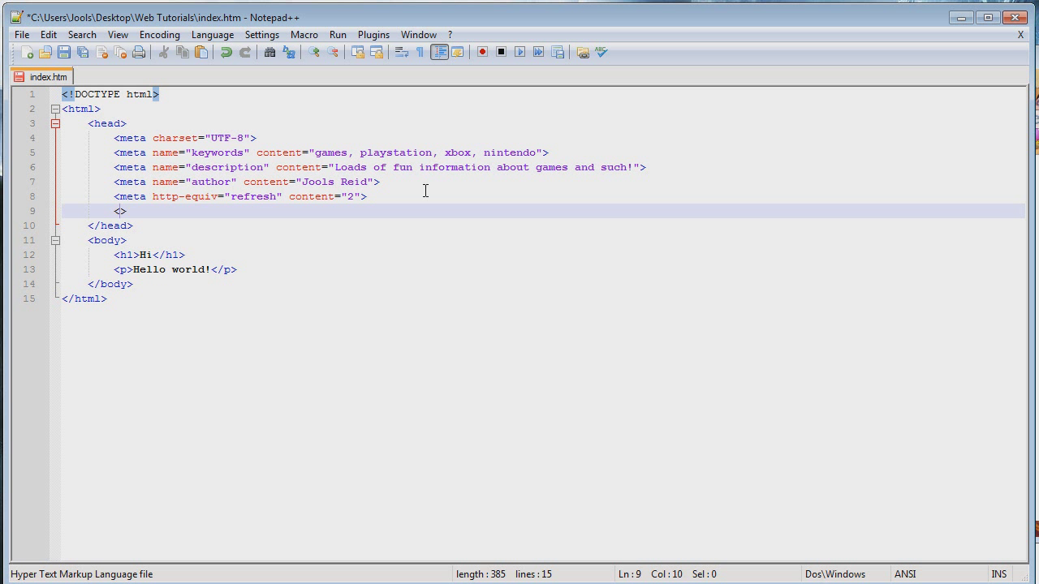
key("Backspace")
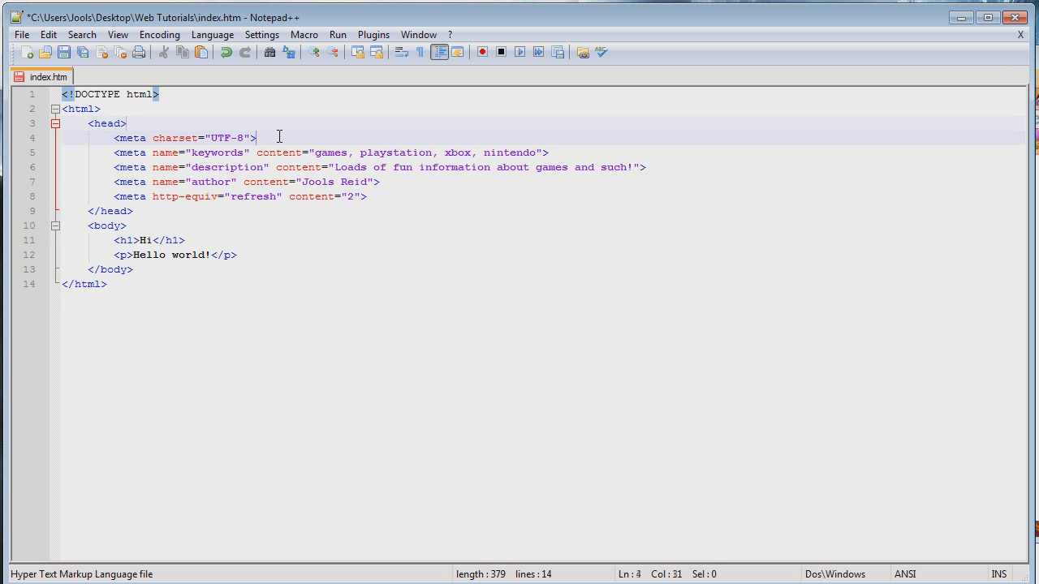
Insert a blank line at the top of the head, above the charset meta.
key("Return")
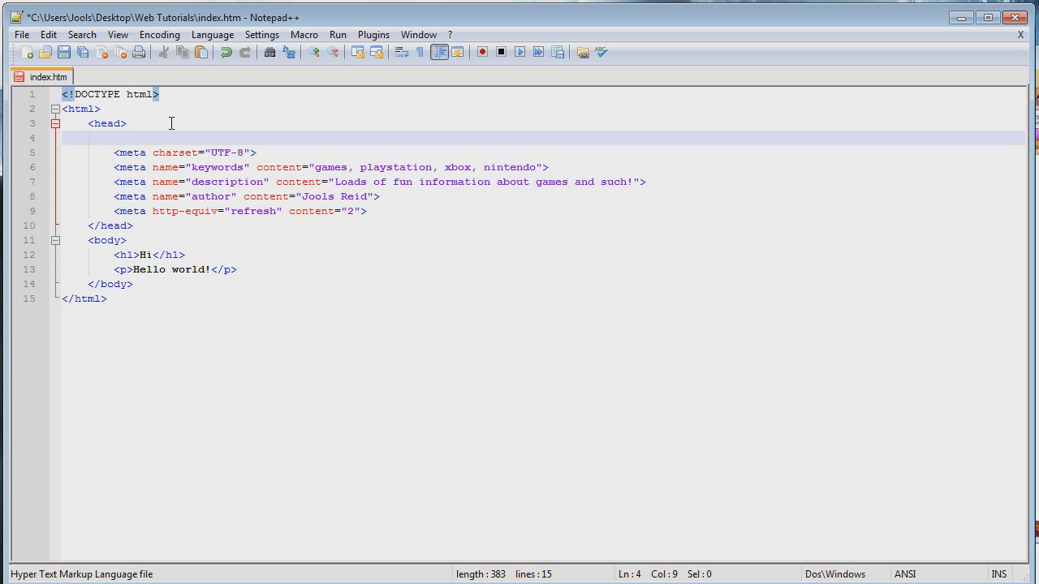
double_click(175, 153)
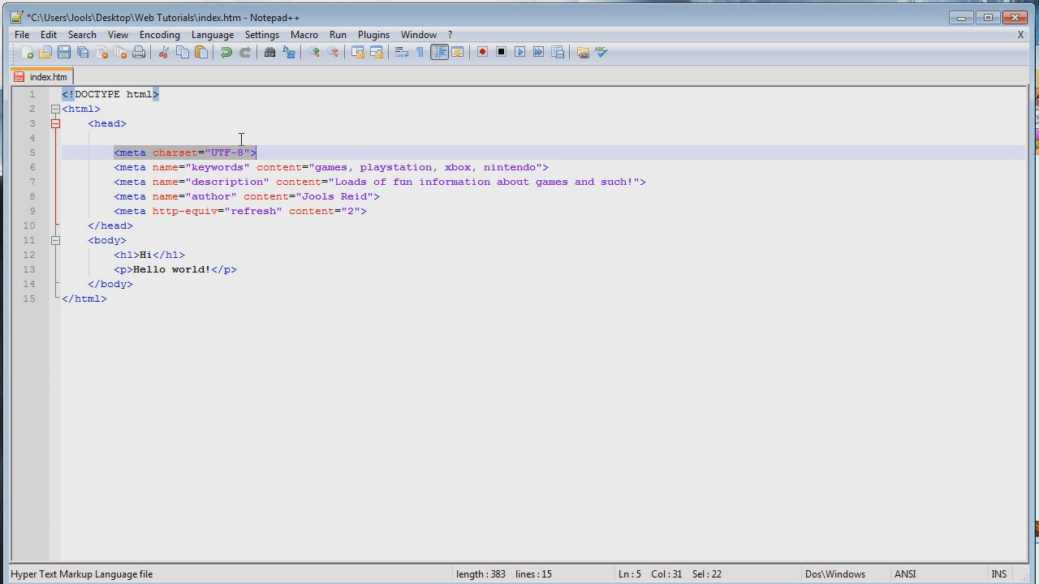
left_click(138, 136)
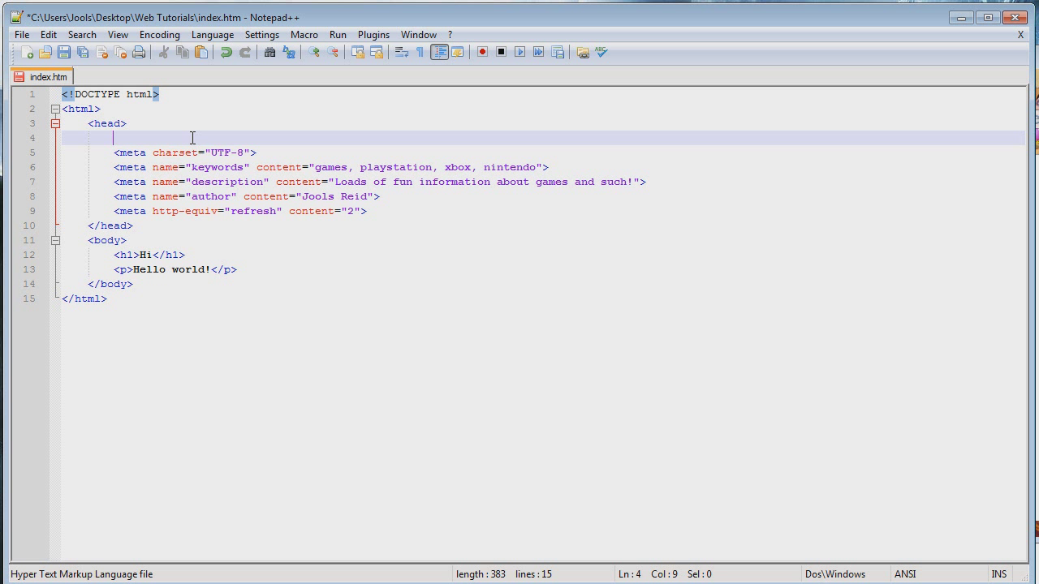
Write a meta tag with http-equiv="content-type" on the new top line of the head.
type("<>")
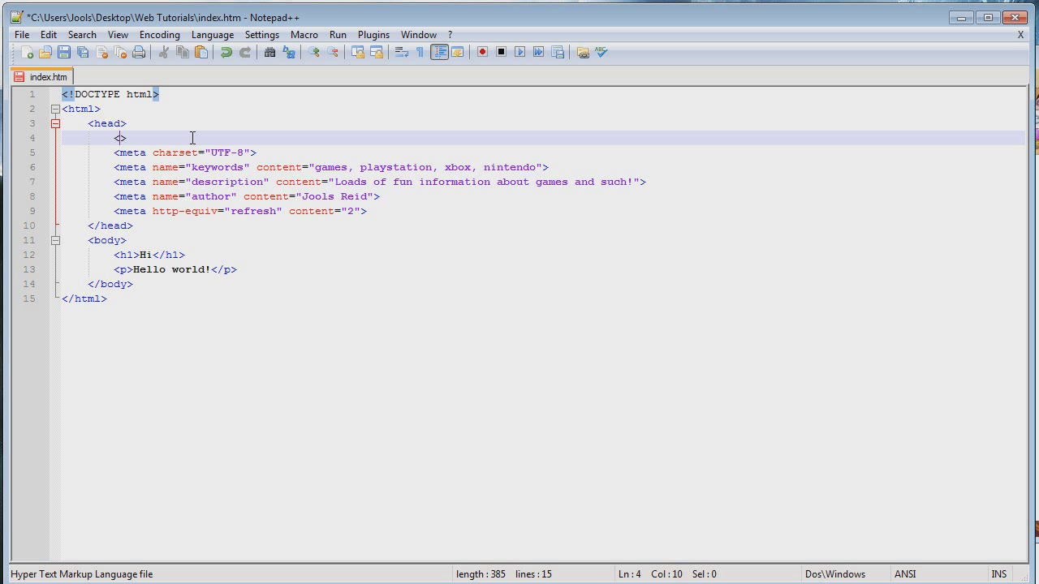
type("met")
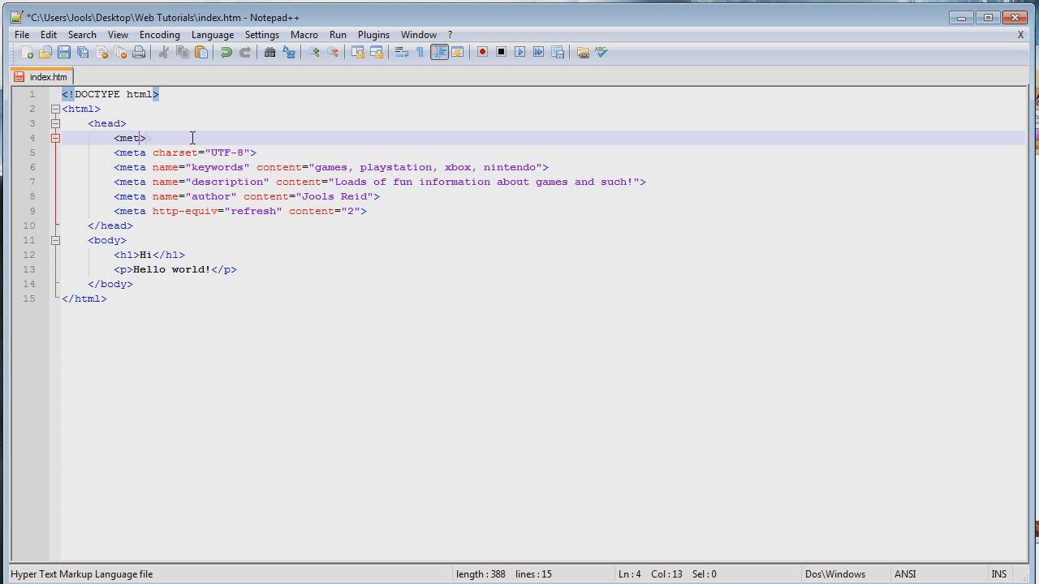
type("a")
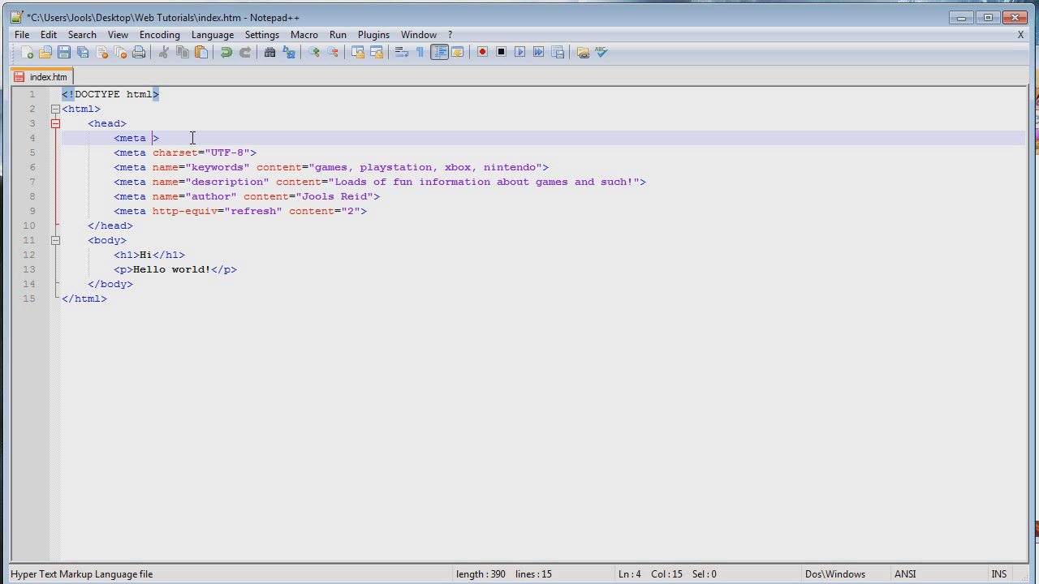
type("h")
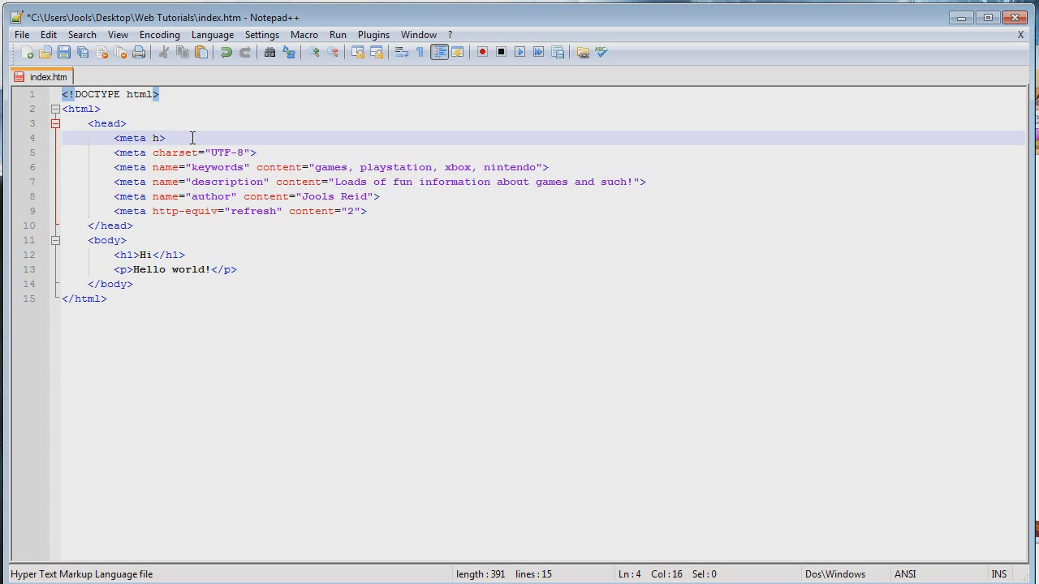
type("ttp")
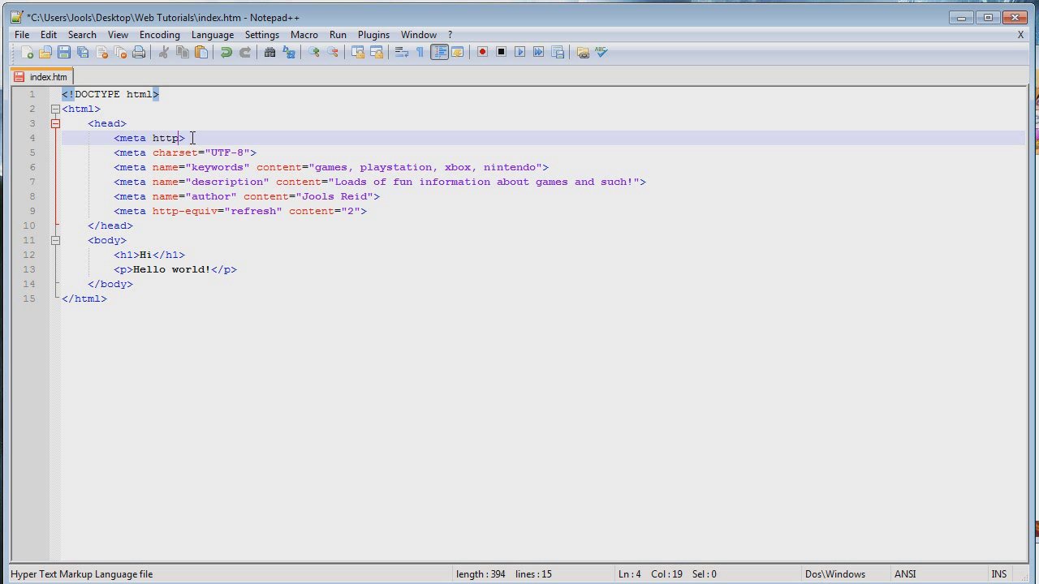
type("-q")
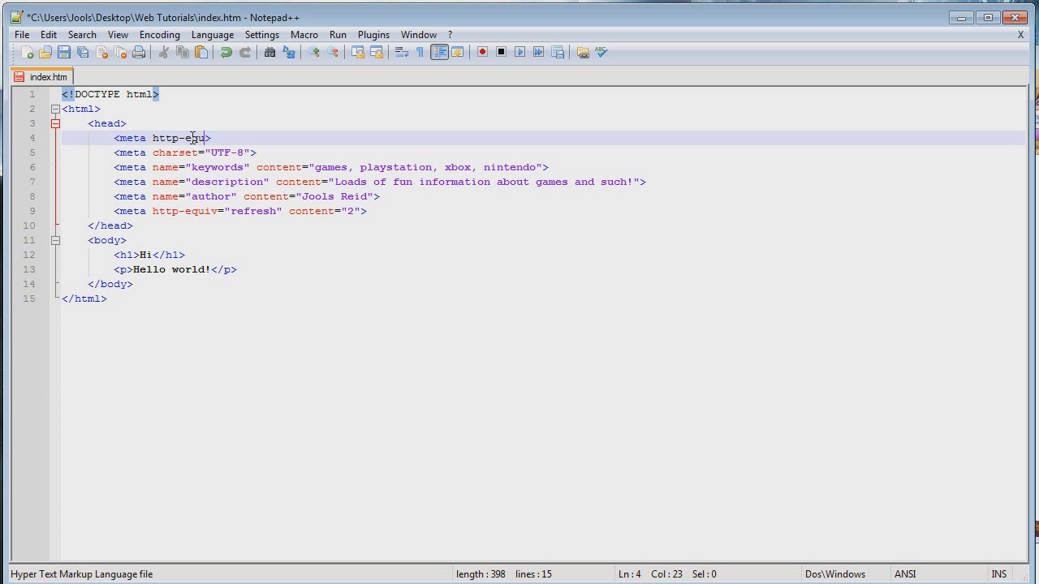
type("iv")
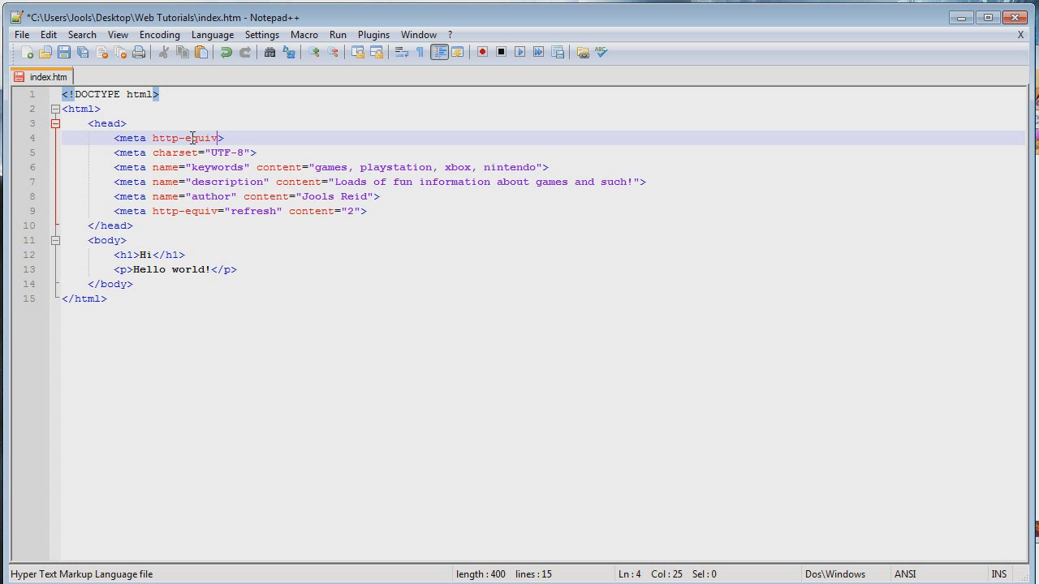
type("=\"\"")
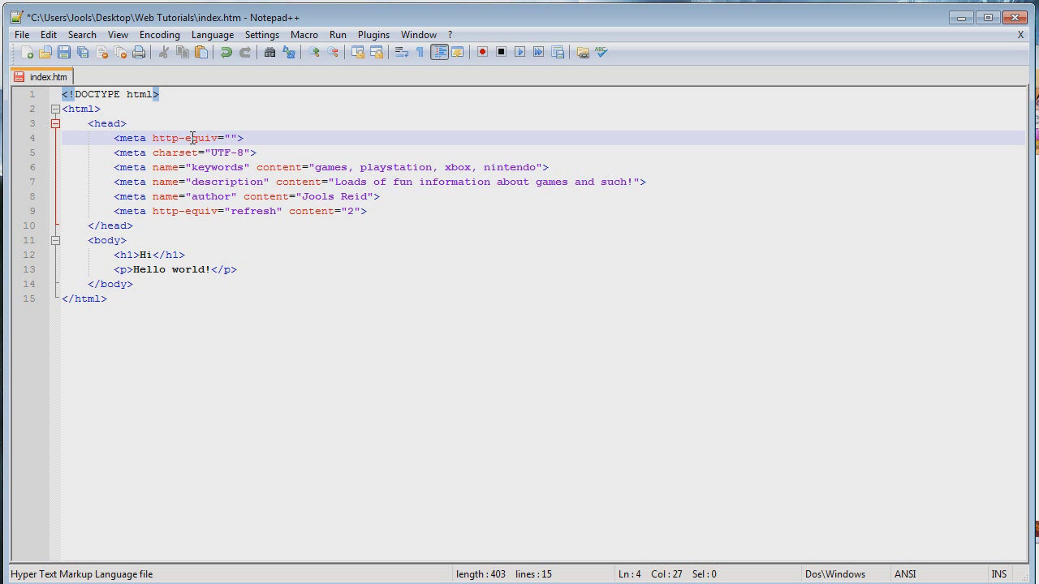
type("content-ty")
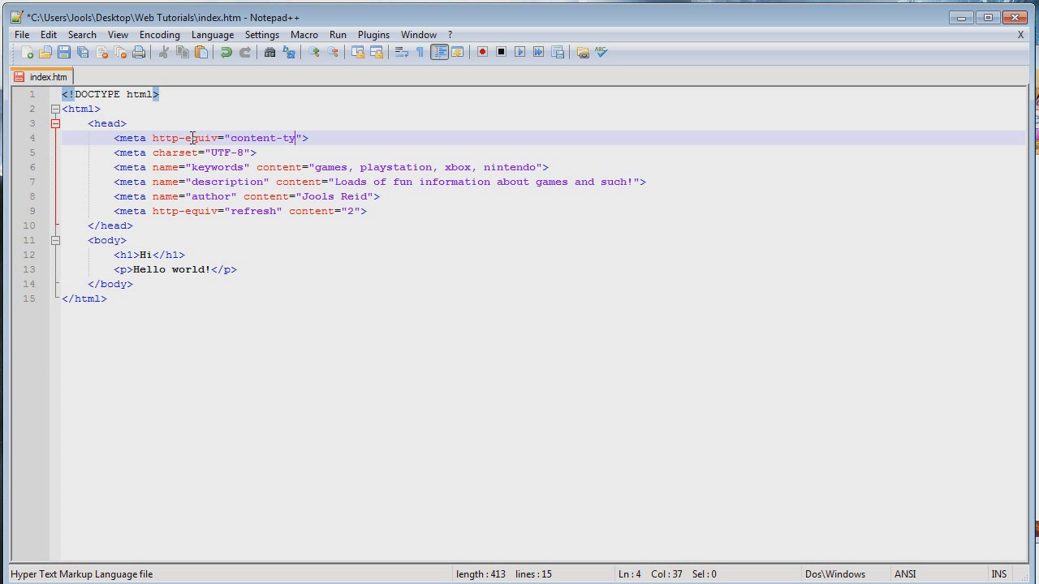
type("pe")
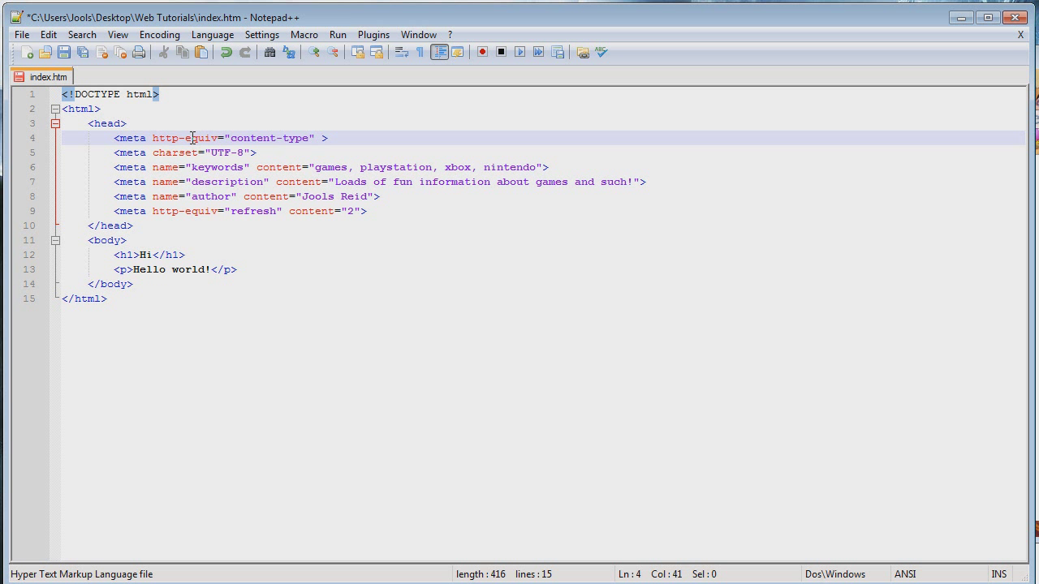
Give the content-type meta a content attribute set to text/html.
type("content=\"")
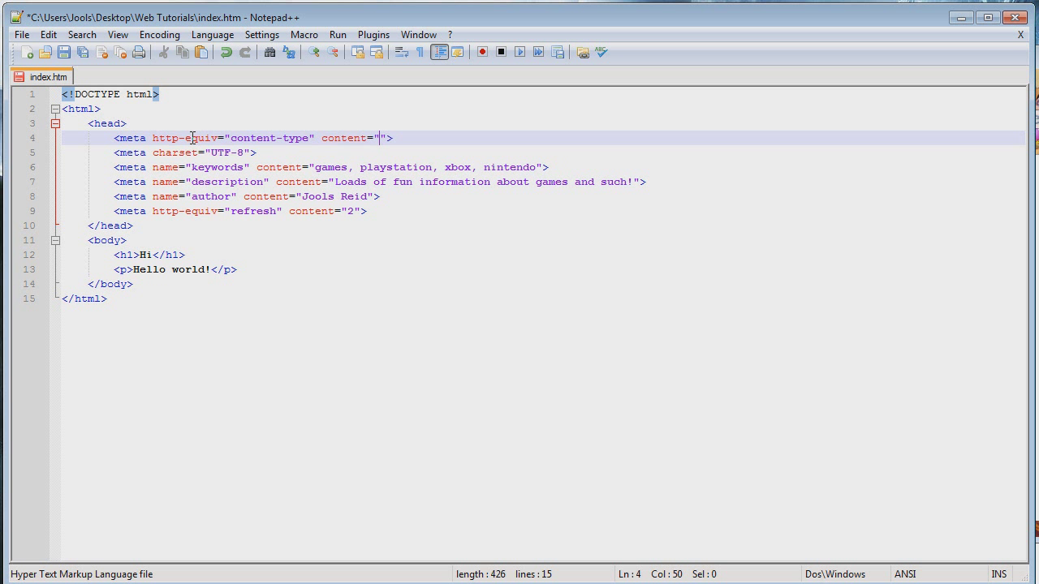
type("text")
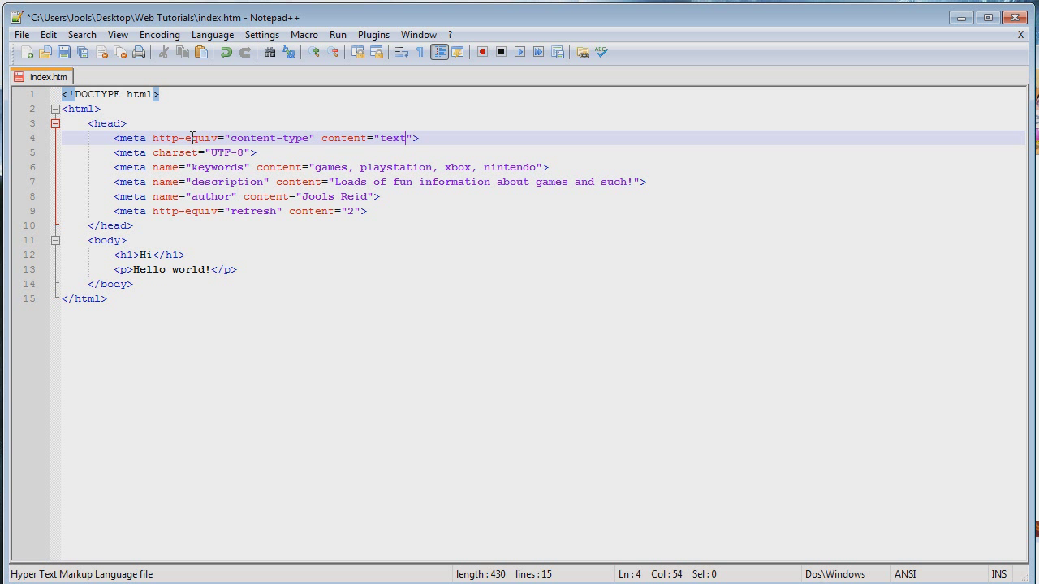
type("/html")
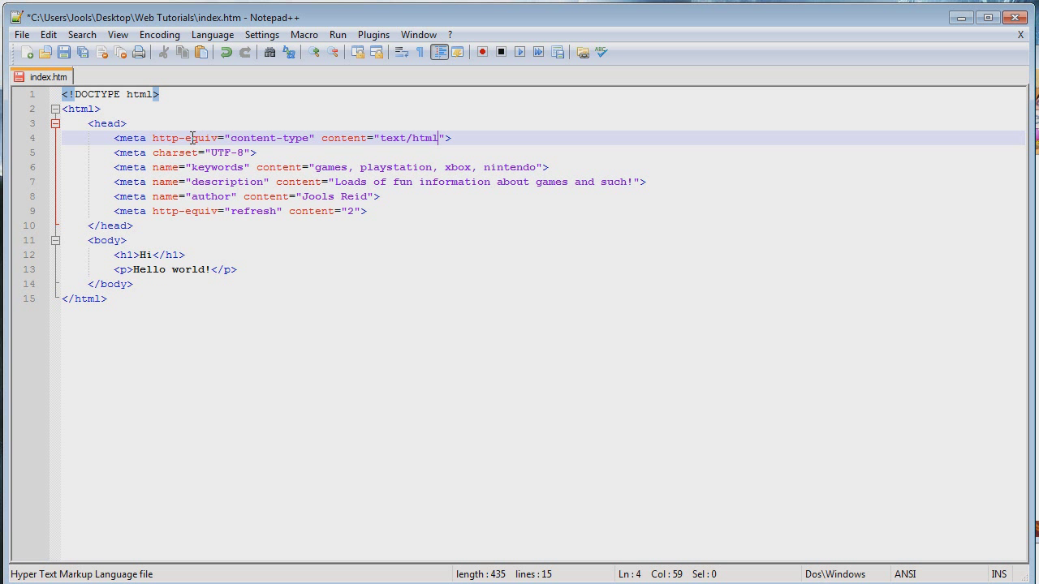
mouse_move(340, 179)
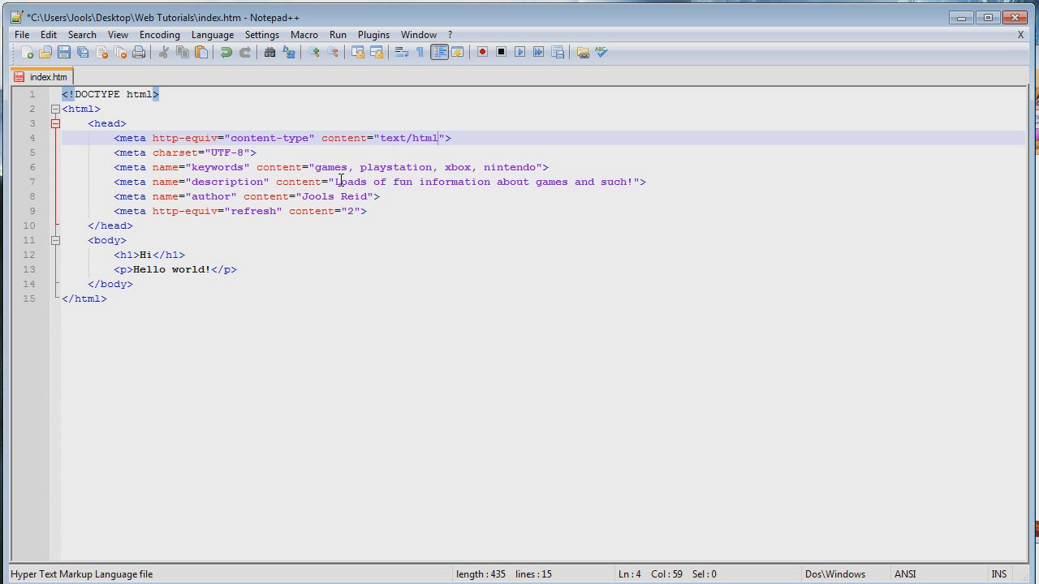
left_click(366, 211)
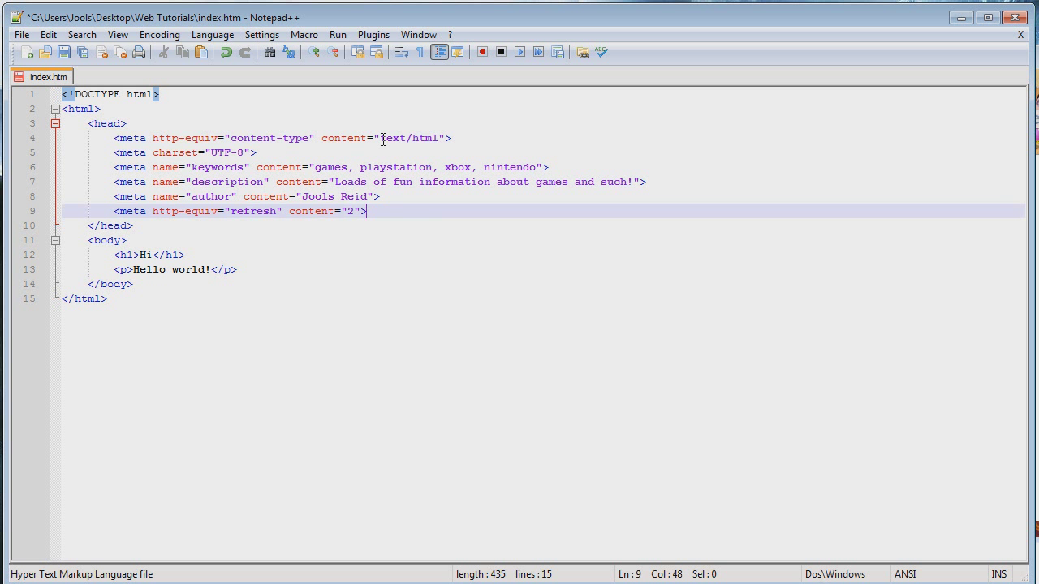
double_click(409, 138)
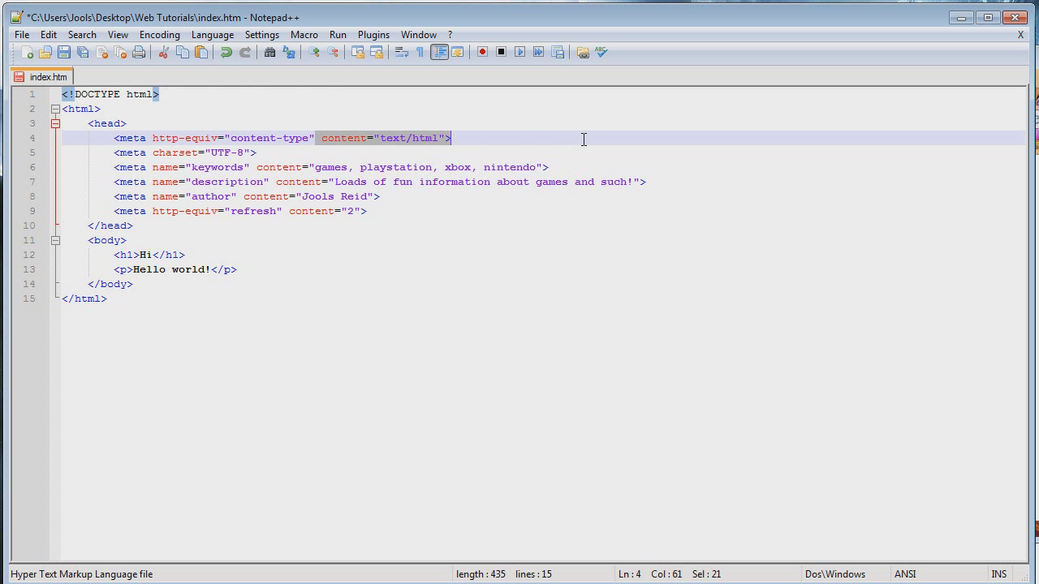
mouse_move(375, 206)
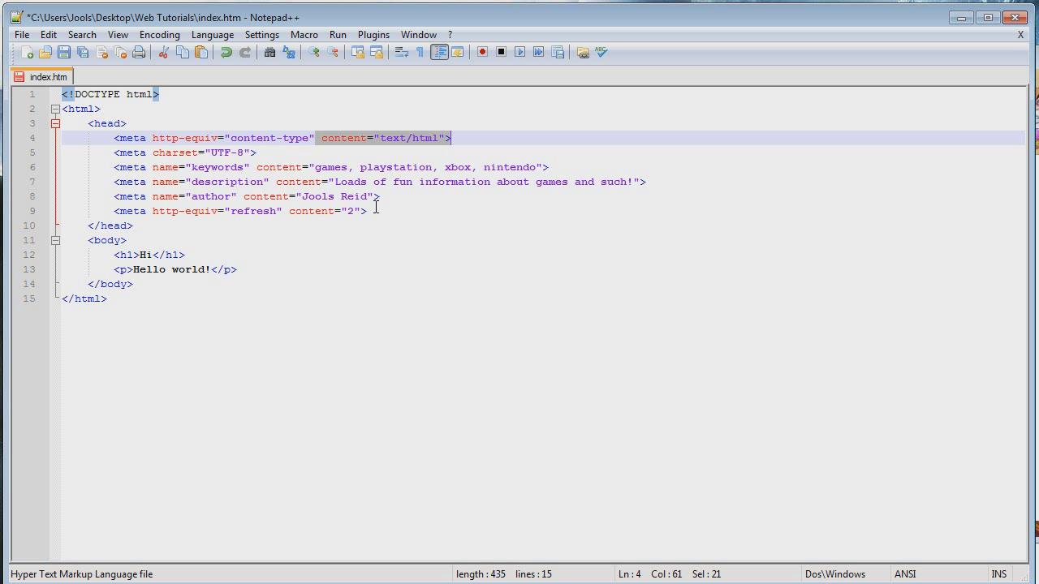
mouse_move(307, 168)
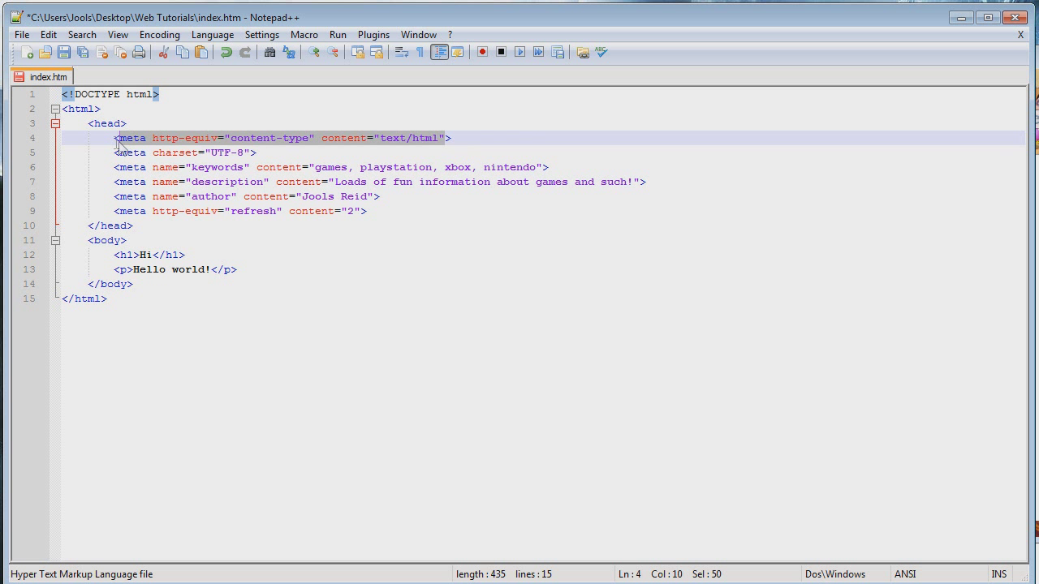
left_click(451, 136)
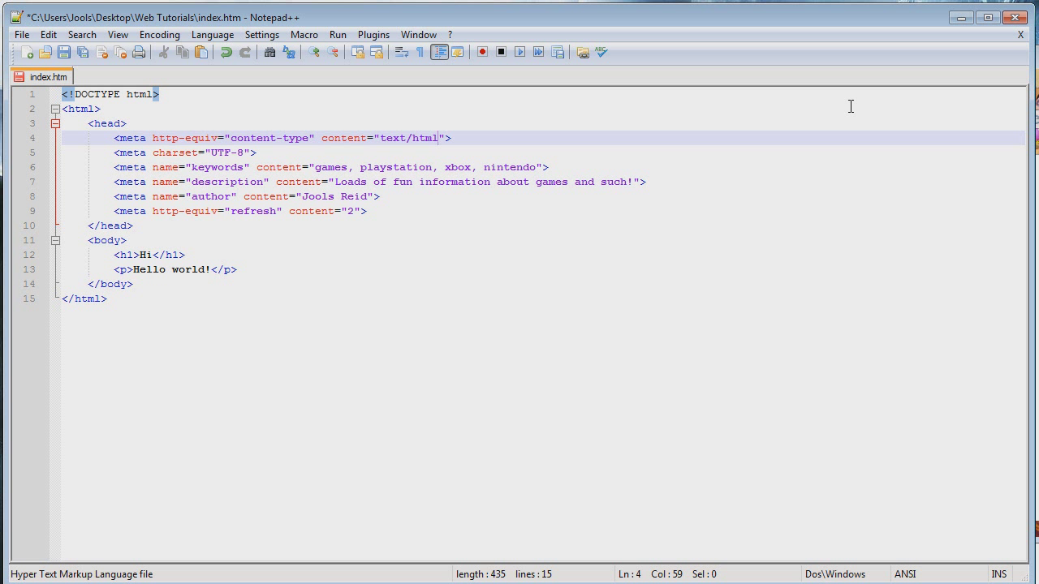
type(";")
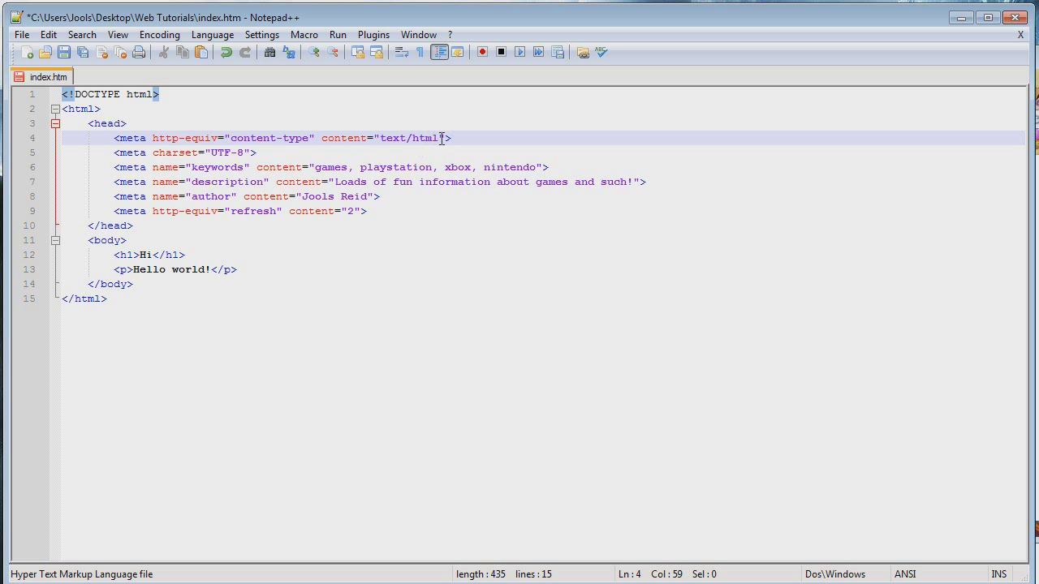
Extend the content value to text/html; charset=UTF-8.
type(";")
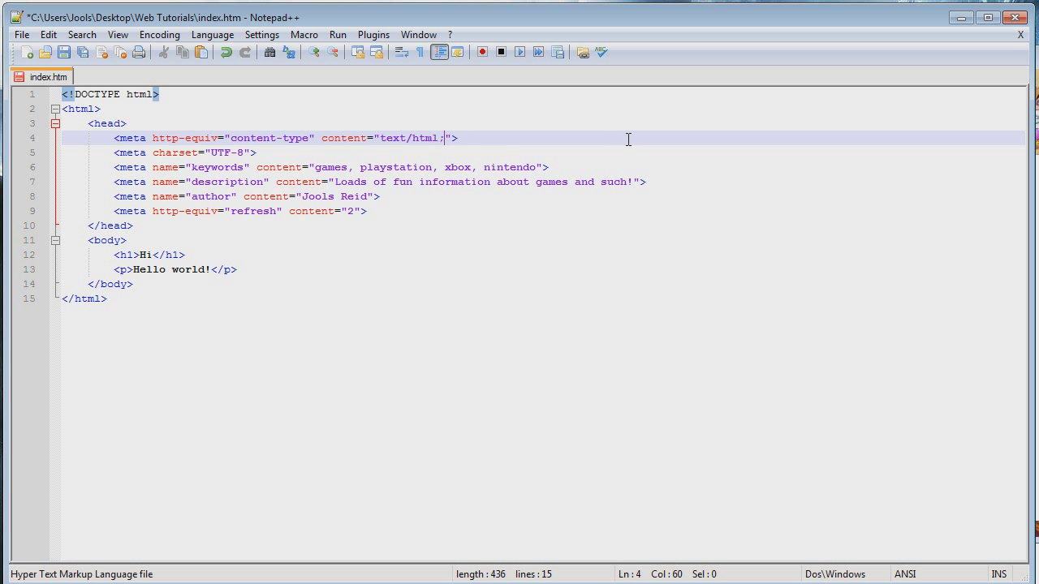
type("charset=")
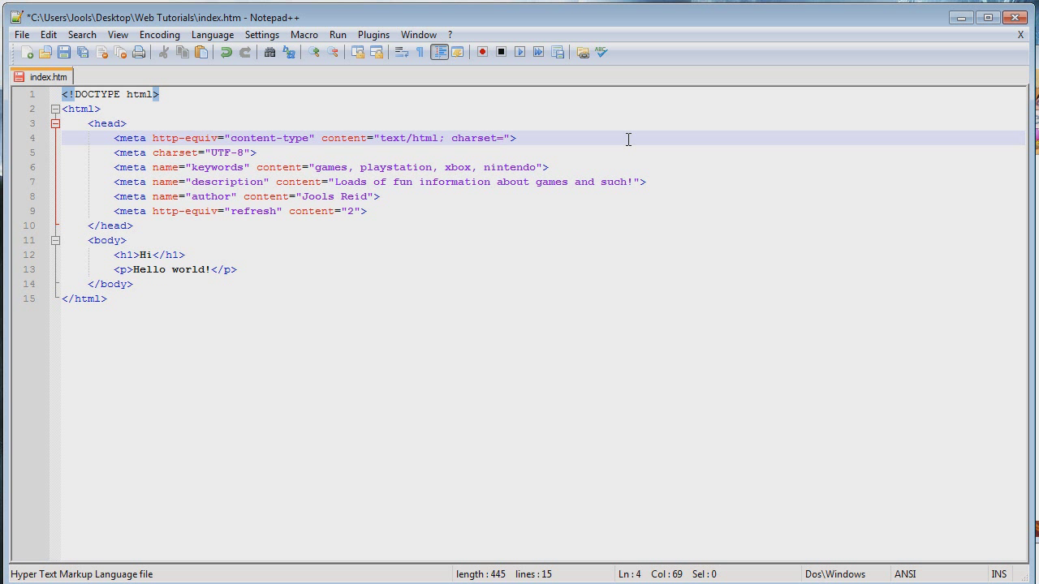
type("UT")
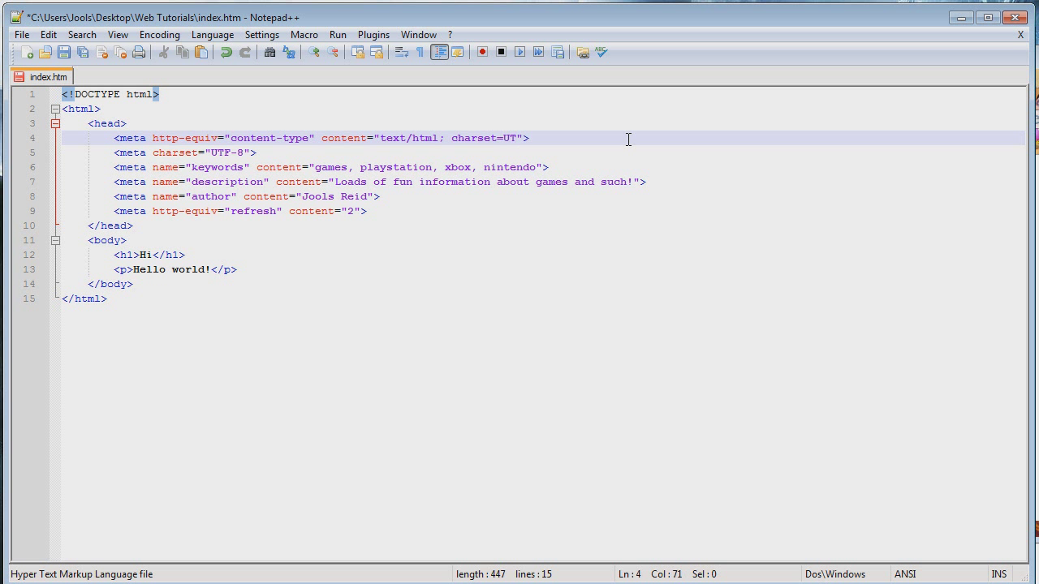
type("F")
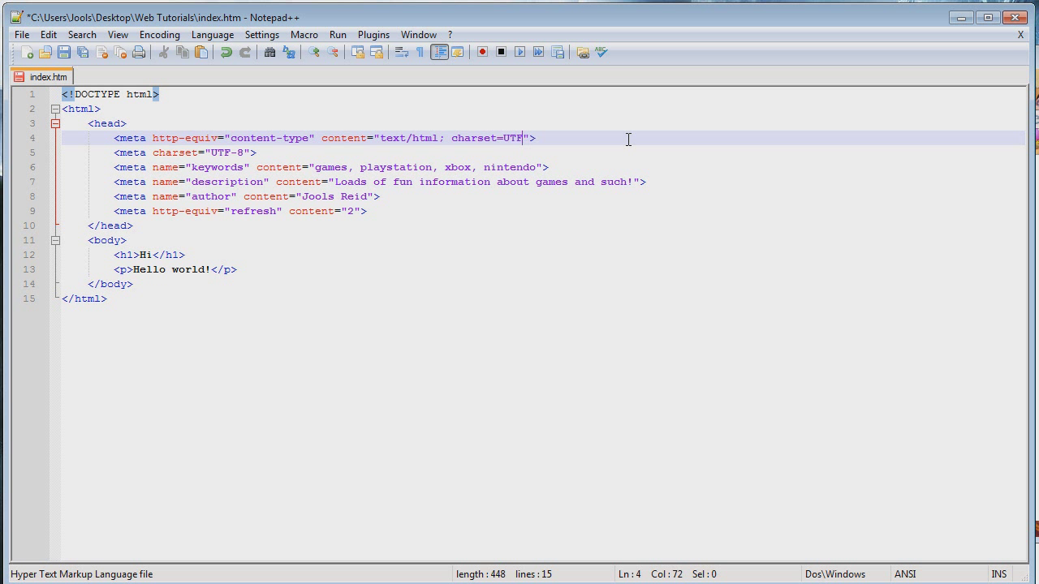
type("-8")
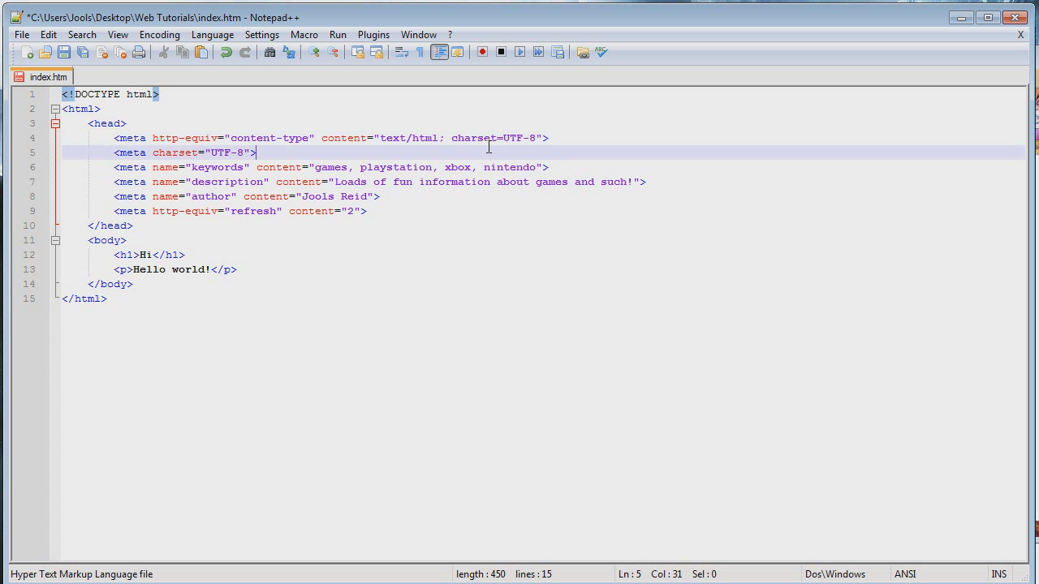
Highlight the combined text/html; charset=UTF-8 value to check it.
left_click(380, 137)
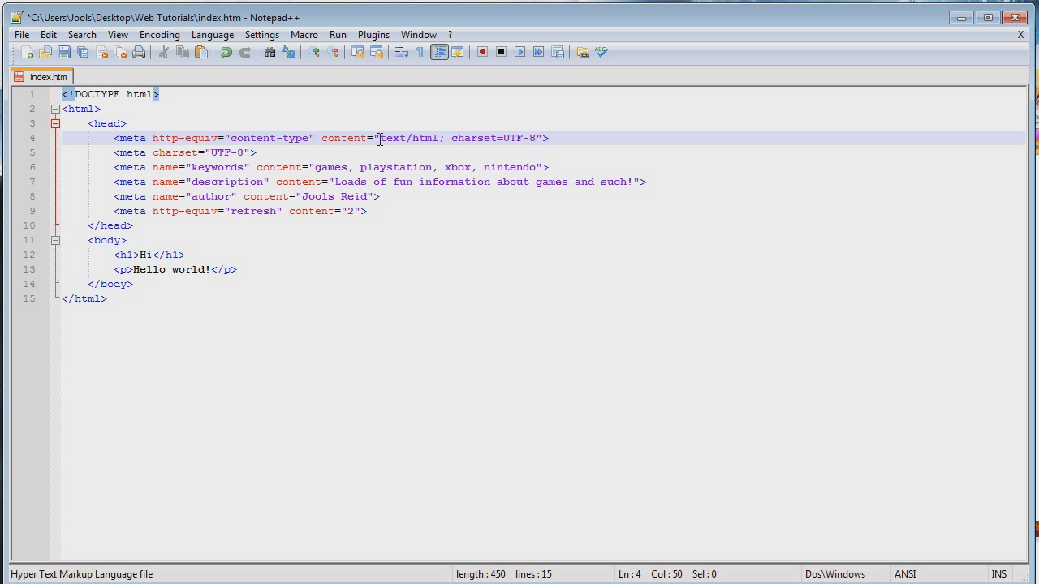
left_click_drag(380, 138, 535, 138)
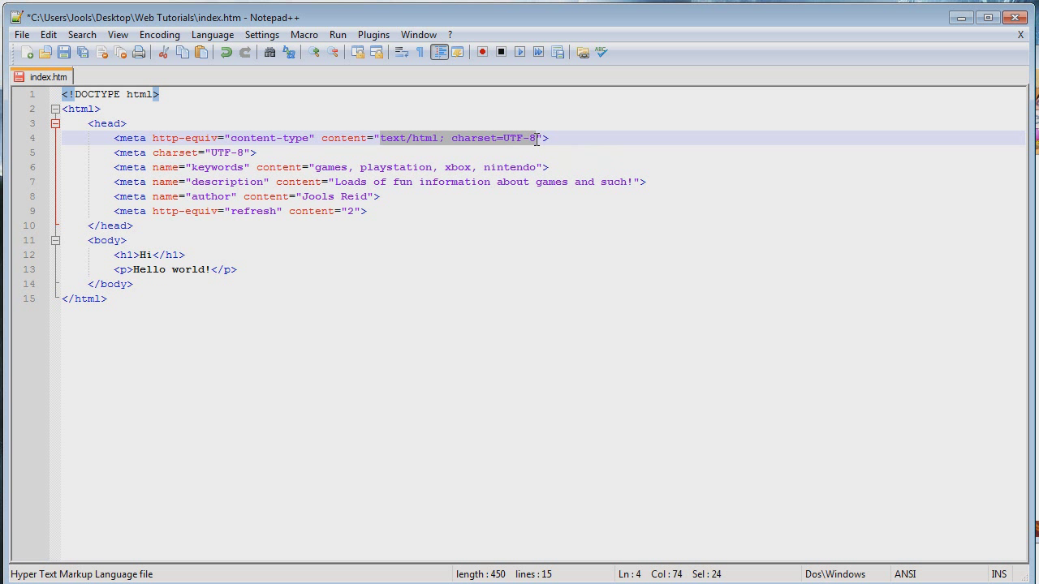
left_click(397, 136)
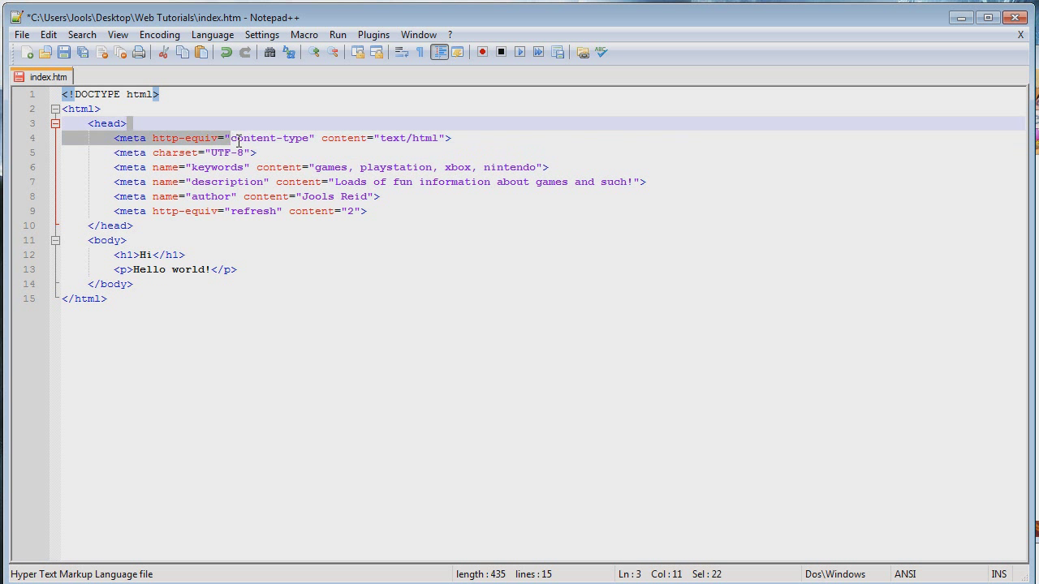
Delete the separate charset=UTF-8 meta line, keeping only the combined content-type meta.
left_click(455, 136)
type("; charset=UTF-8")
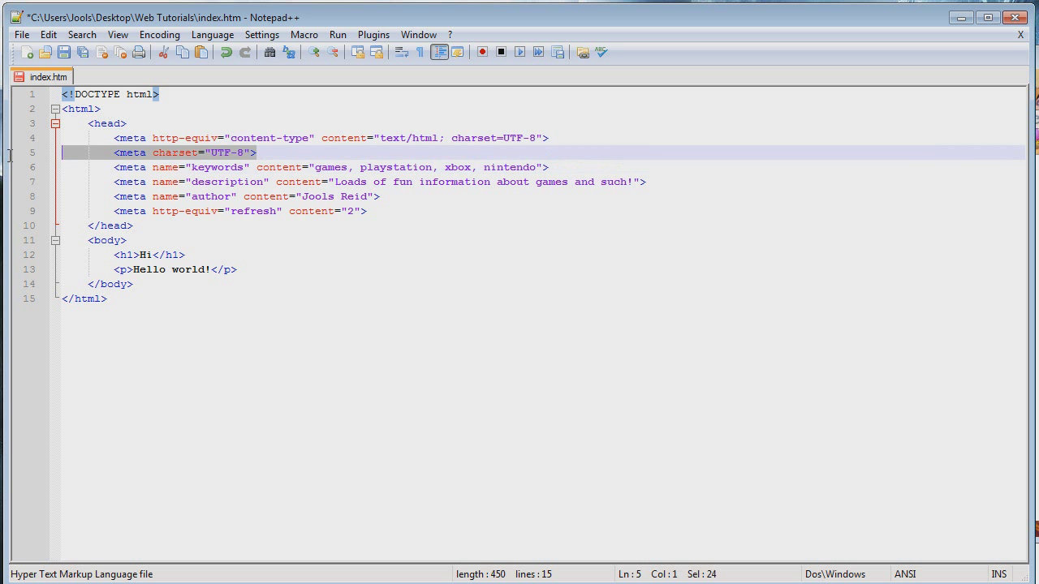
key("Delete")
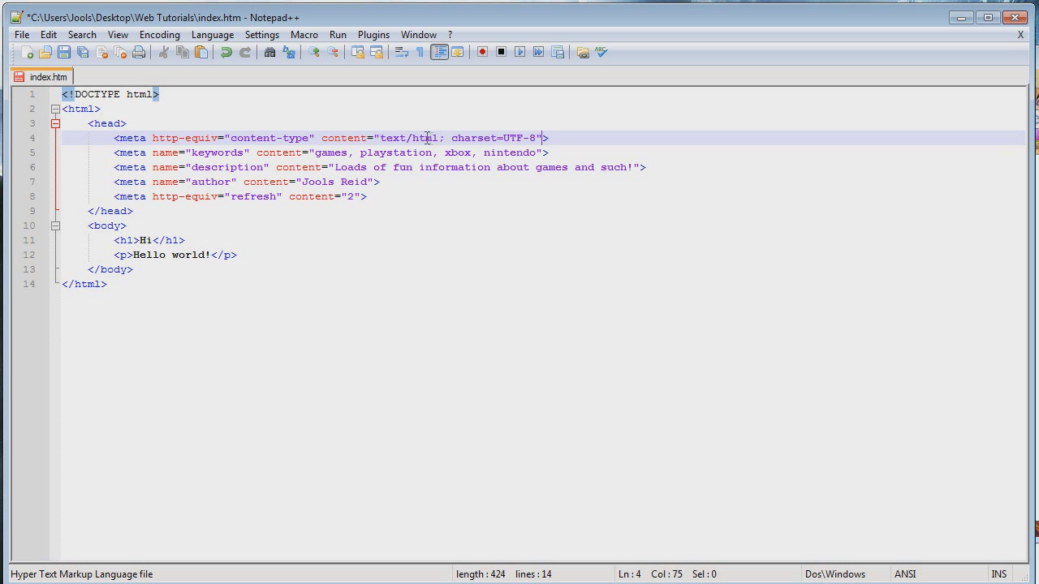
left_click(439, 136)
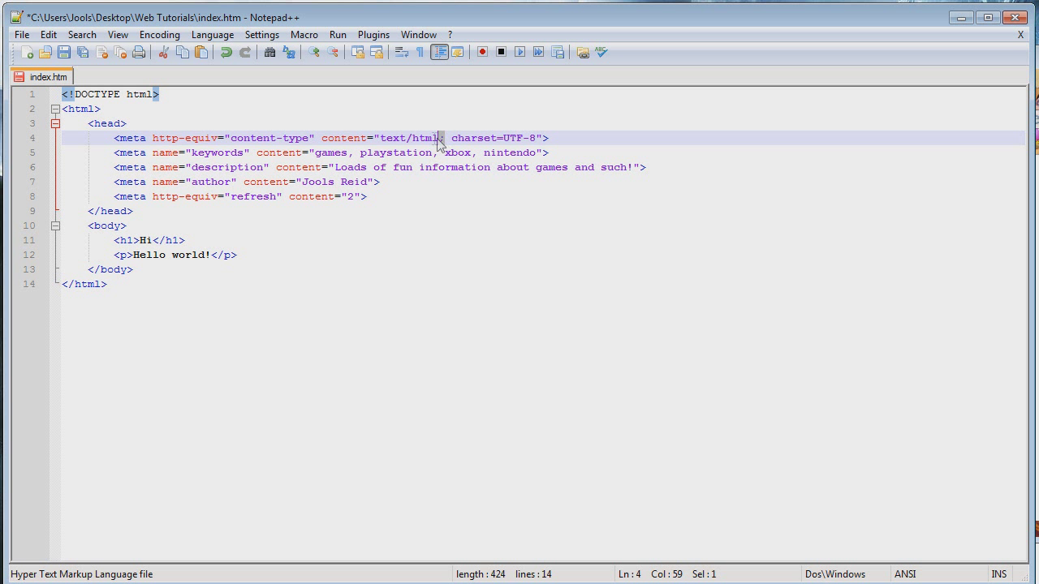
left_click(431, 136)
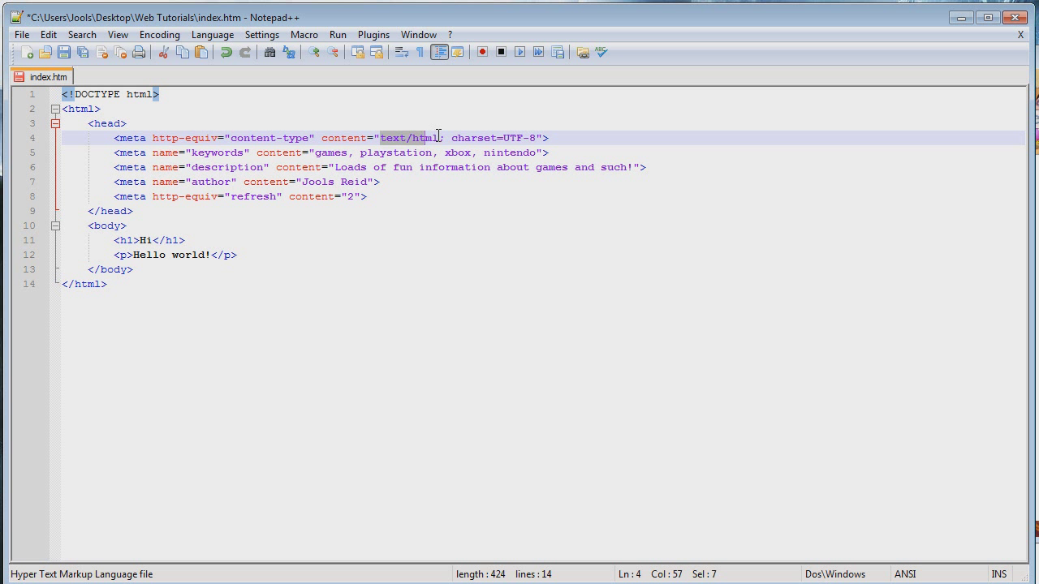
left_click(453, 137)
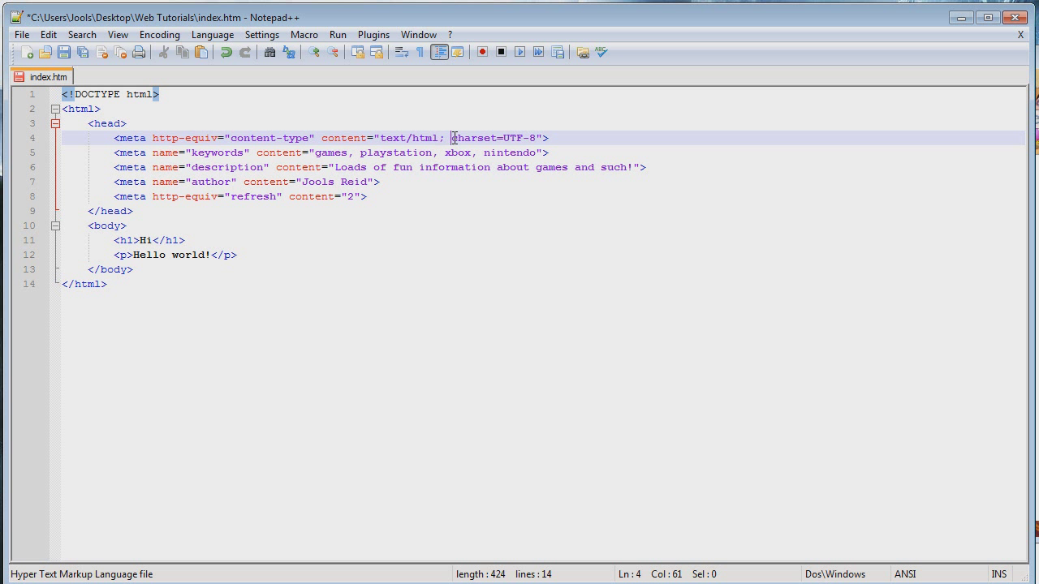
double_click(473, 136)
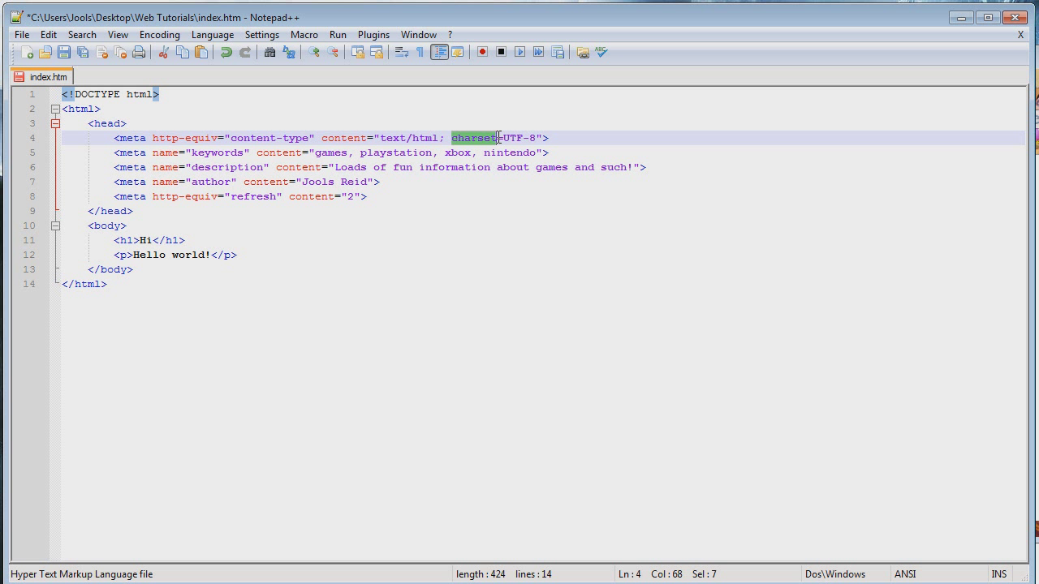
left_click(509, 136)
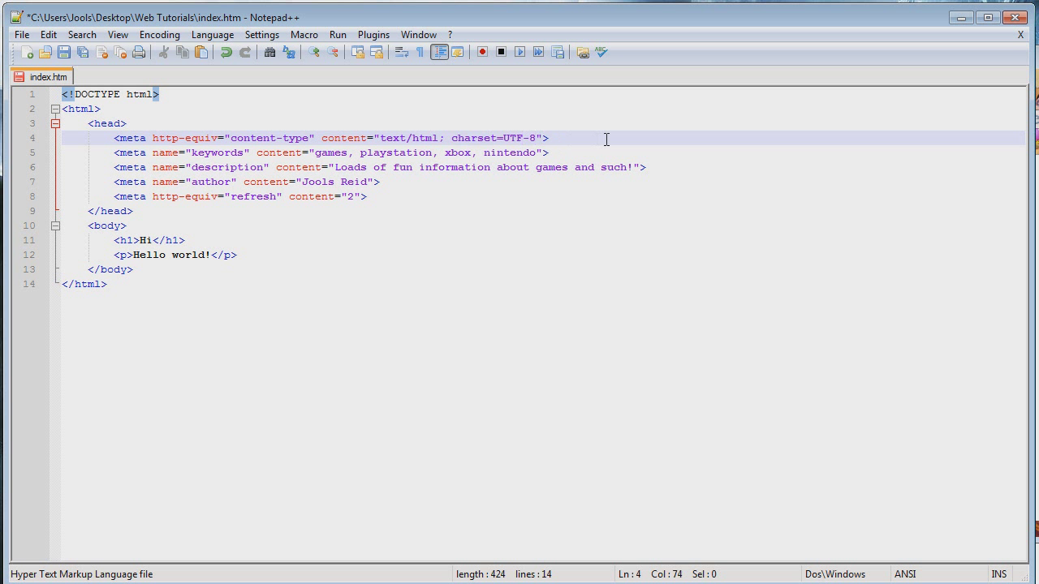
left_click_drag(381, 138, 546, 138)
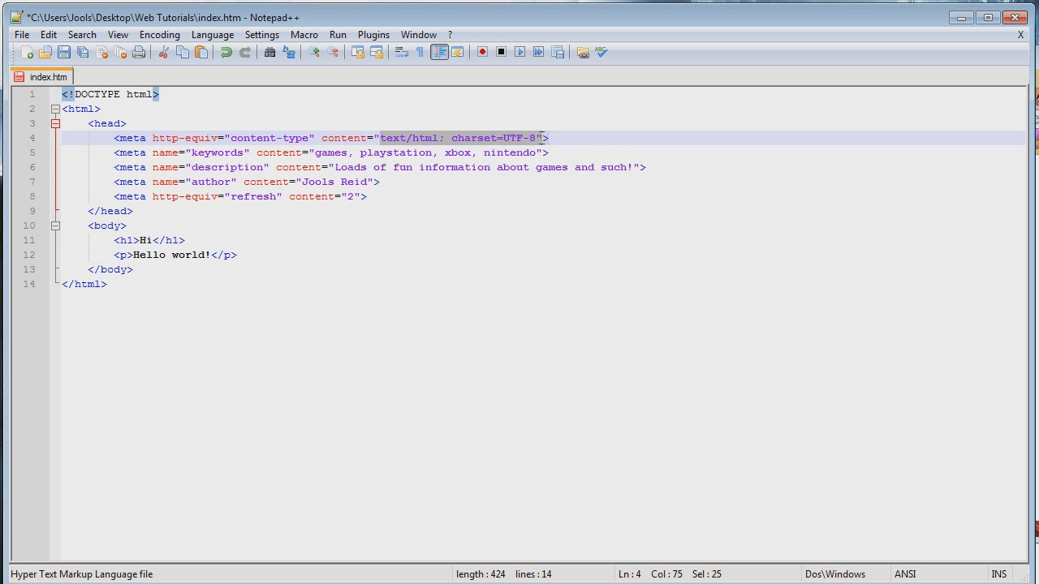
left_click(549, 152)
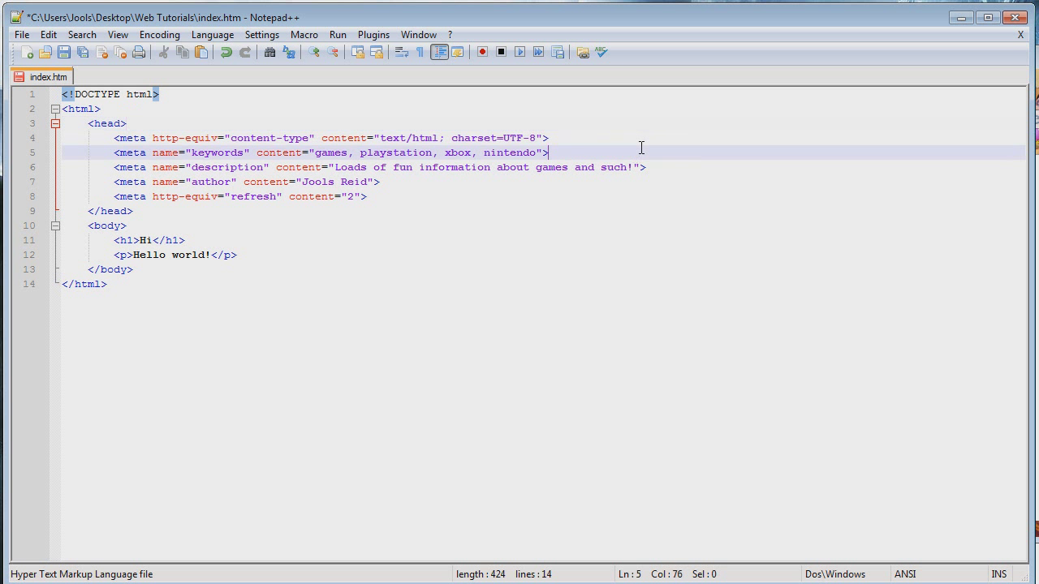
mouse_move(685, 153)
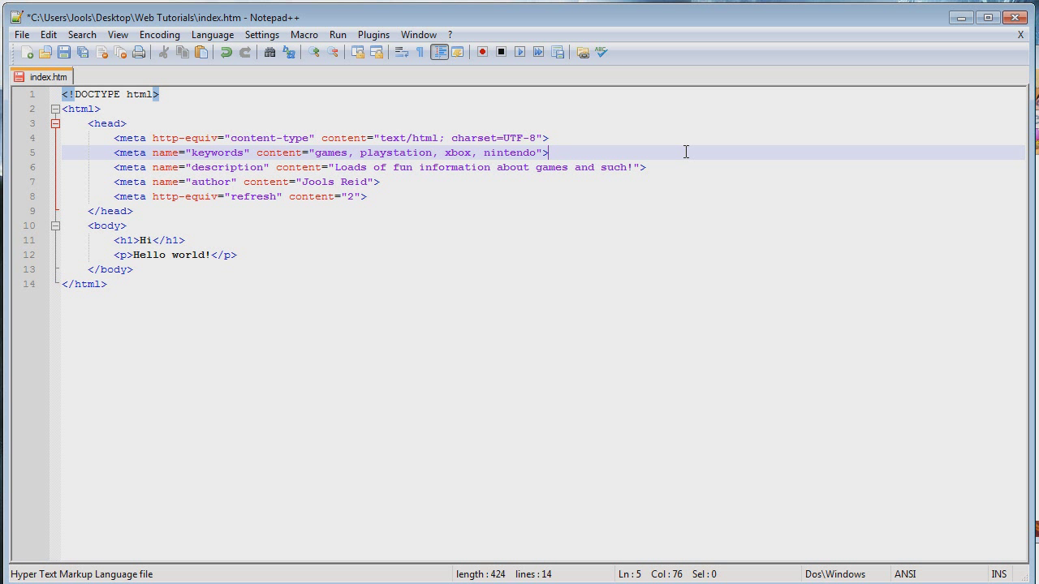